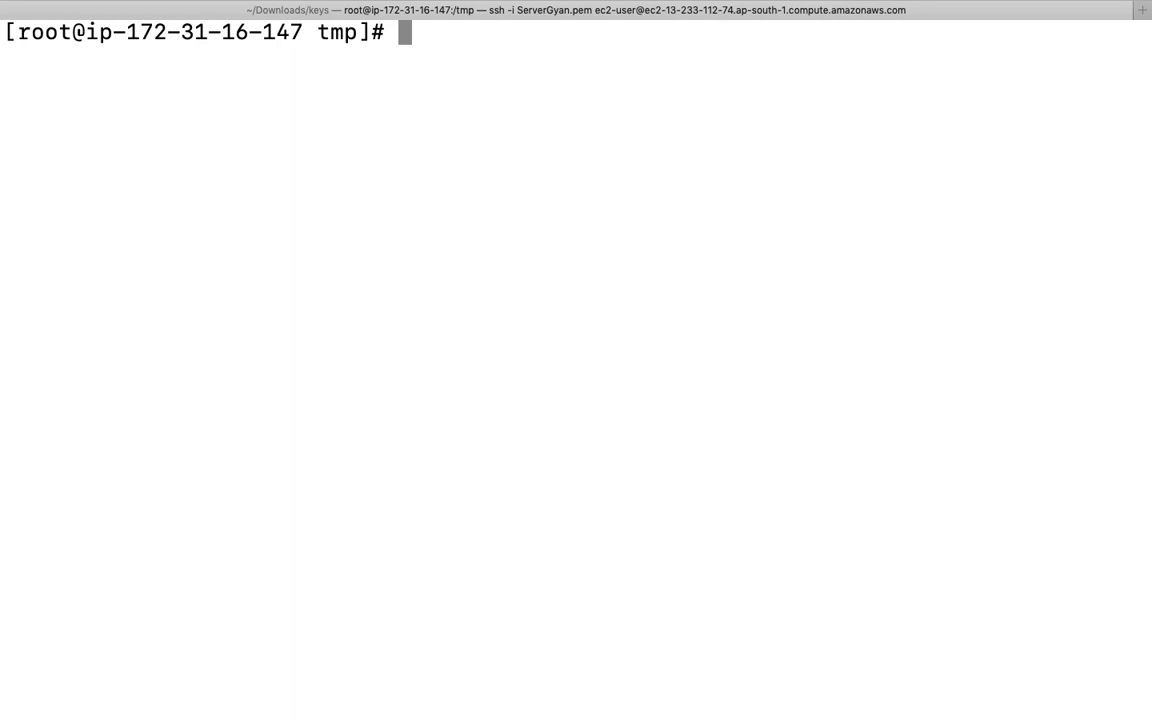
Step: Enter a '#for loop' comment line at the shell prompt in /tmp
type("for l")
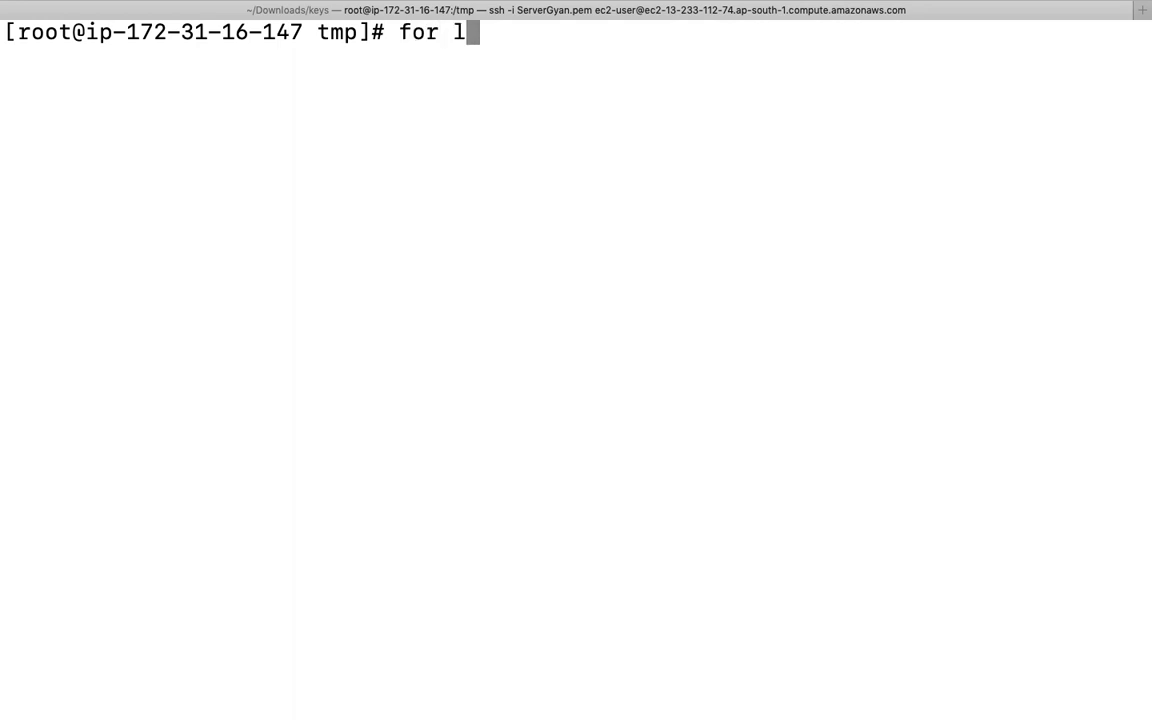
type("oop")
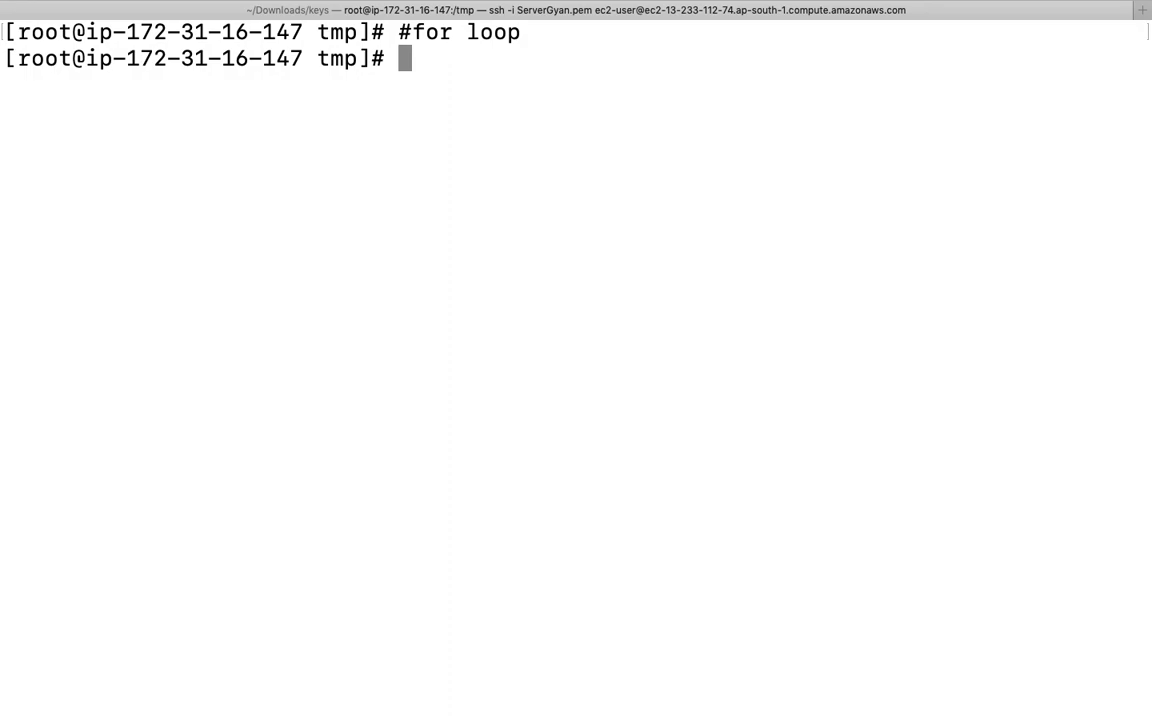
Step: Create a scripts directory with data and files subdirectories inside it
type("mkdir")
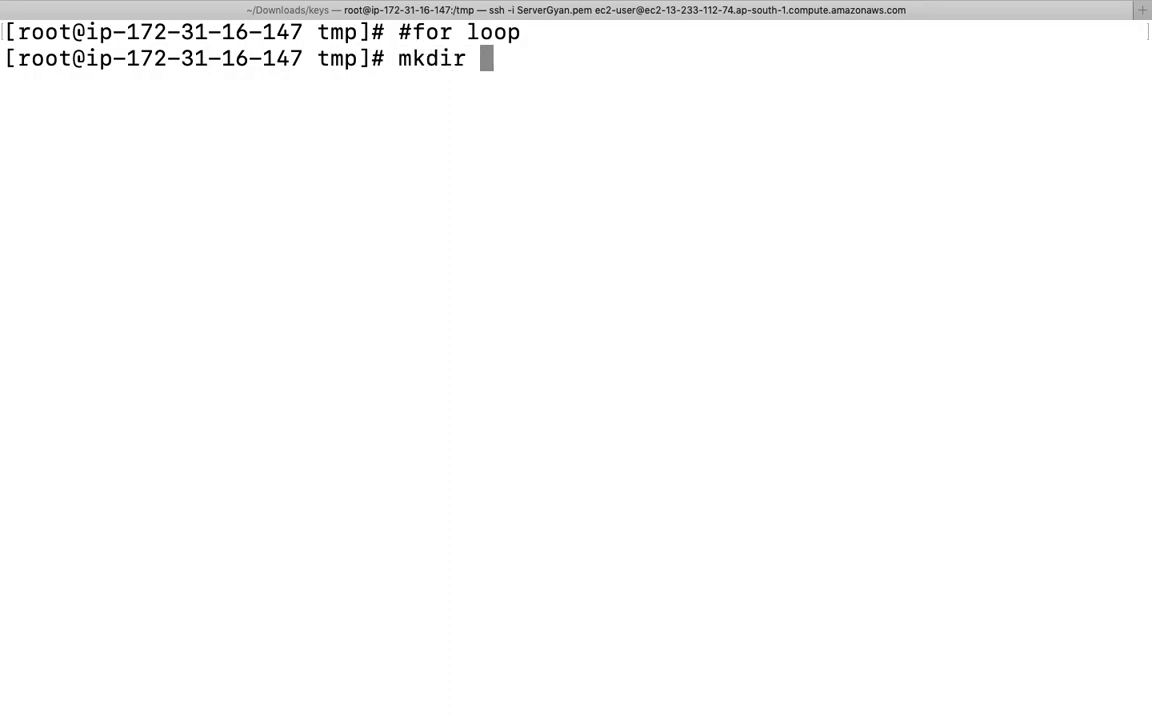
type("sc")
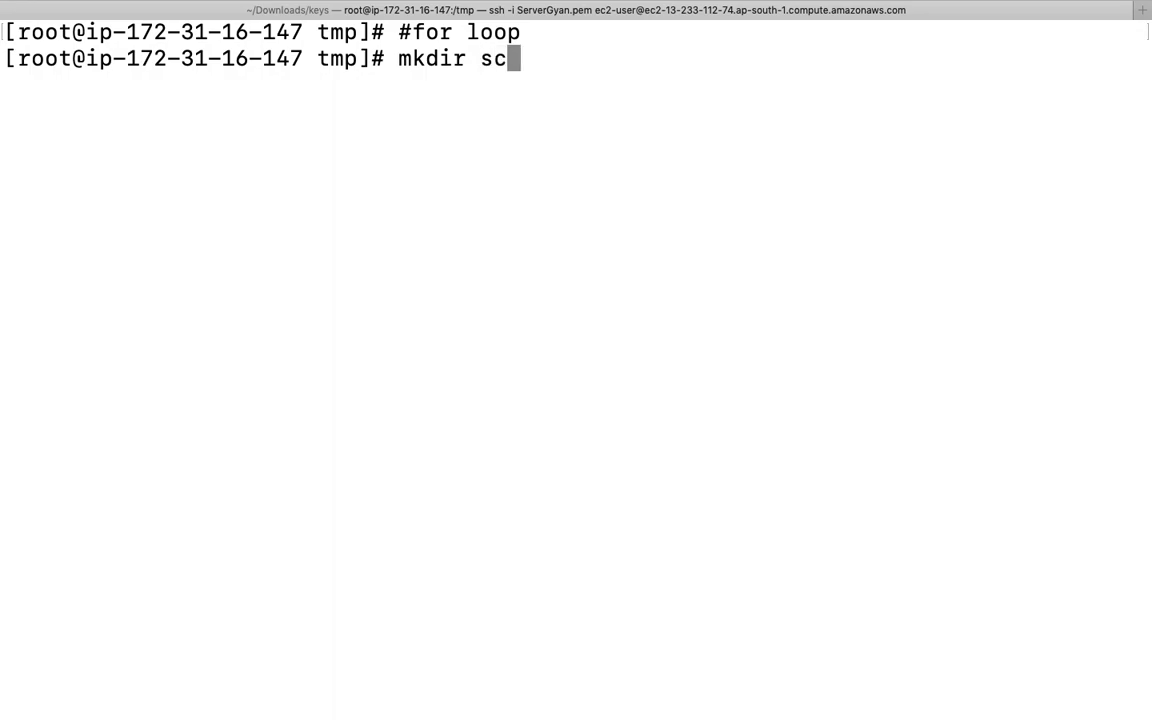
type("ript")
type("cd")
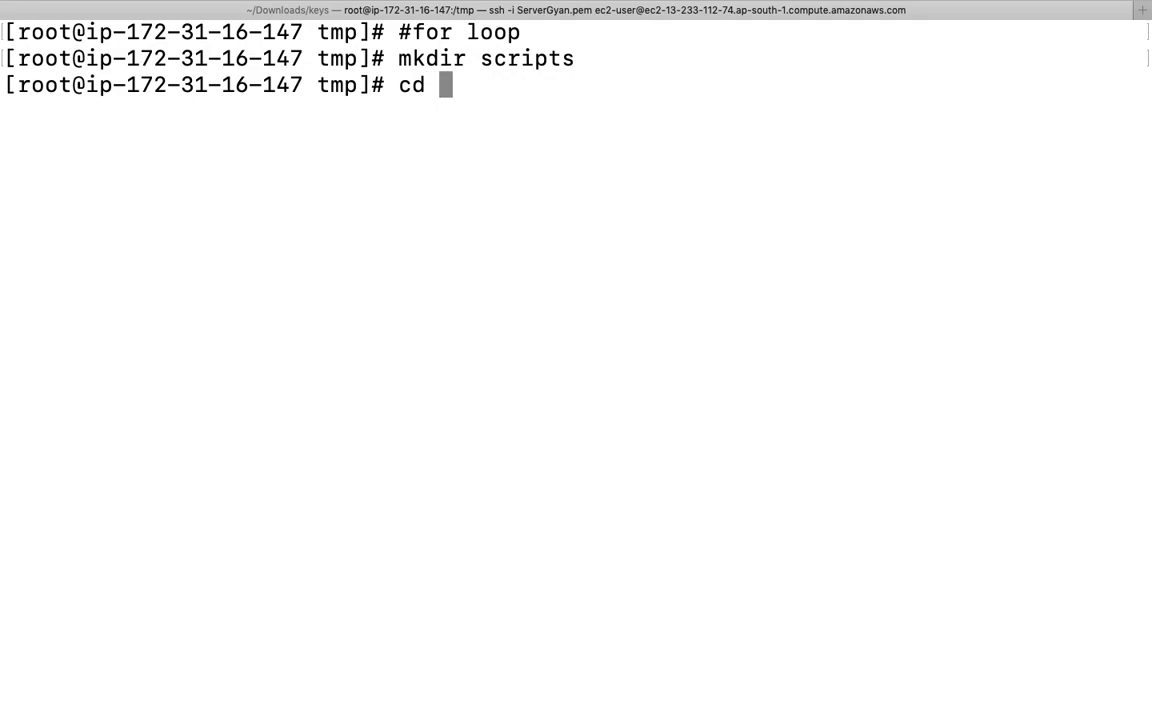
type("scripts/")
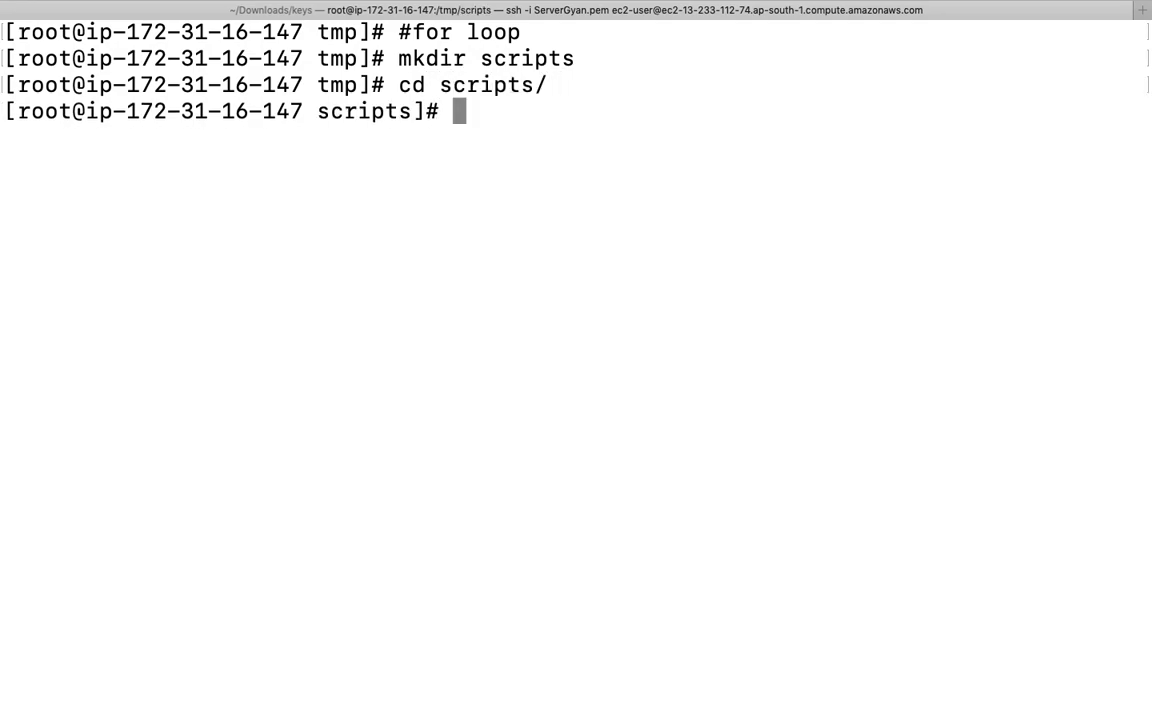
type("mkdir data")
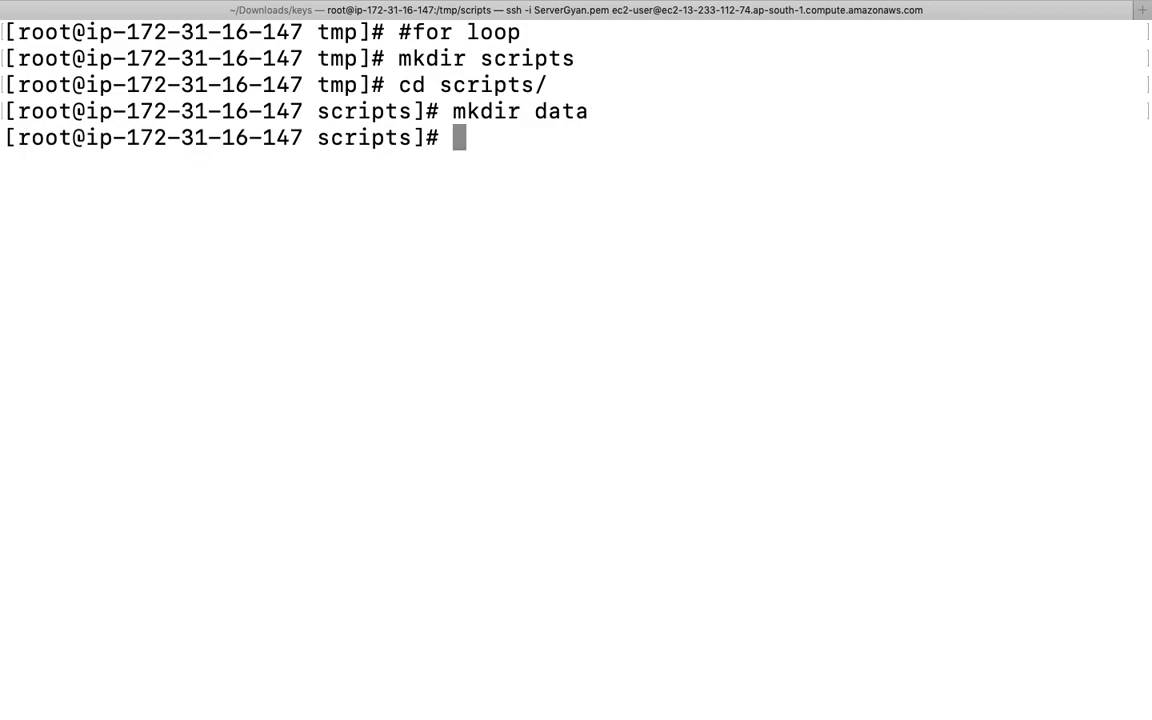
type("mkd")
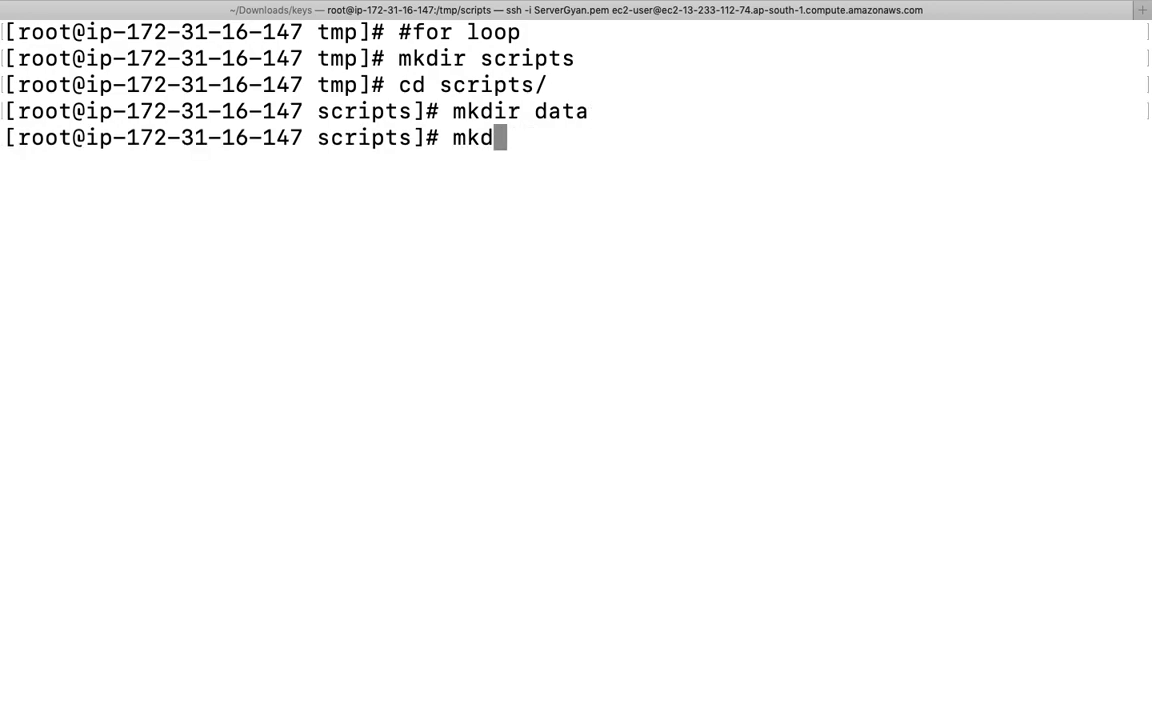
type("ir")
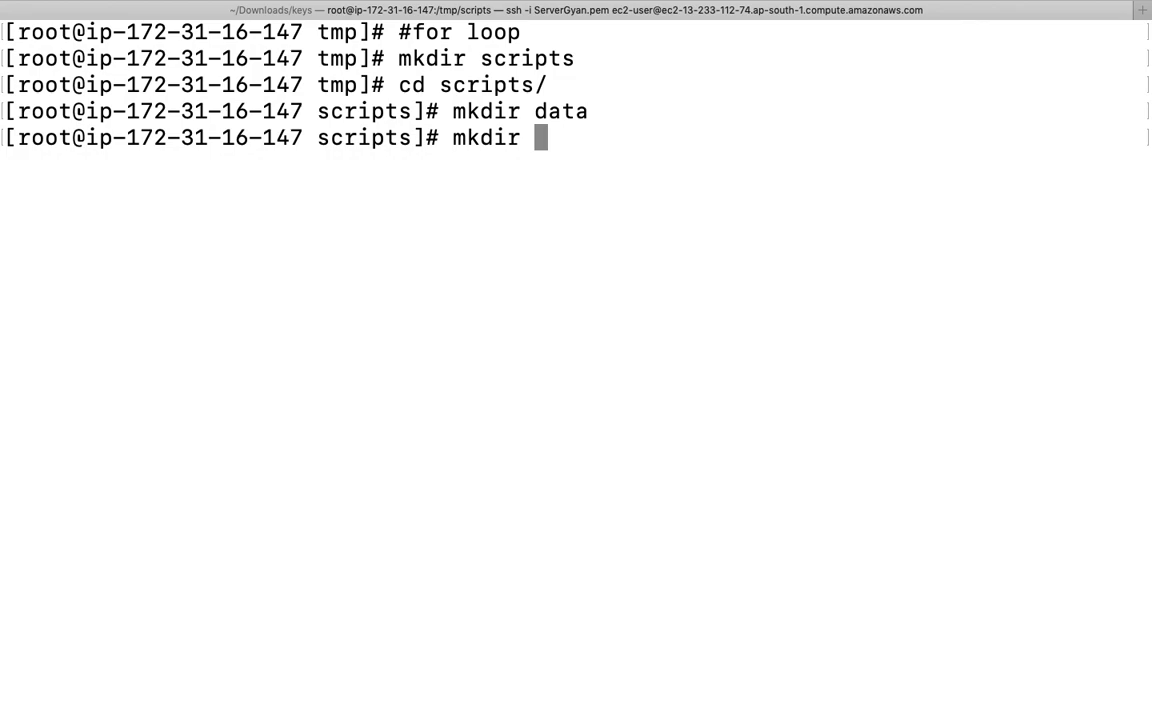
type("files")
type("c")
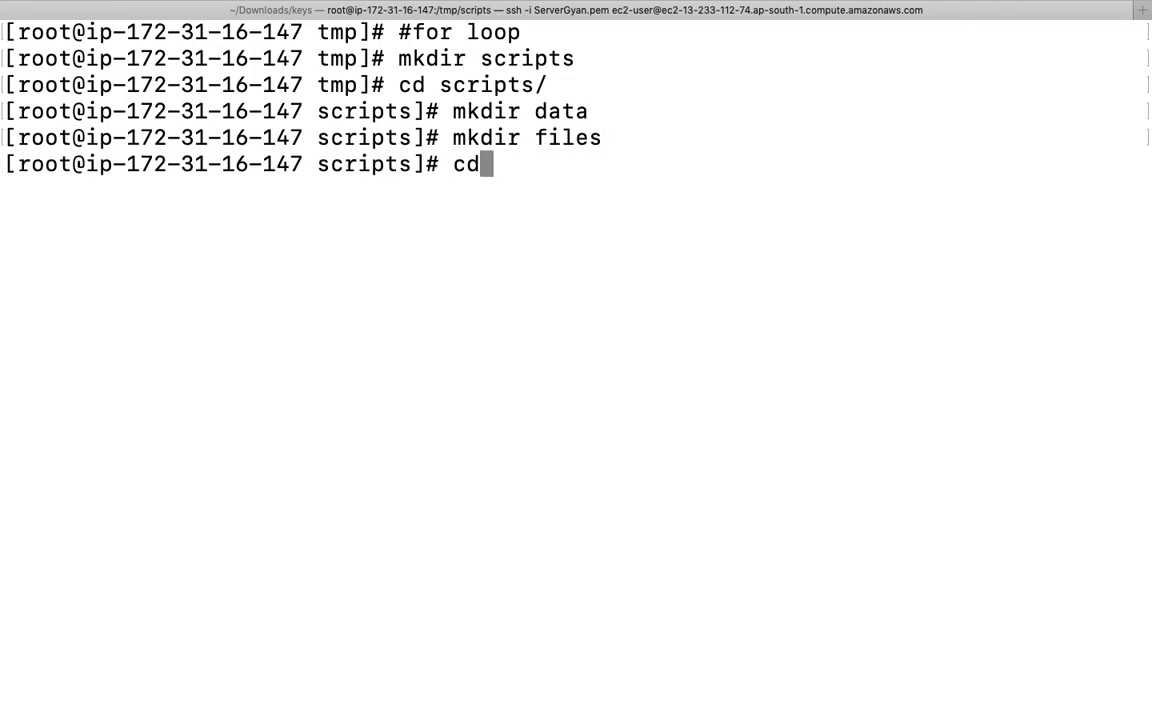
Step: In scripts/data, create fifty empty files 1.txt through 50.txt with touch {1..50}.txt
type("data/")
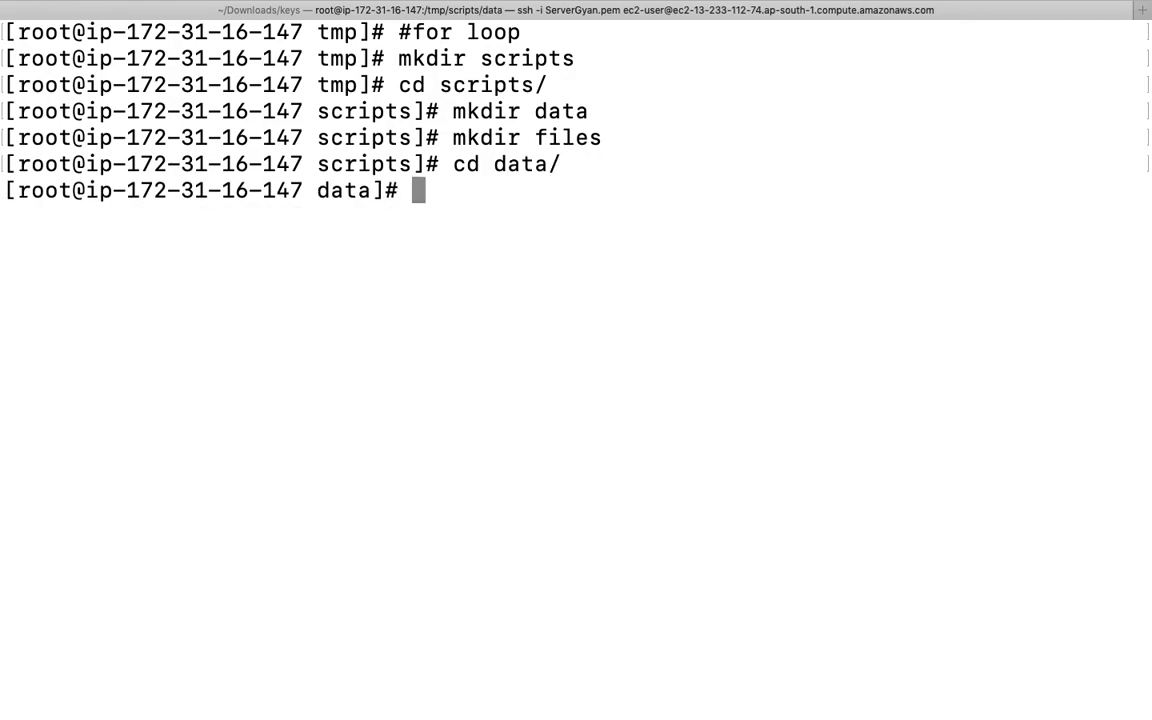
type("touch")
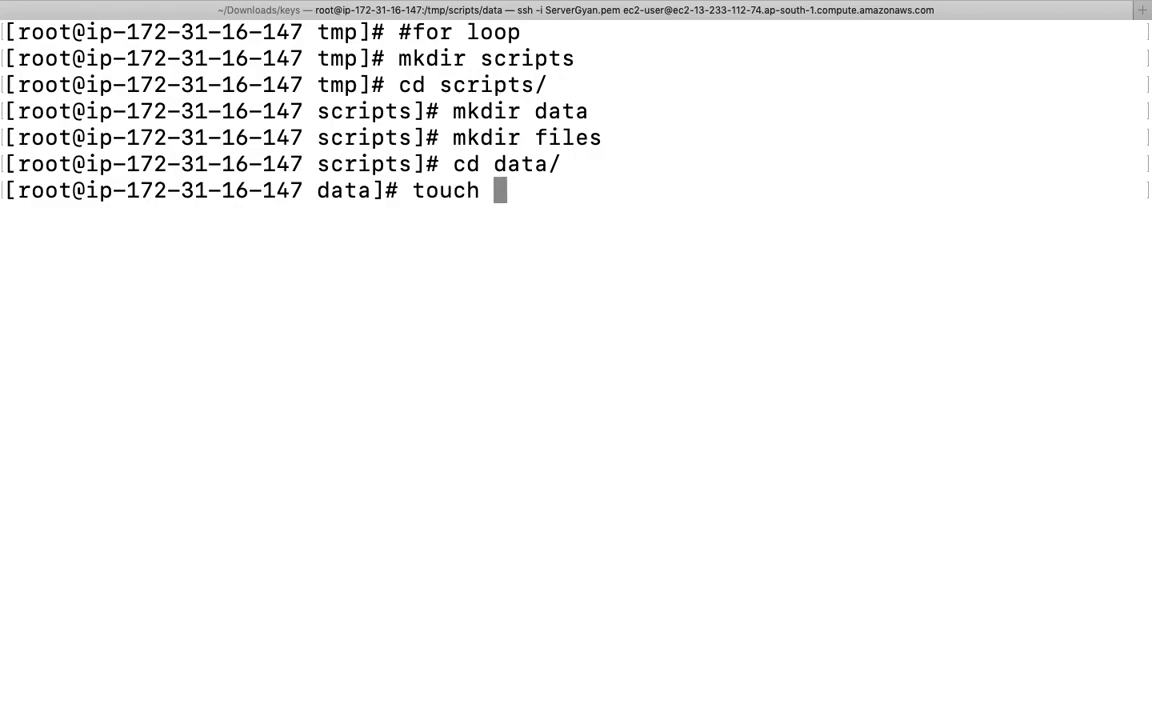
type("{1")
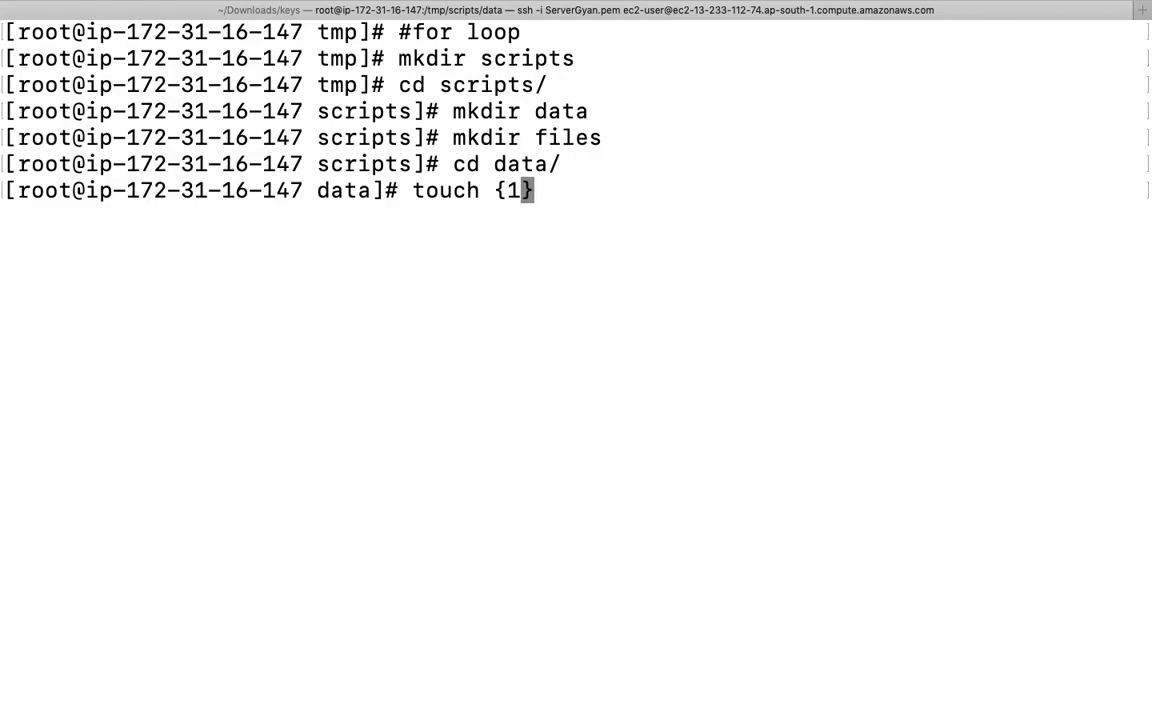
type("..")
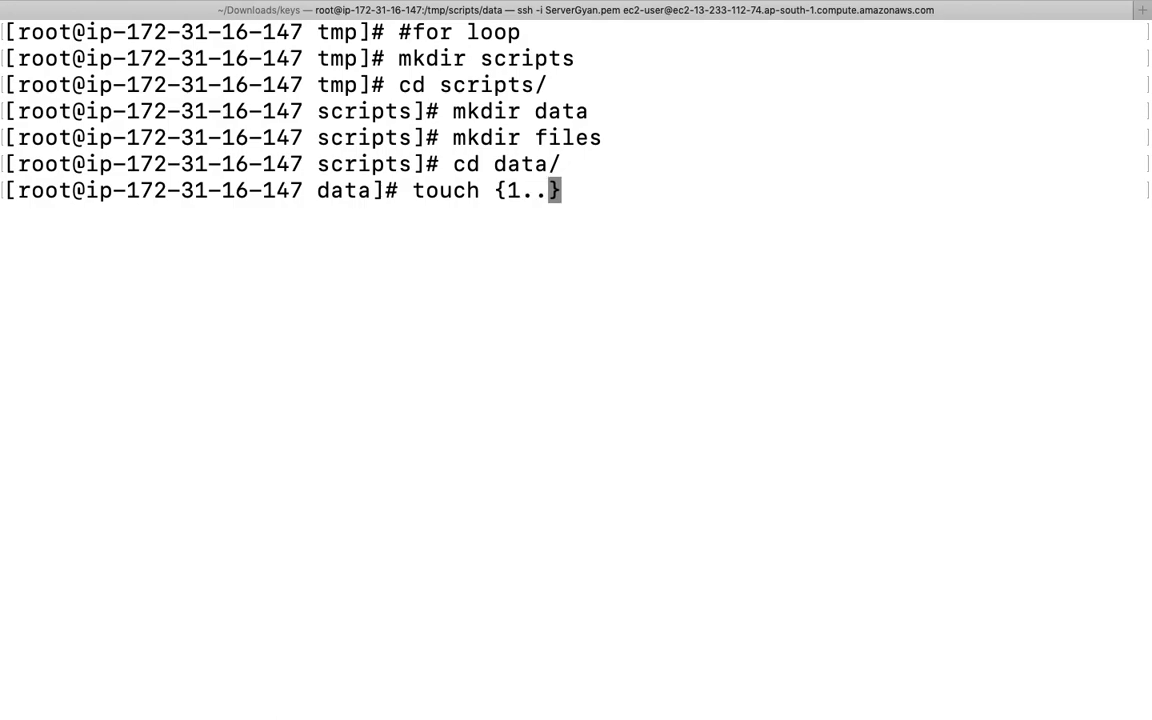
type("50}")
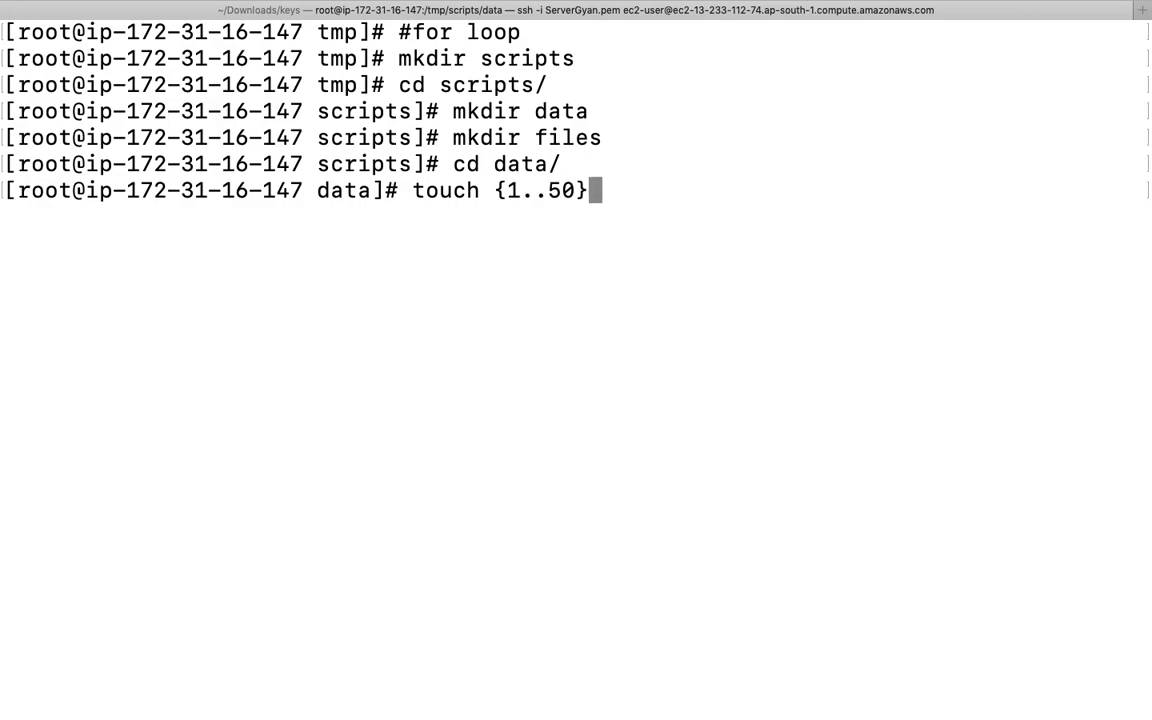
key("enter")
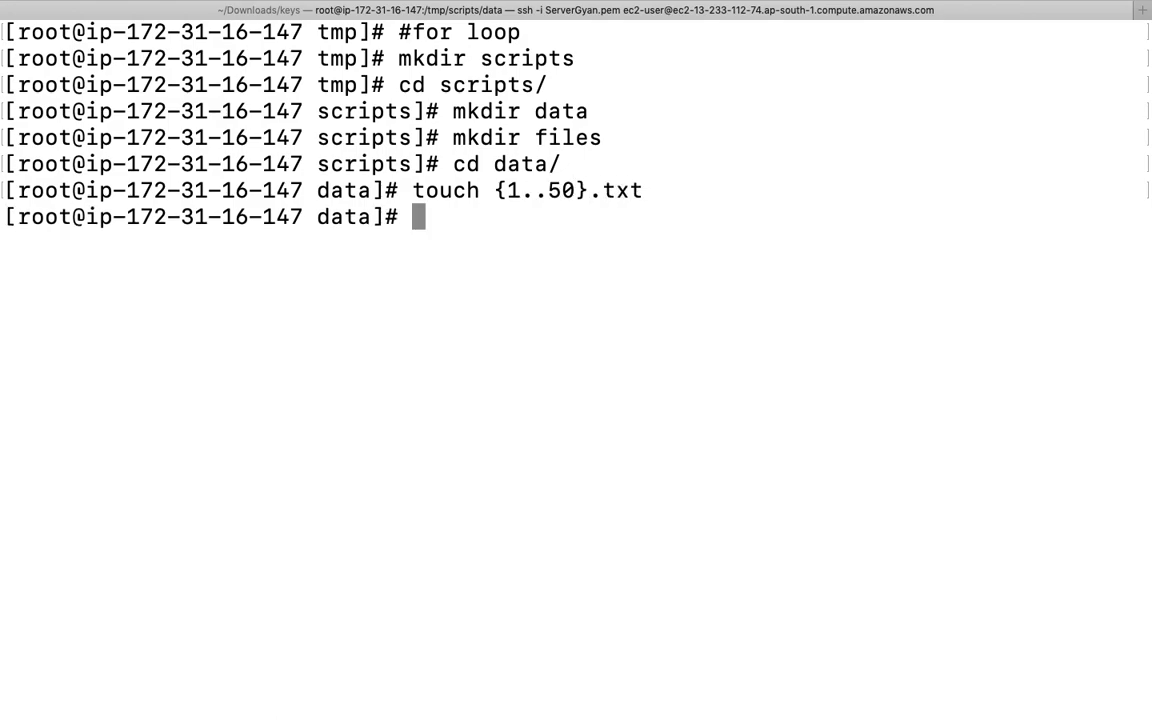
Step: In scripts/files, create numbered files with touch {50..150}.txt
type("cd ../files/")
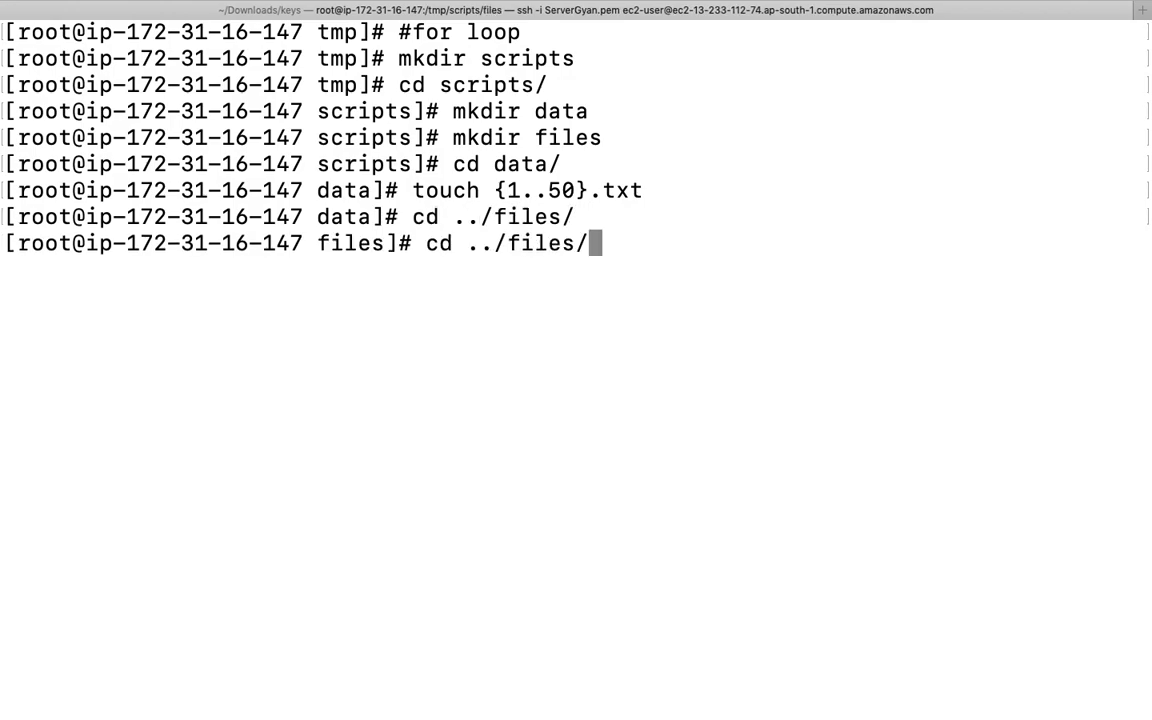
type("touch {1..50}.txt")
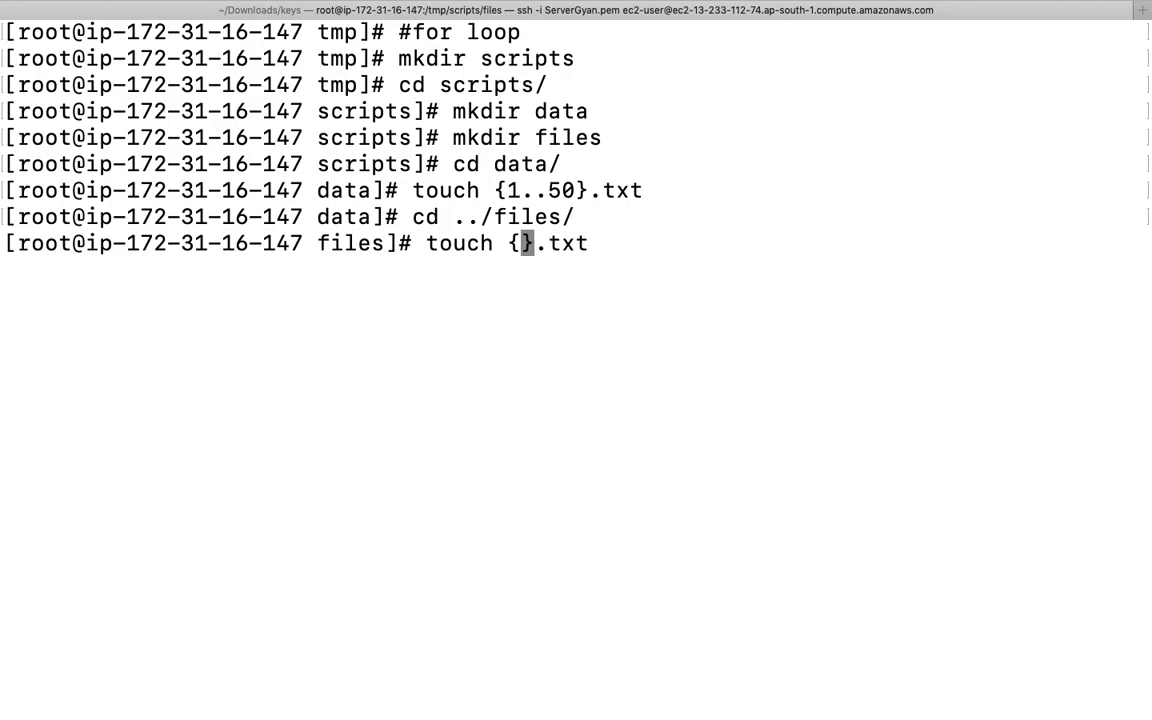
type("50..")
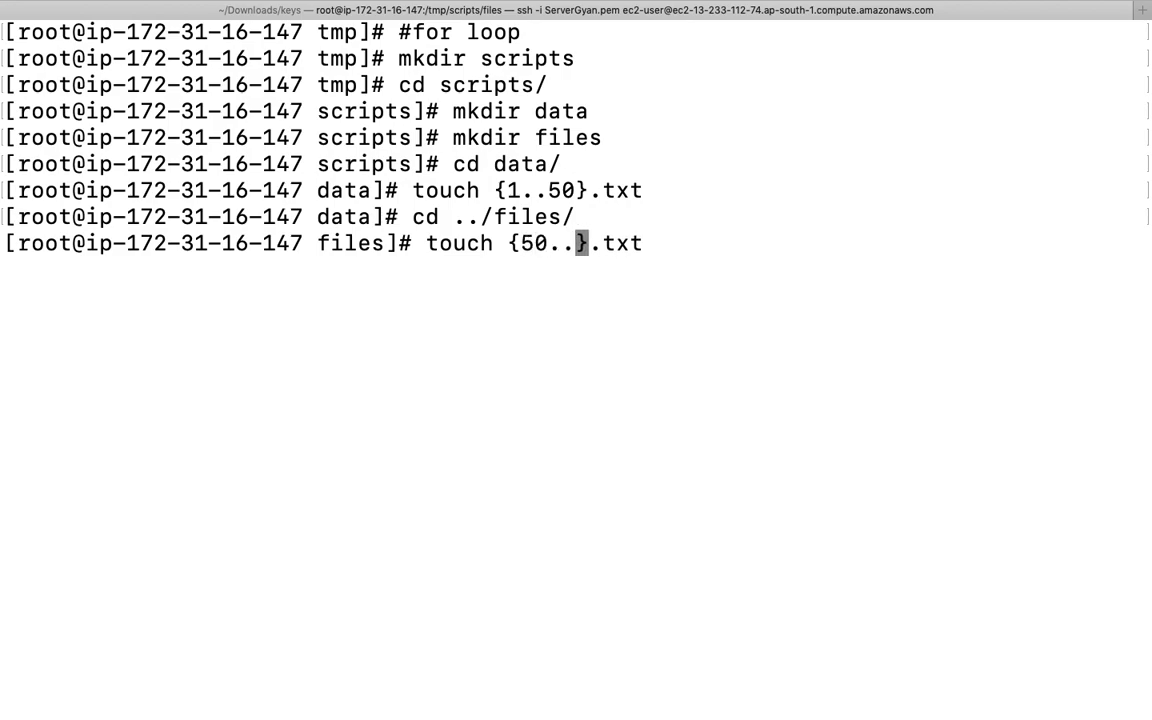
type("150")
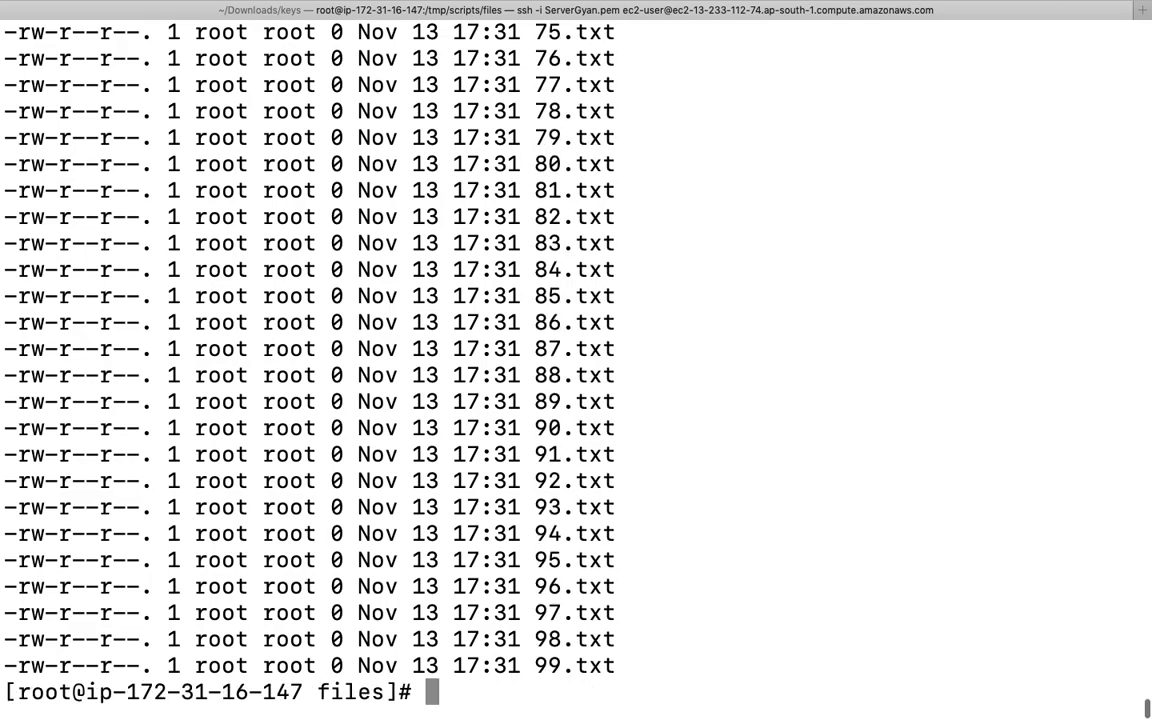
Step: In scripts, create a.txt through z.txt with touch {a..z}.txt and list them
type("cd ..")
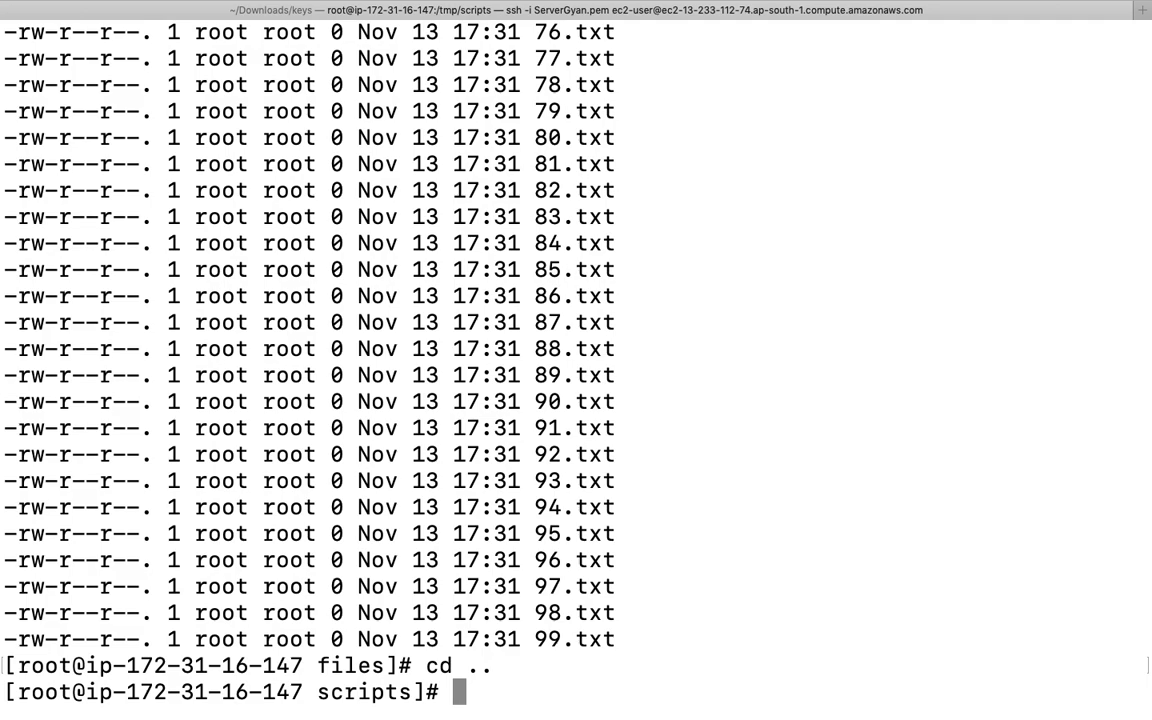
type("touch {50..150}.txt")
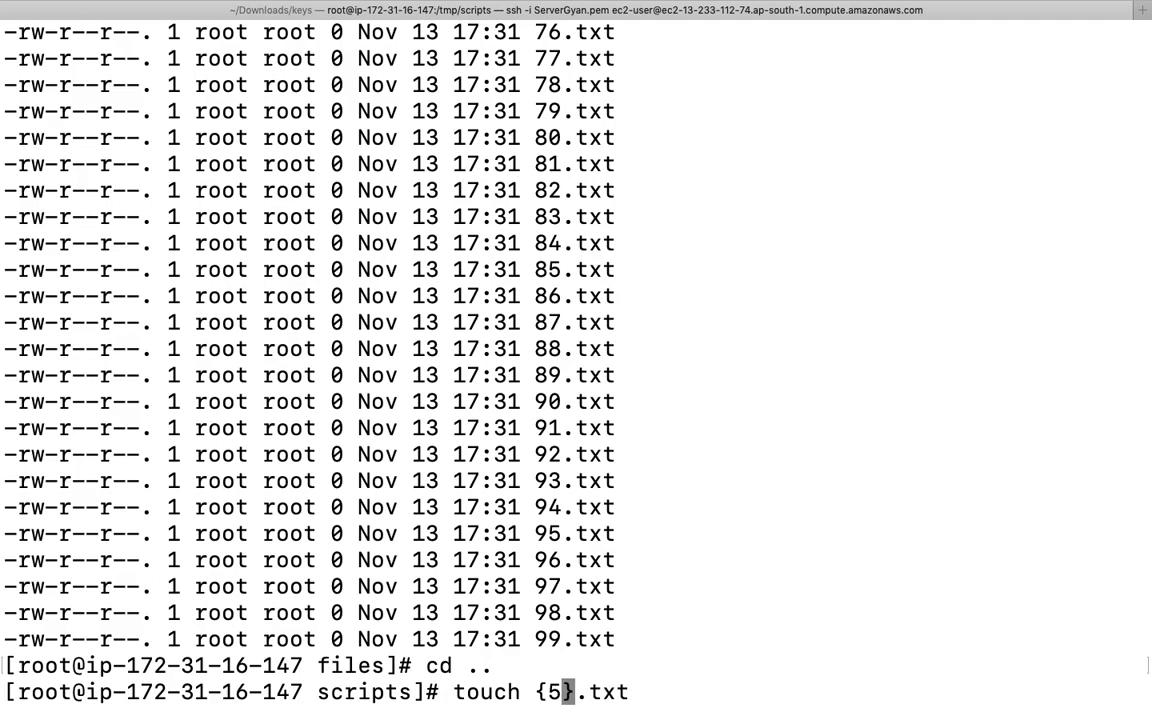
type("a..z")
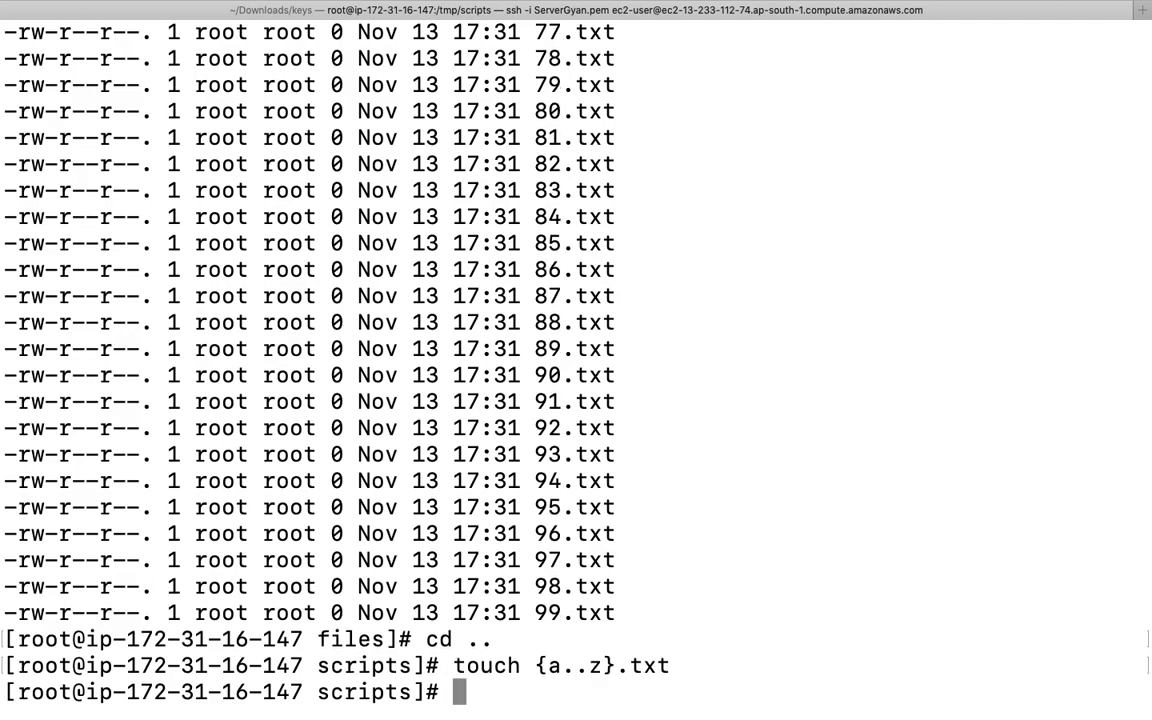
type("cd")
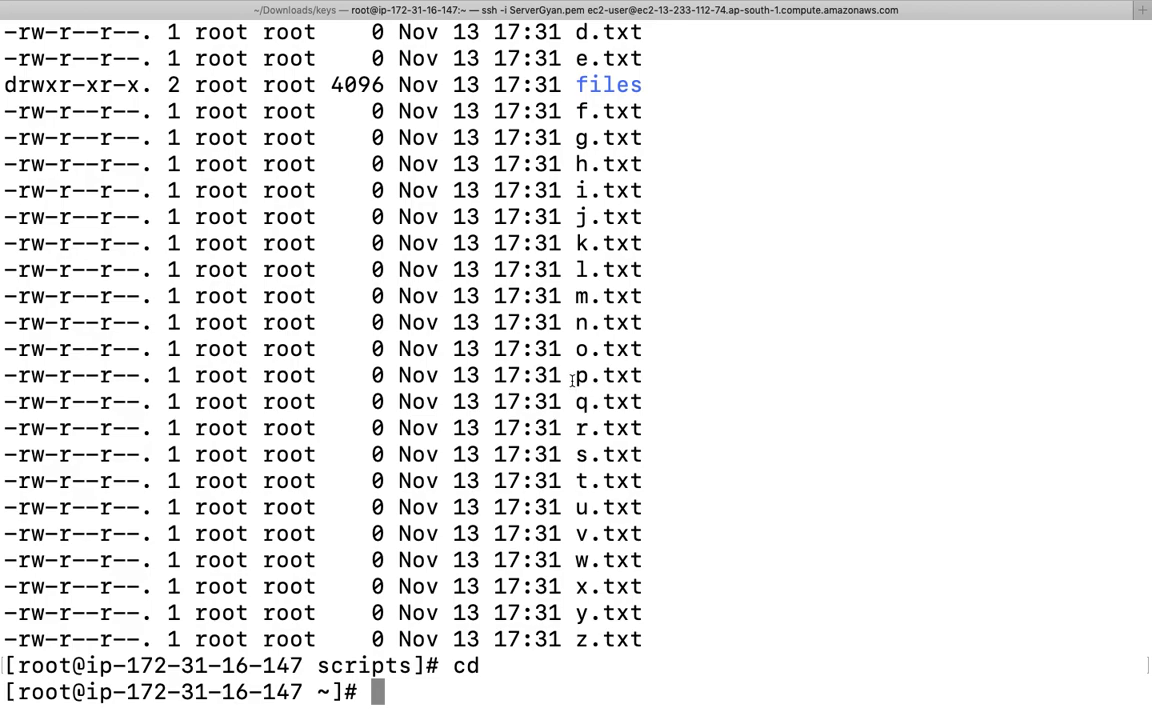
Step: Return to the home directory with cd and start a vim command for a new script
double_click(602, 376)
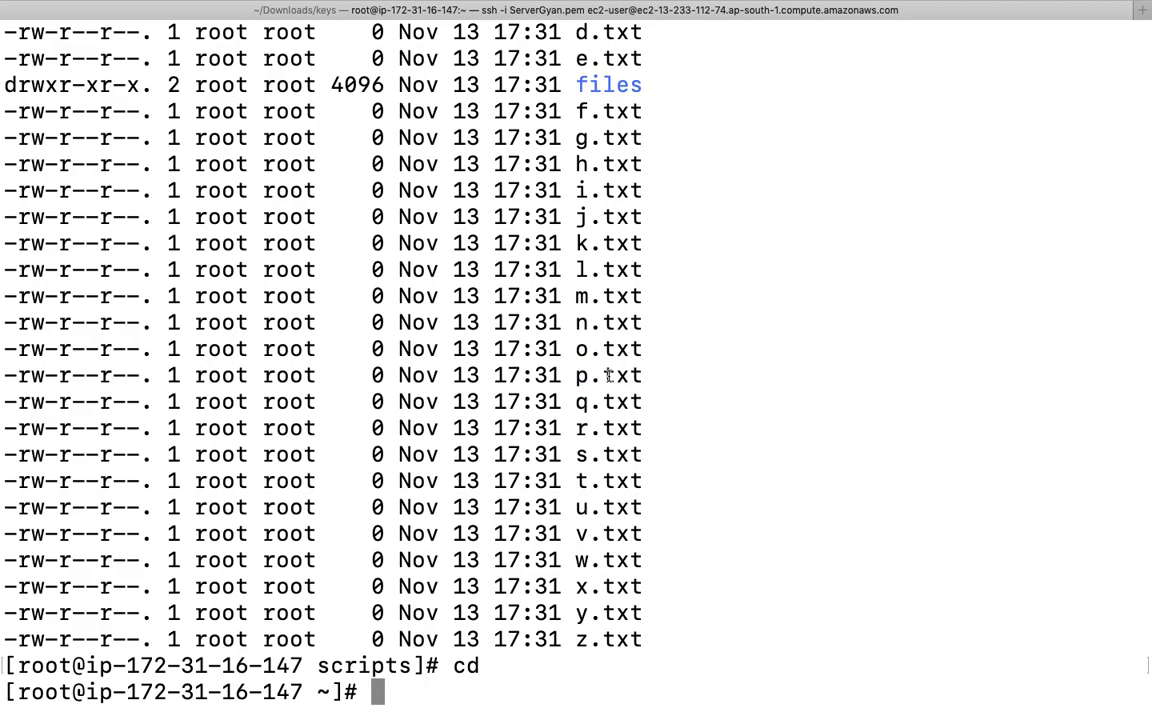
double_click(622, 376)
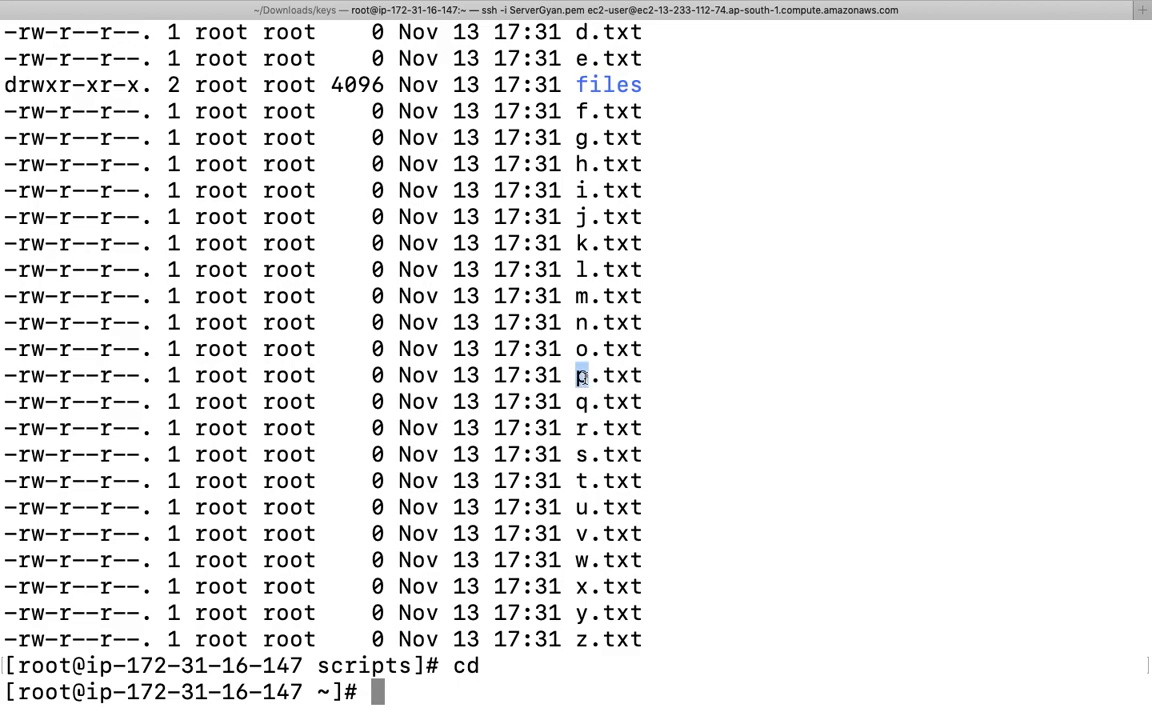
double_click(624, 376)
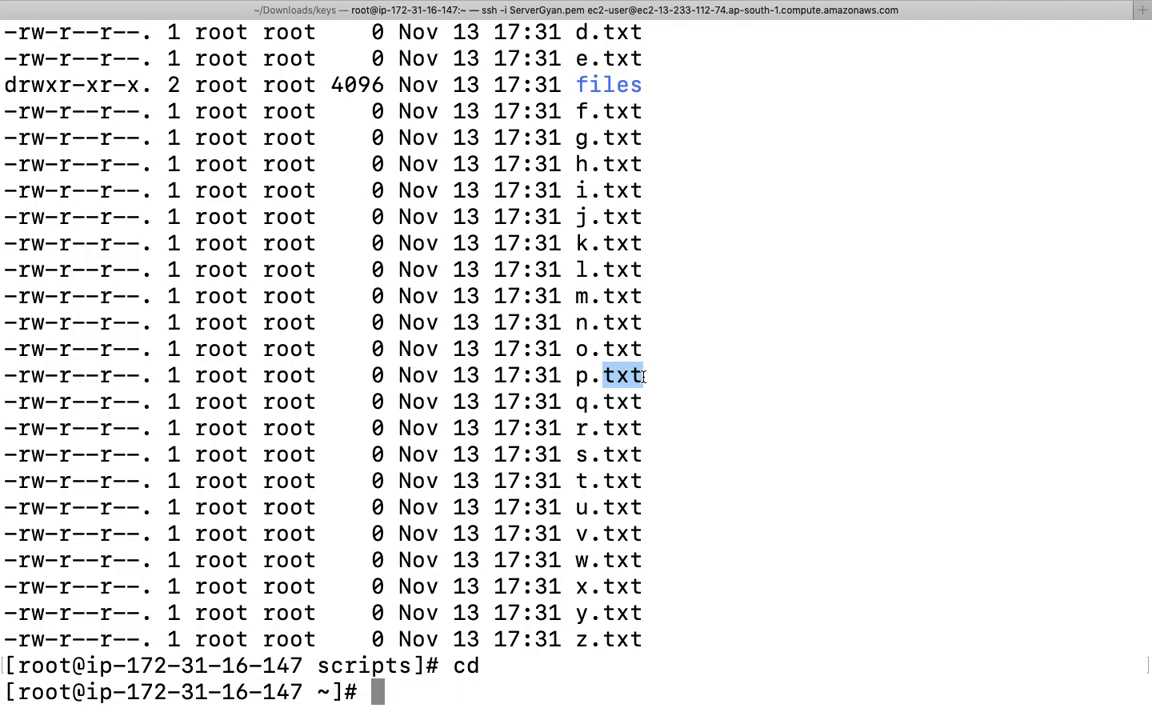
type("cd")
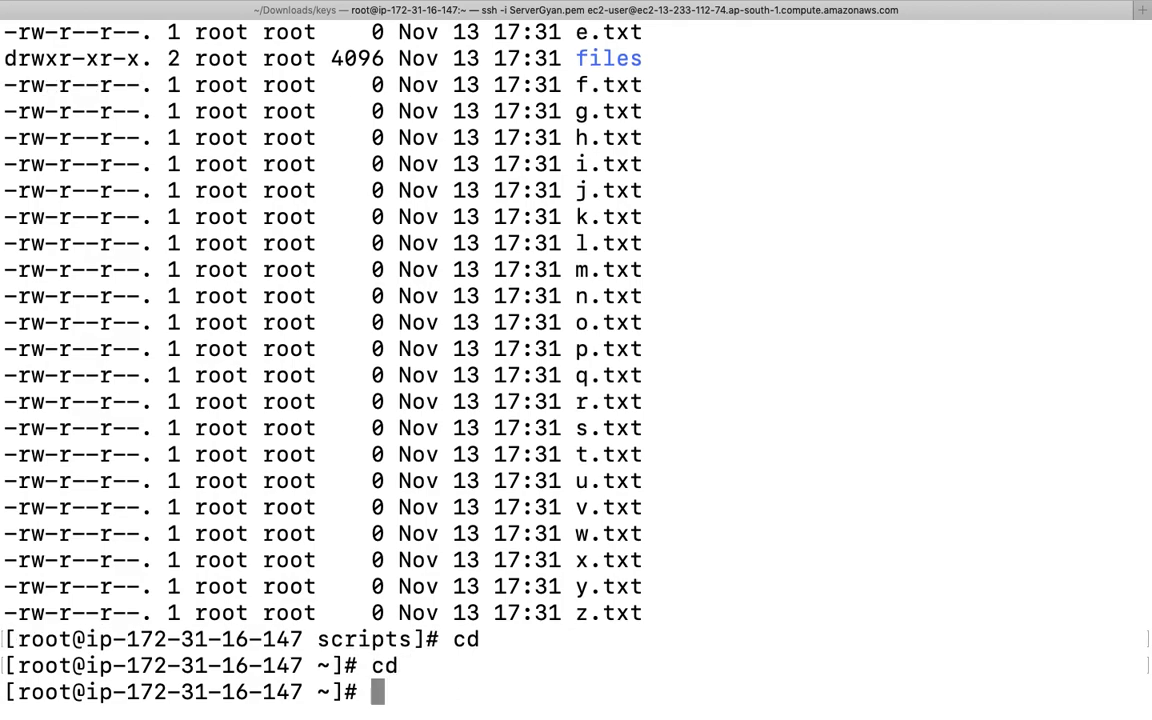
type("vim")
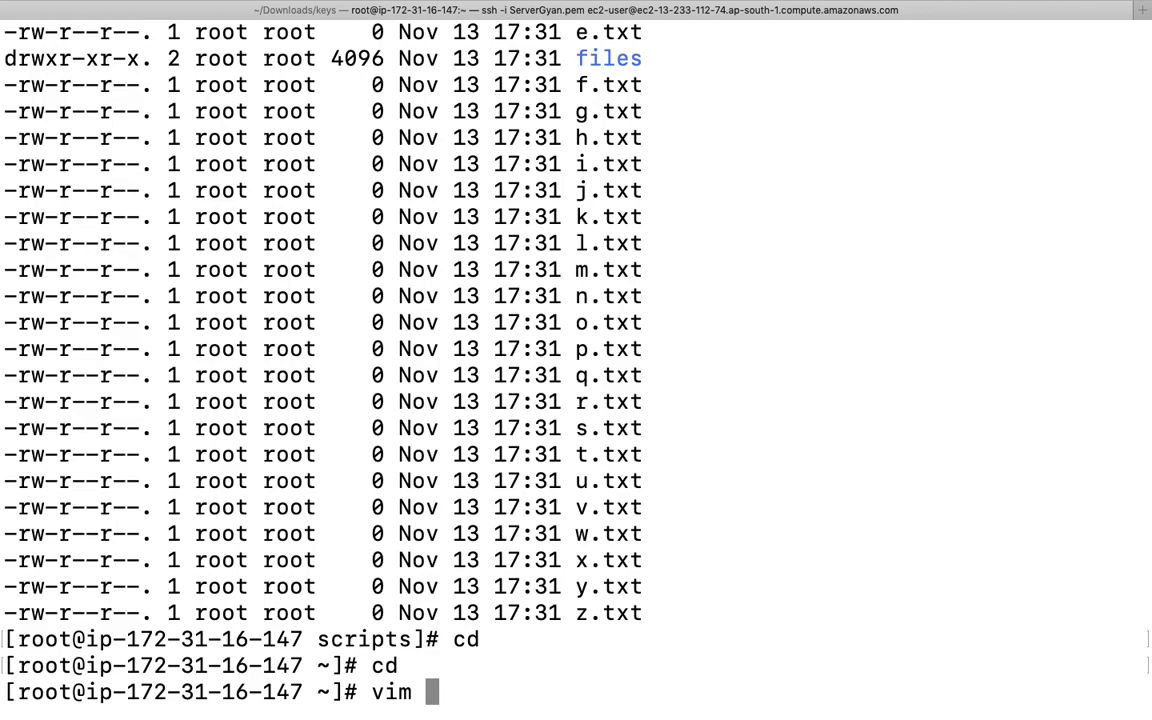
Step: Open the new script in vim and write the #!/bin/bash shebang line
type("t")
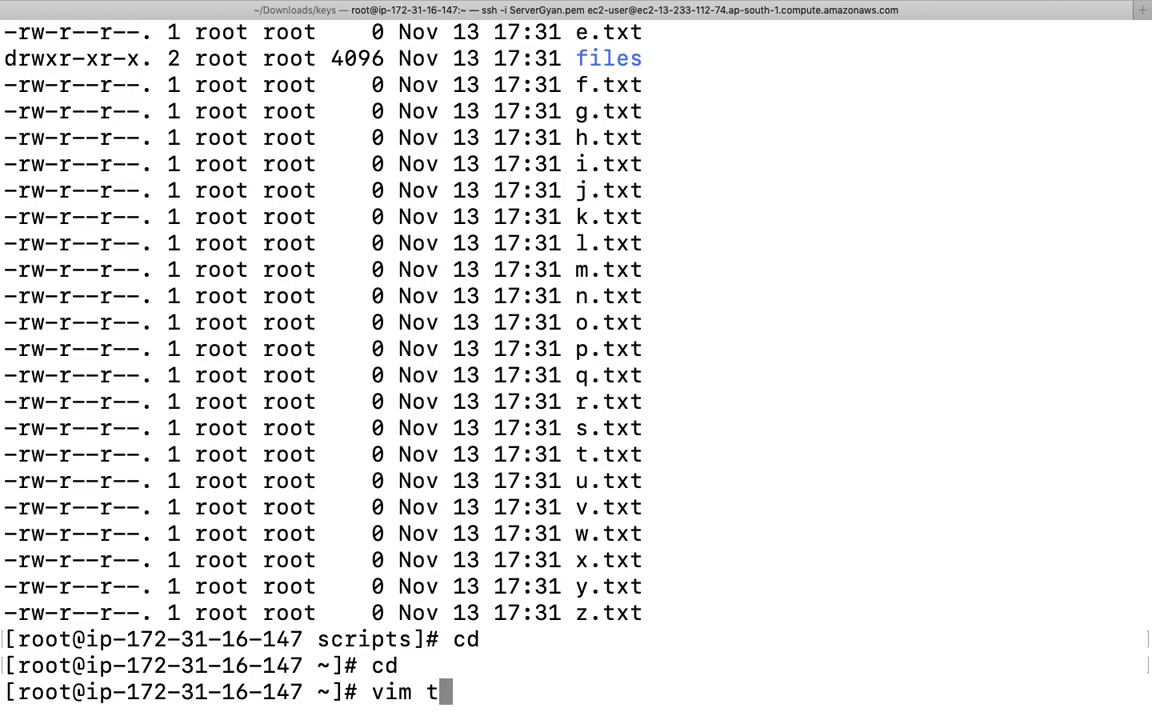
type("re")
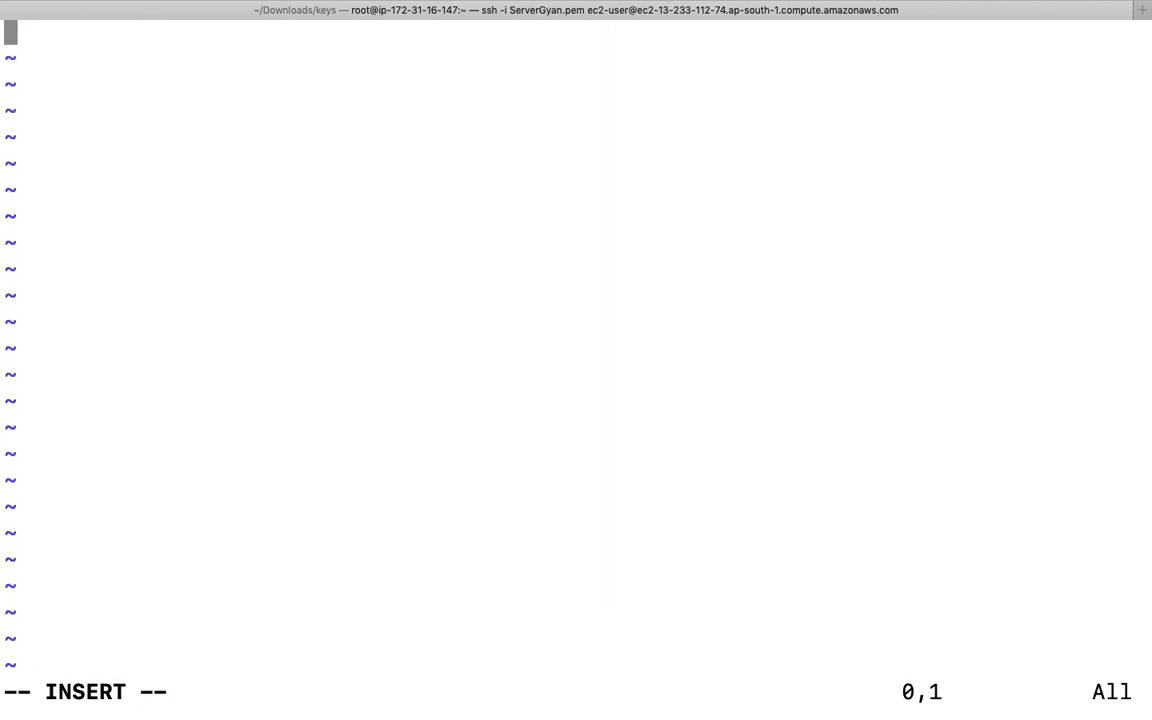
type("#!/bin")
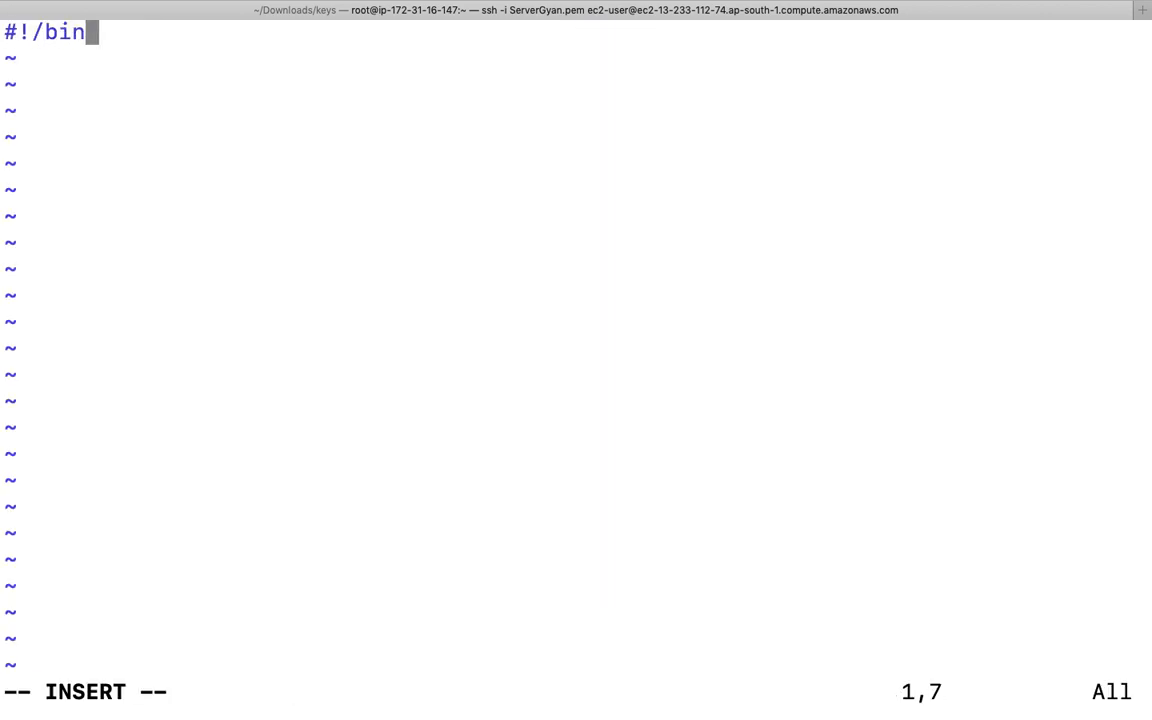
type("/")
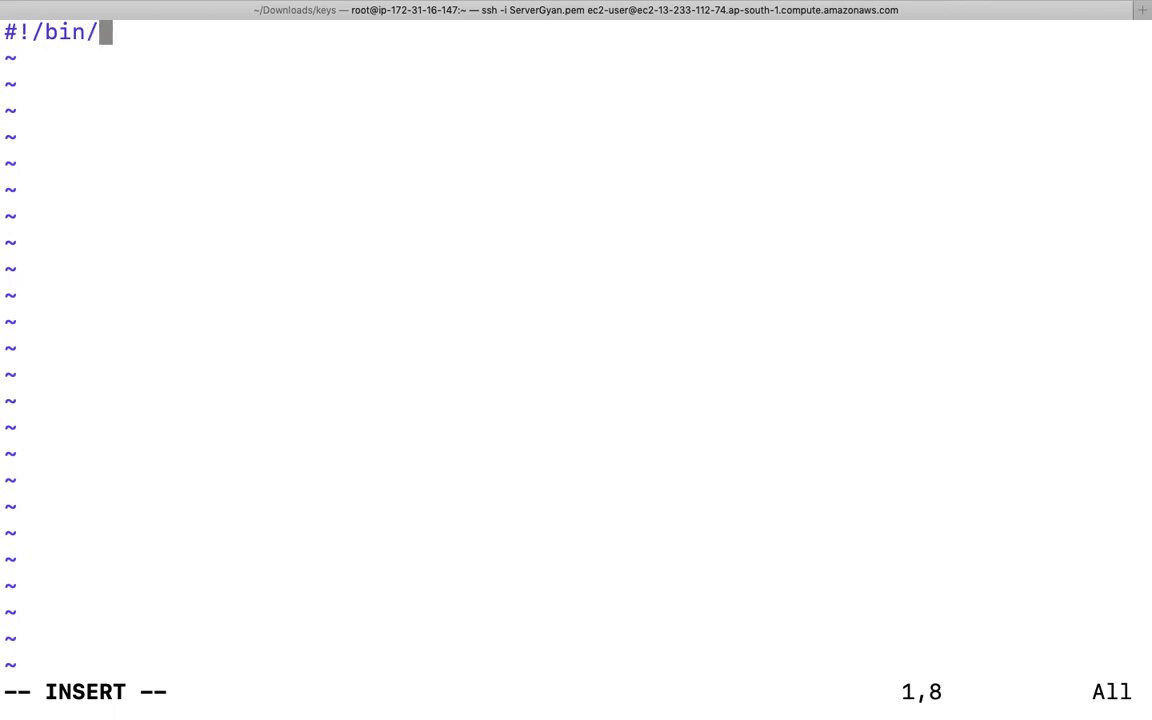
type("bash")
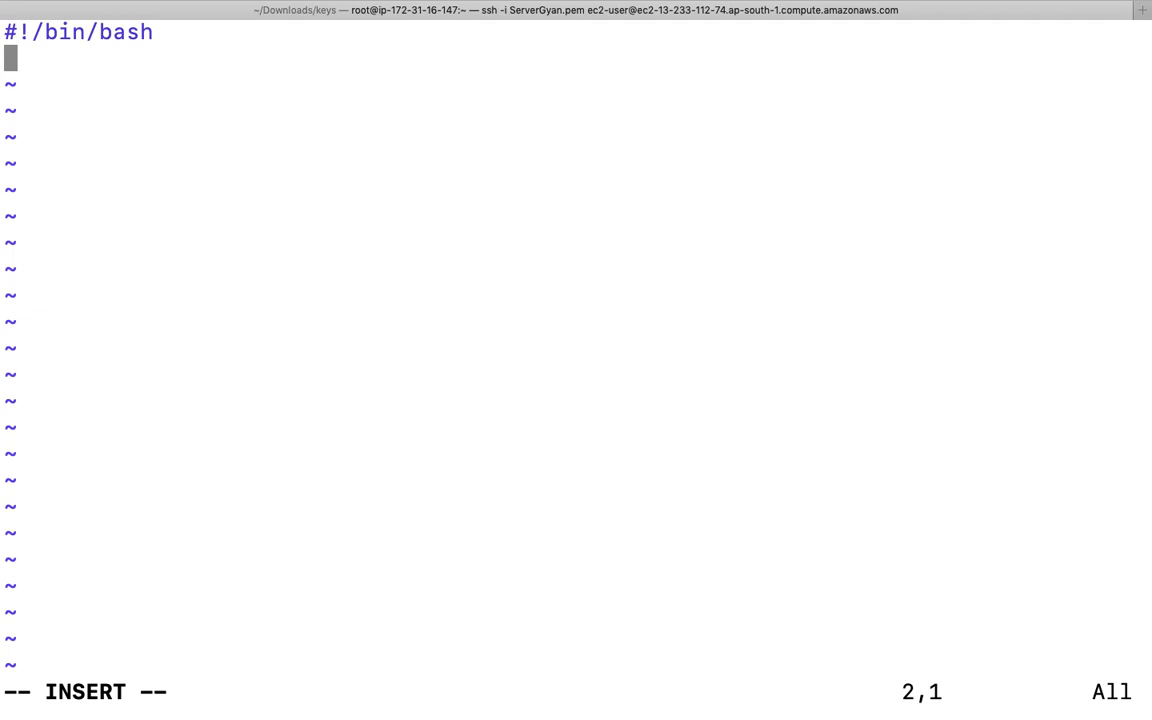
Step: Add the line file=`find /tmp/scripts -name "*.txt"` storing the found files
type("file")
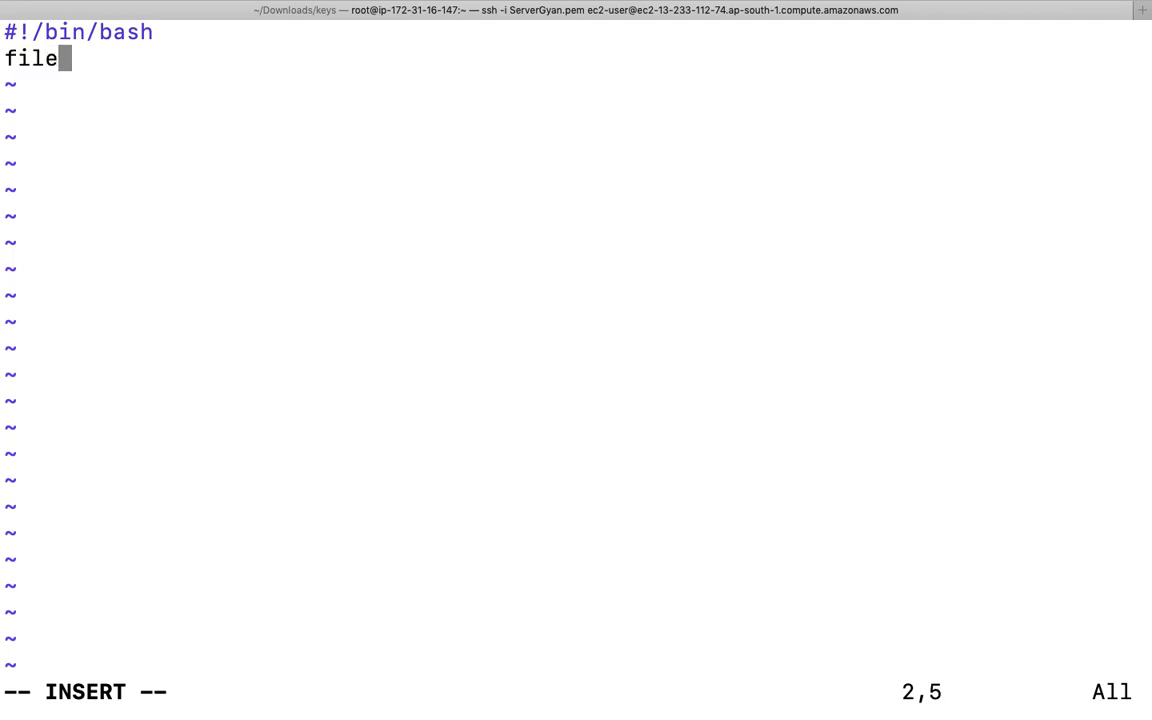
type("=")
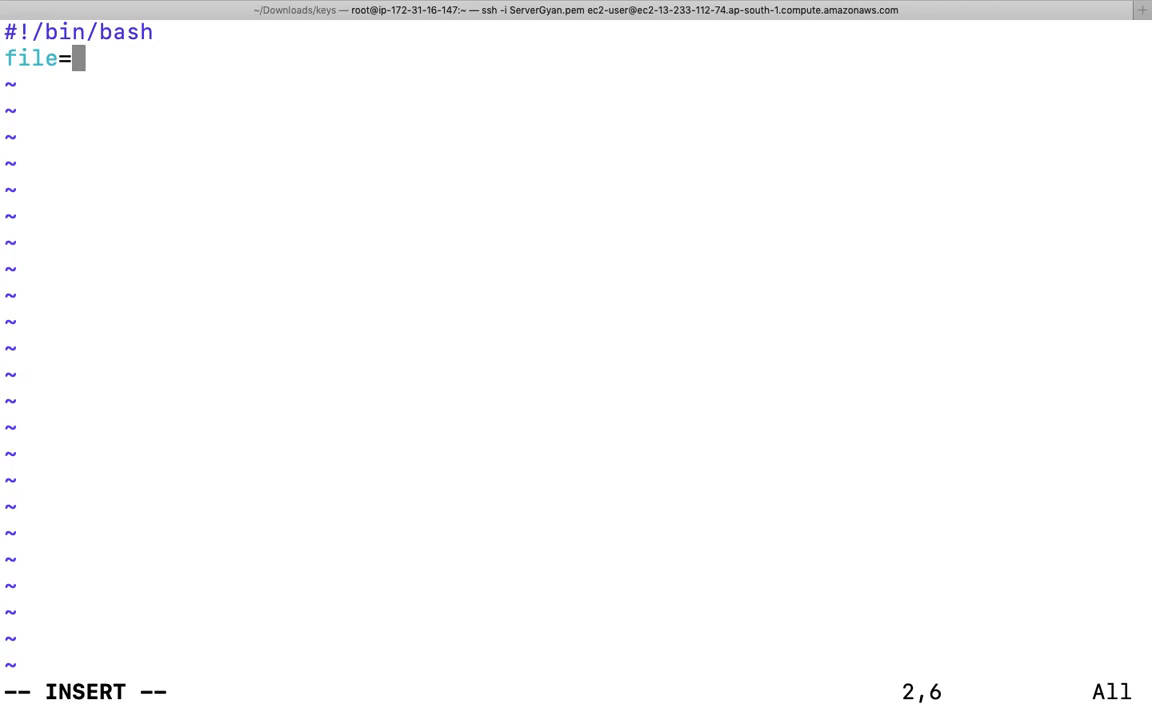
type("``")
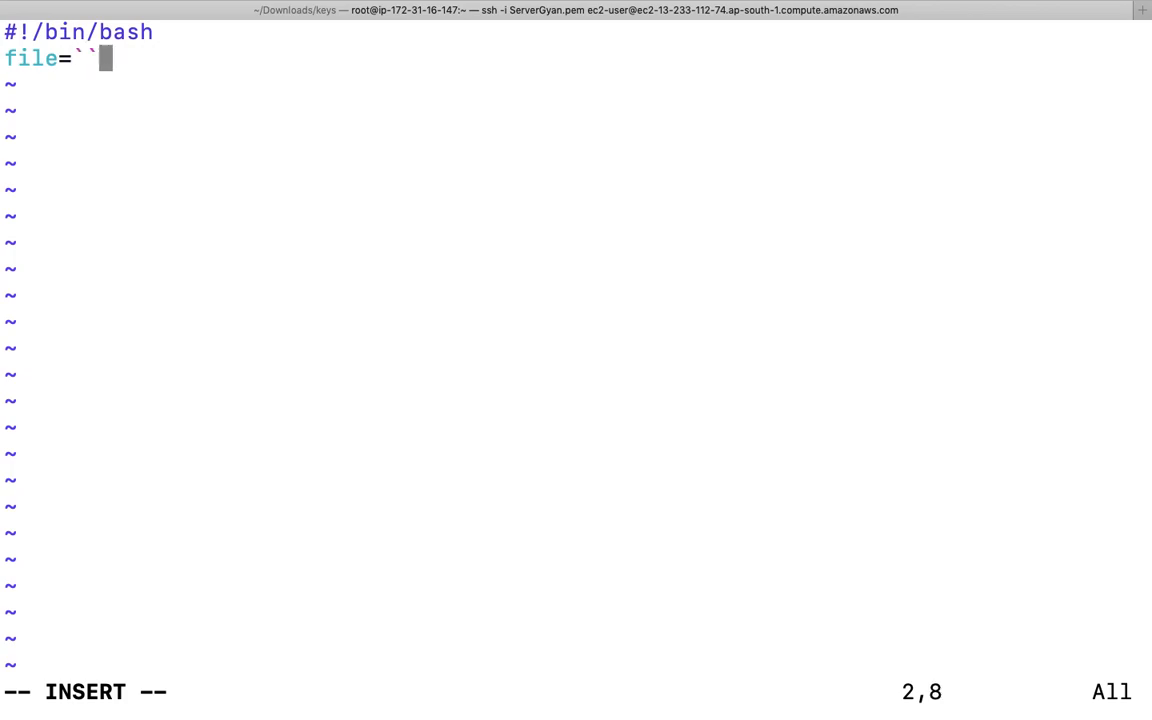
type("find")
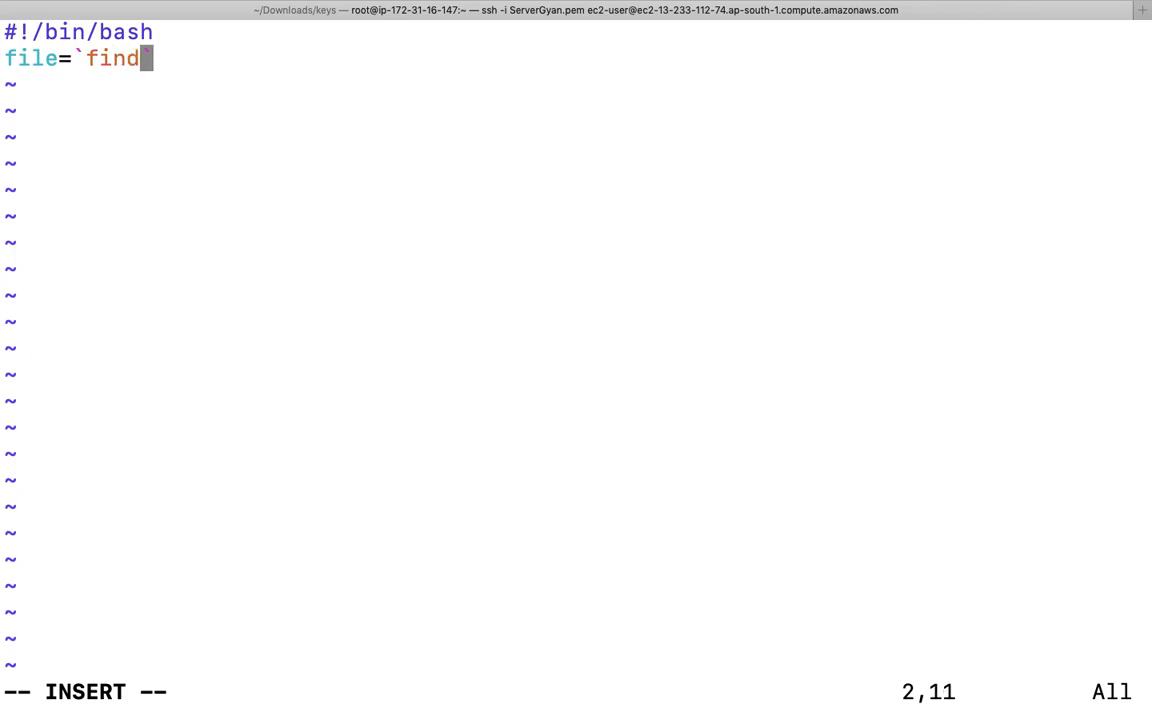
type("\" \"")
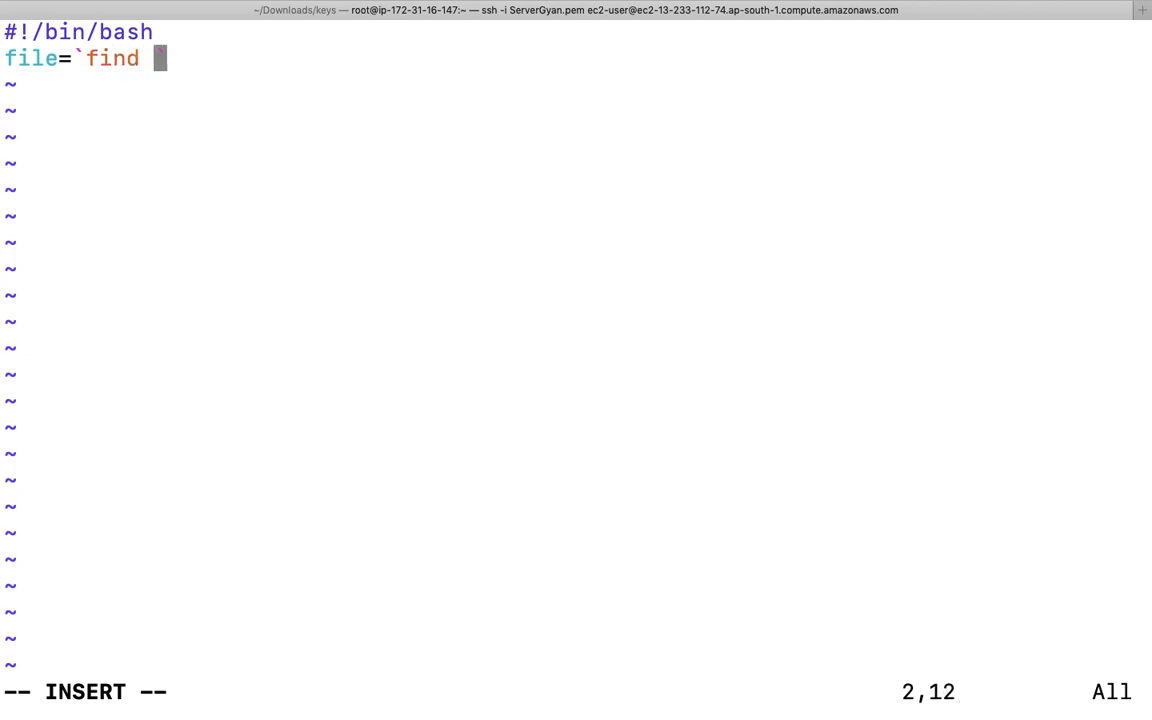
type("/tmp")
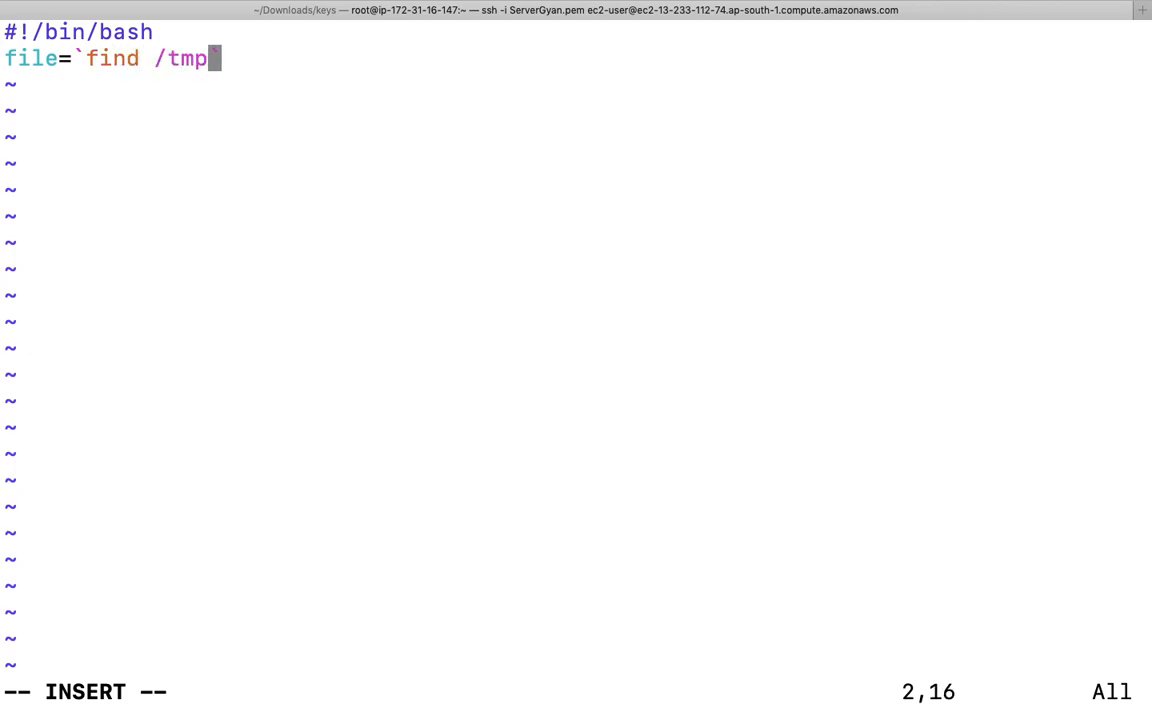
type("/sc")
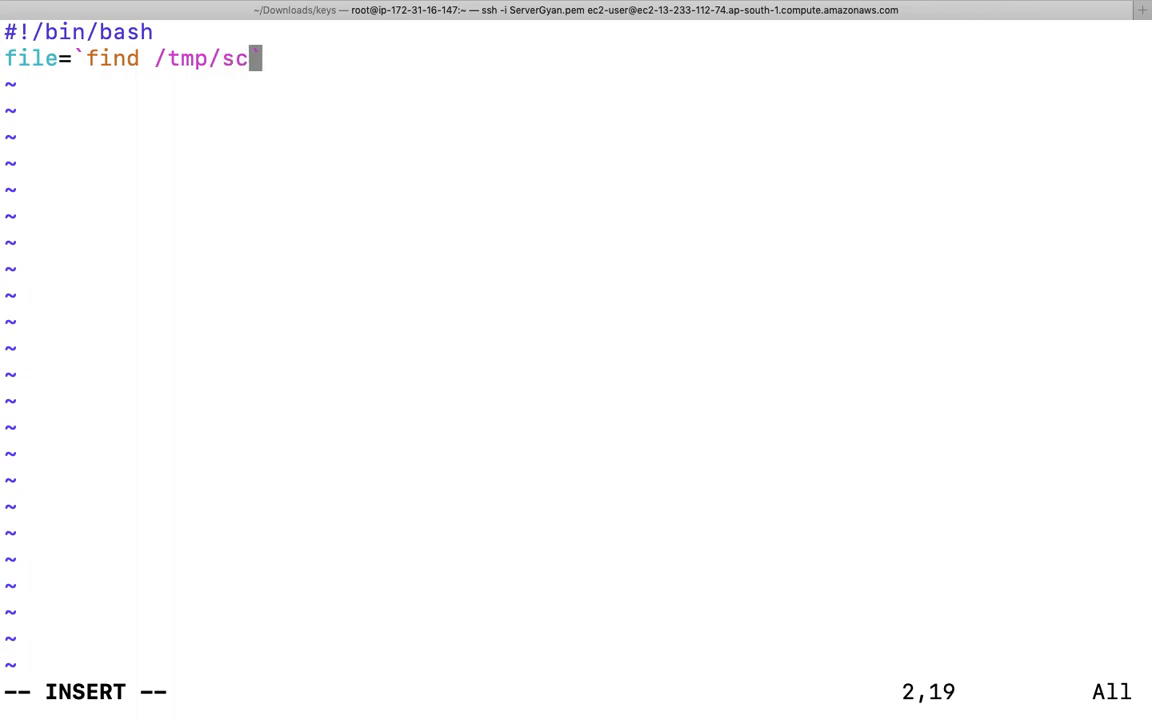
type("ripts")
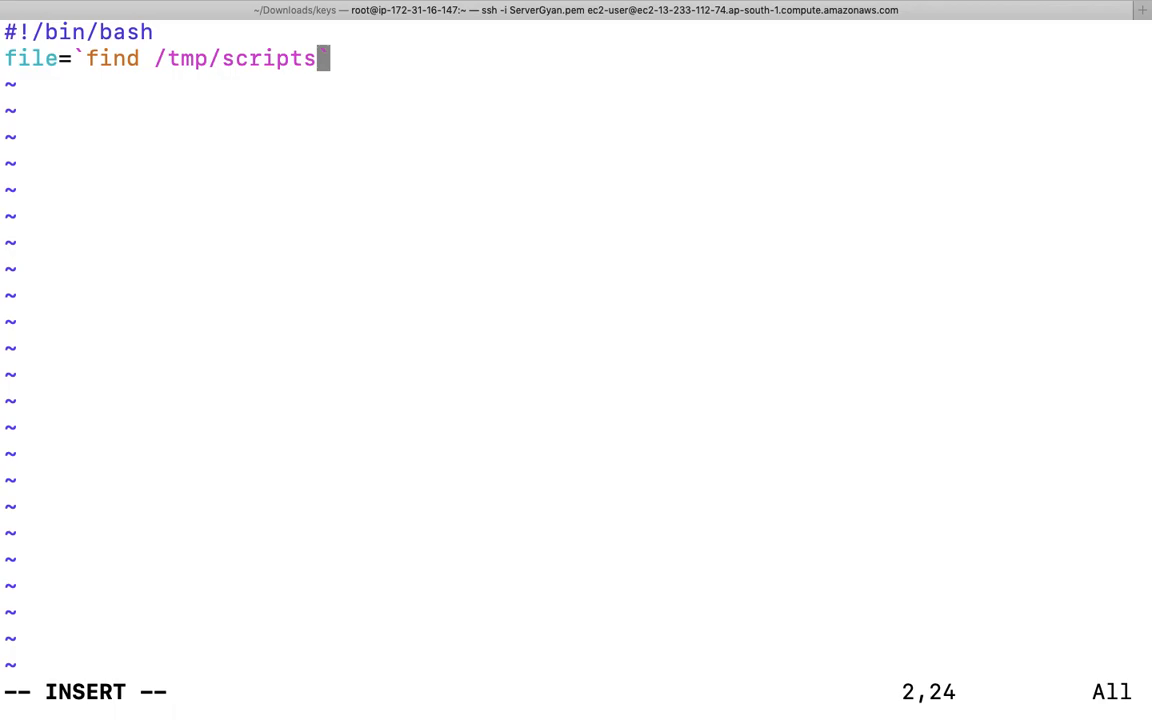
type("\" \"")
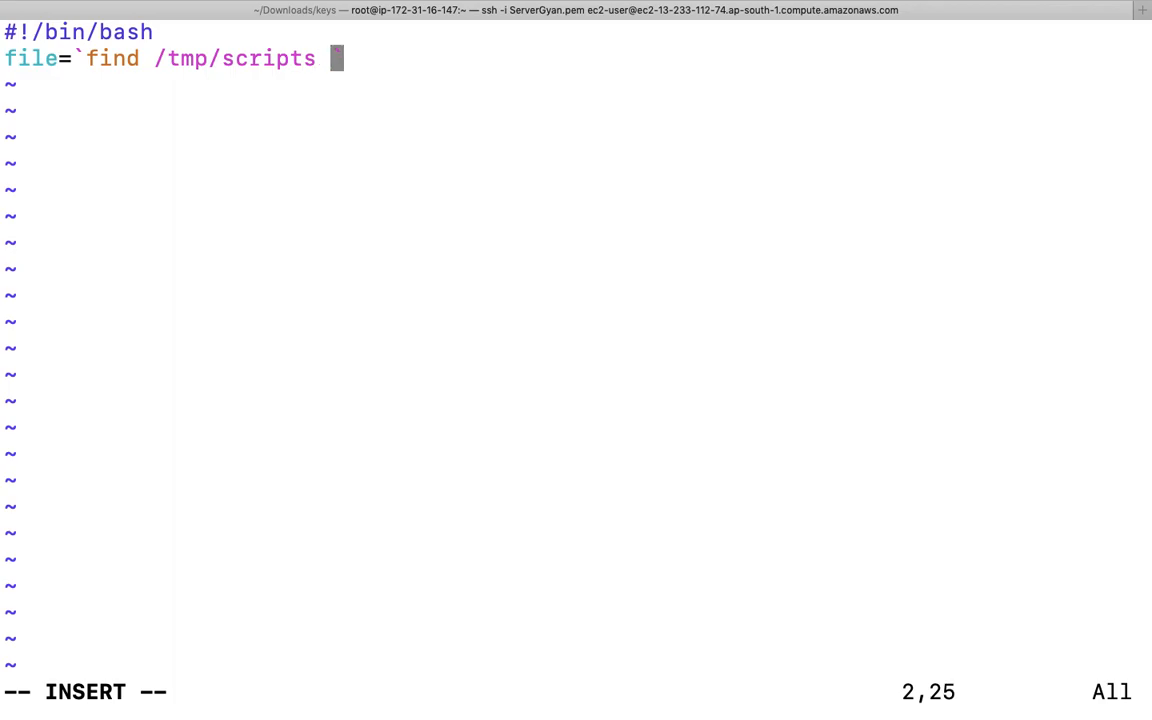
type("-name")
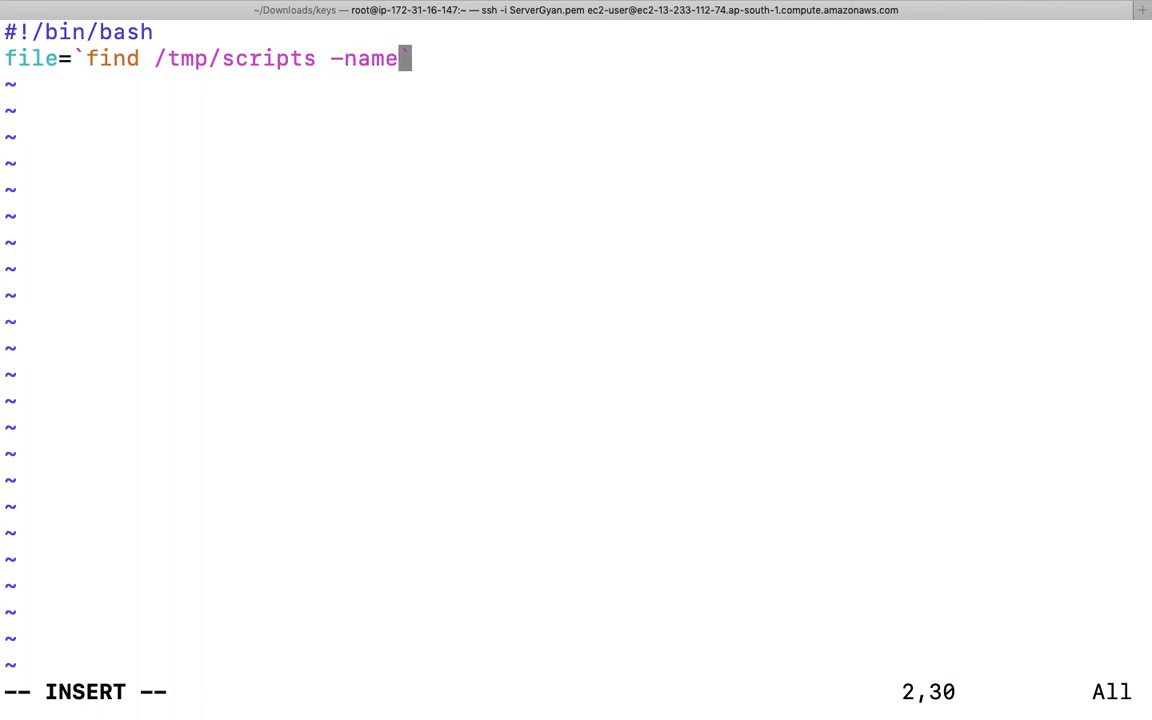
type("\" \"")
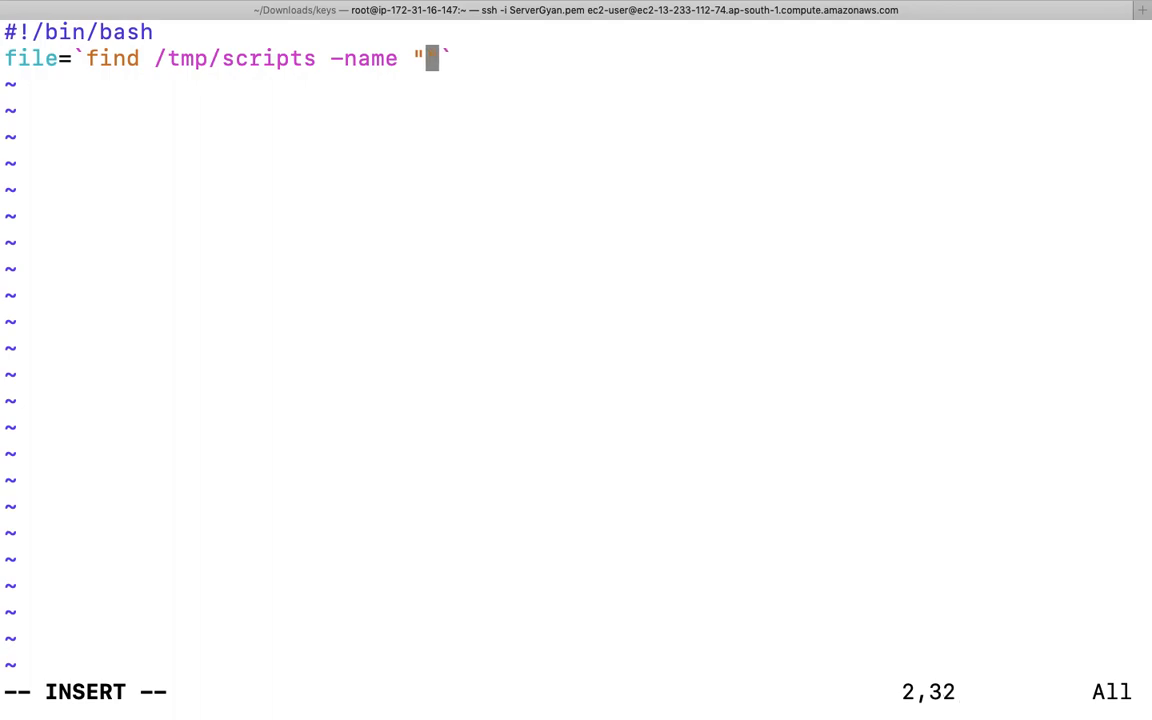
type("*")
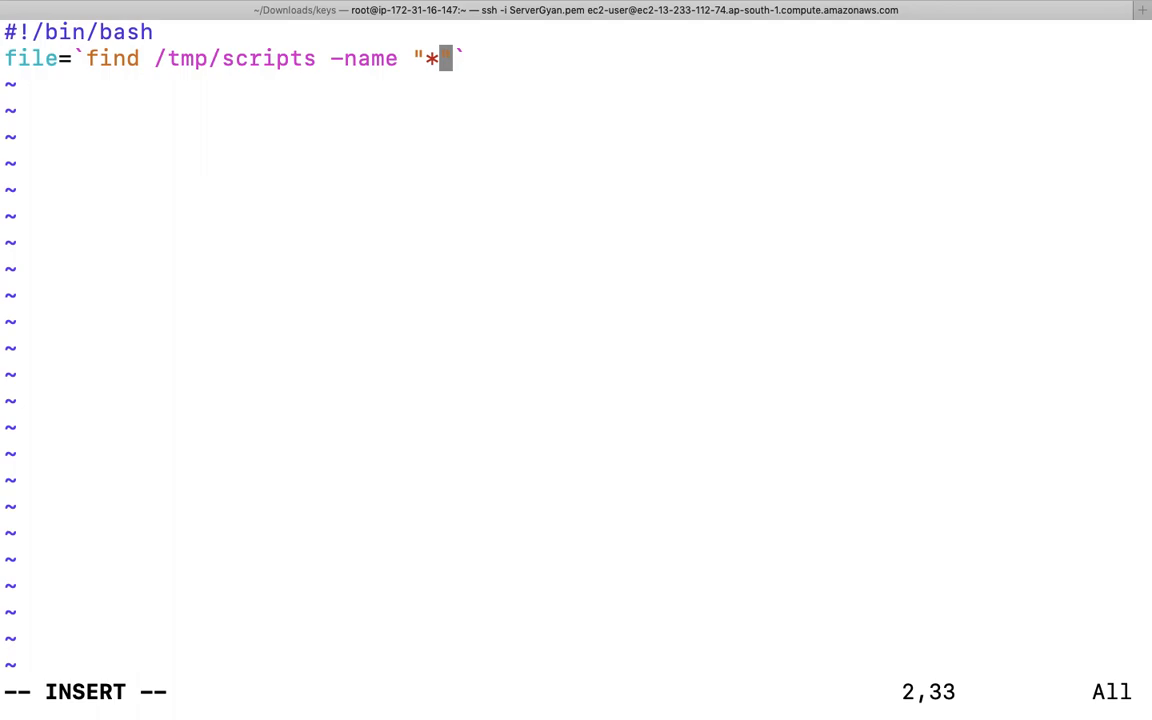
type(".txt\"")
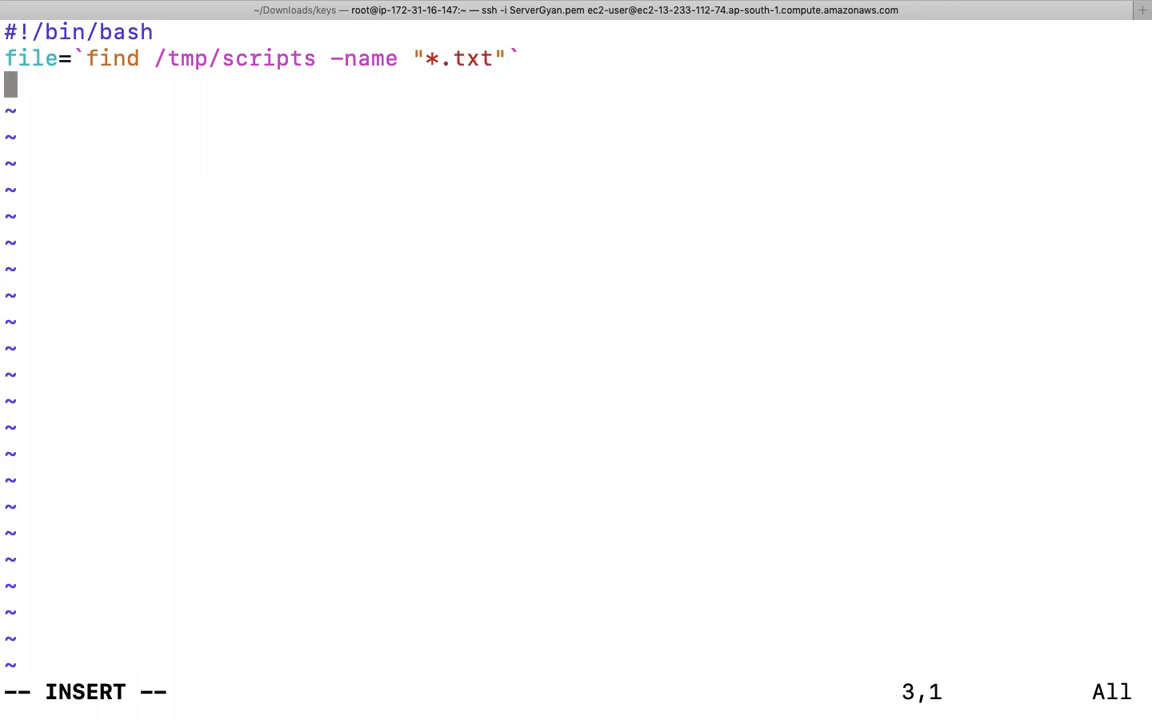
Step: Write the loop header iterating over $file
type("for")
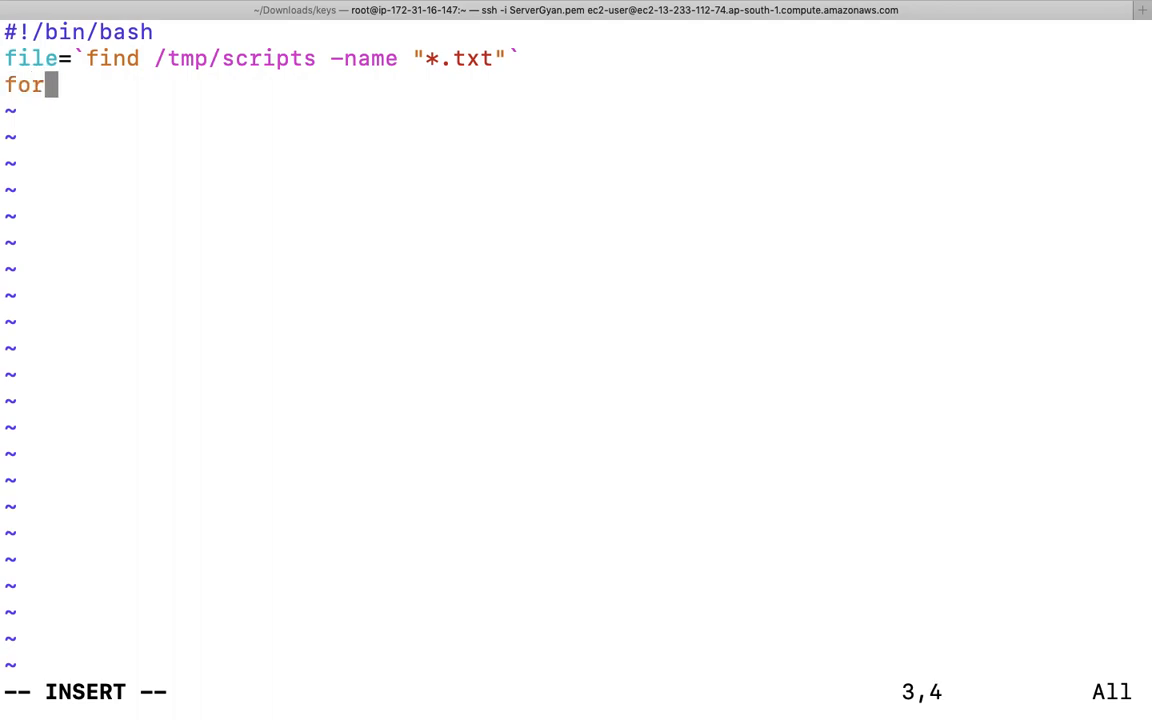
type("\" \"")
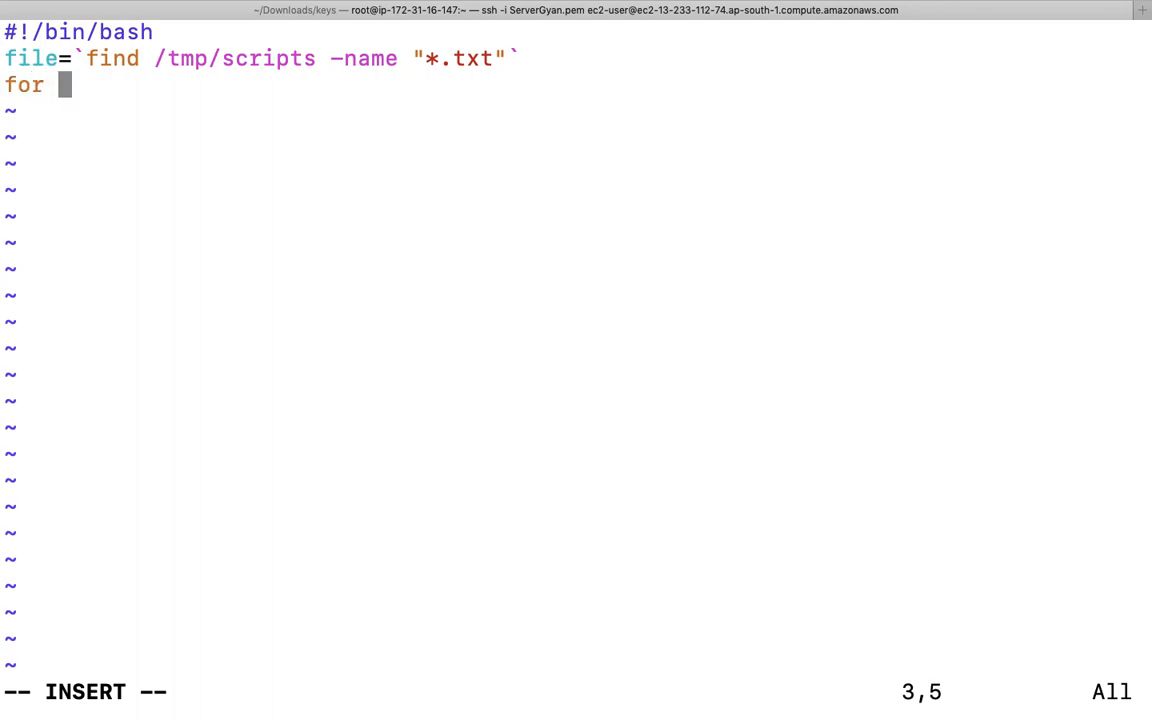
type("file")
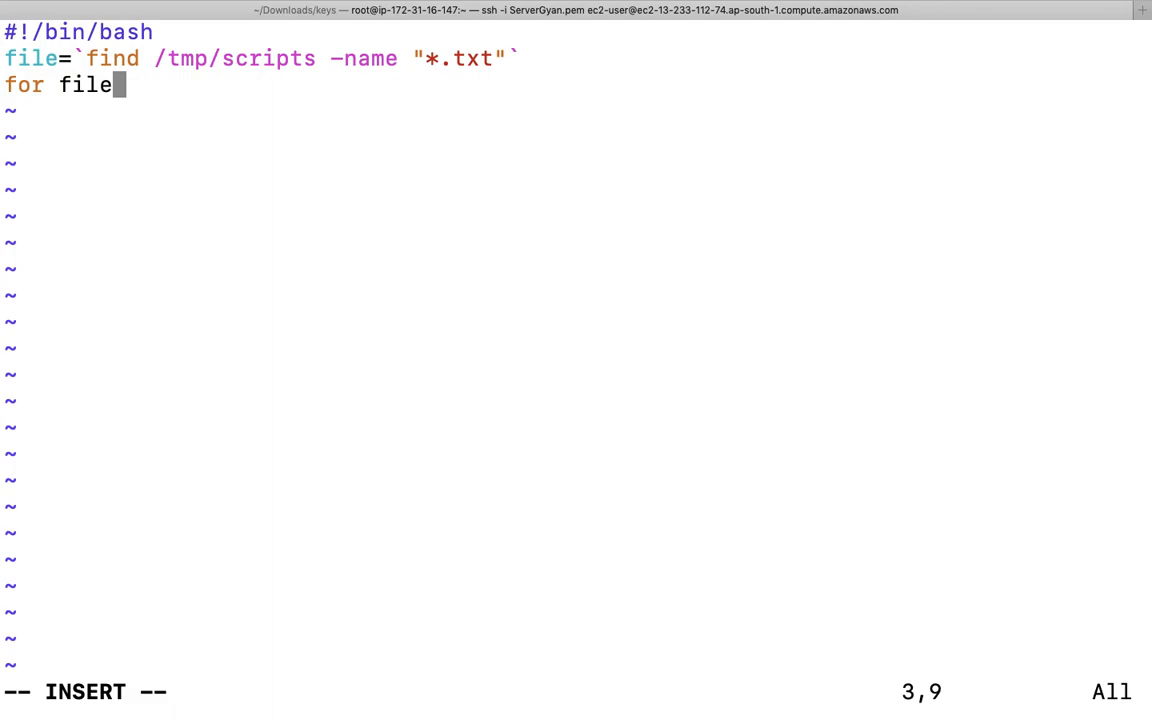
key("BackSpace")
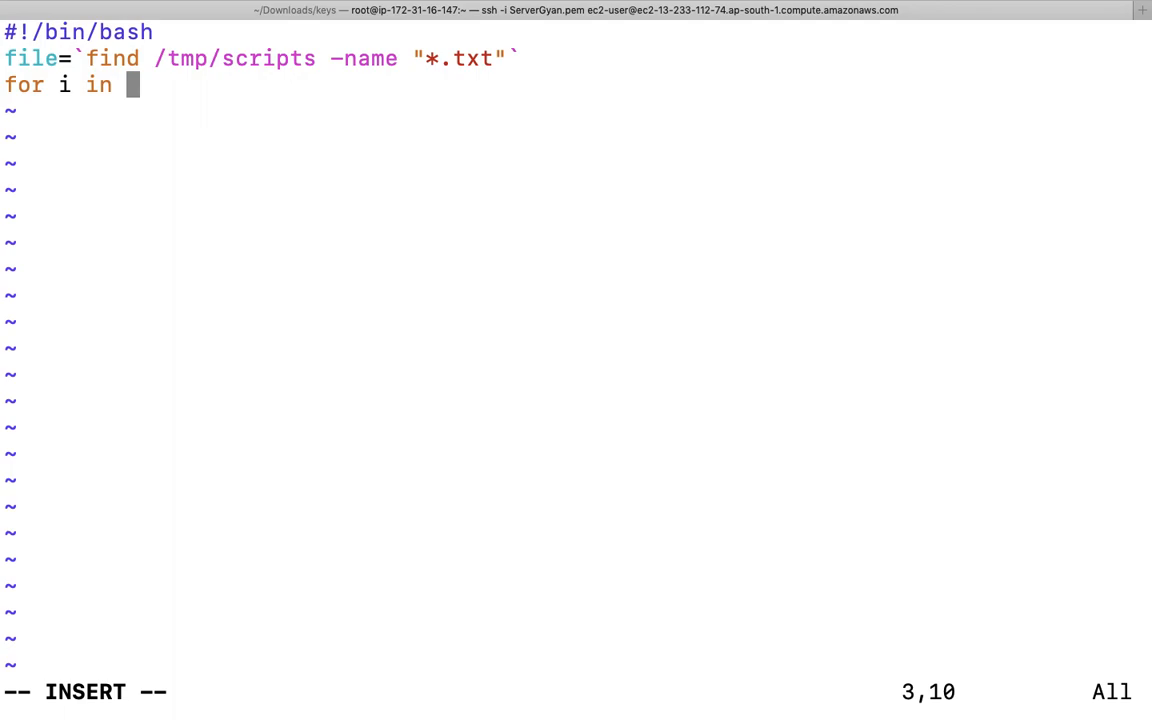
type("$")
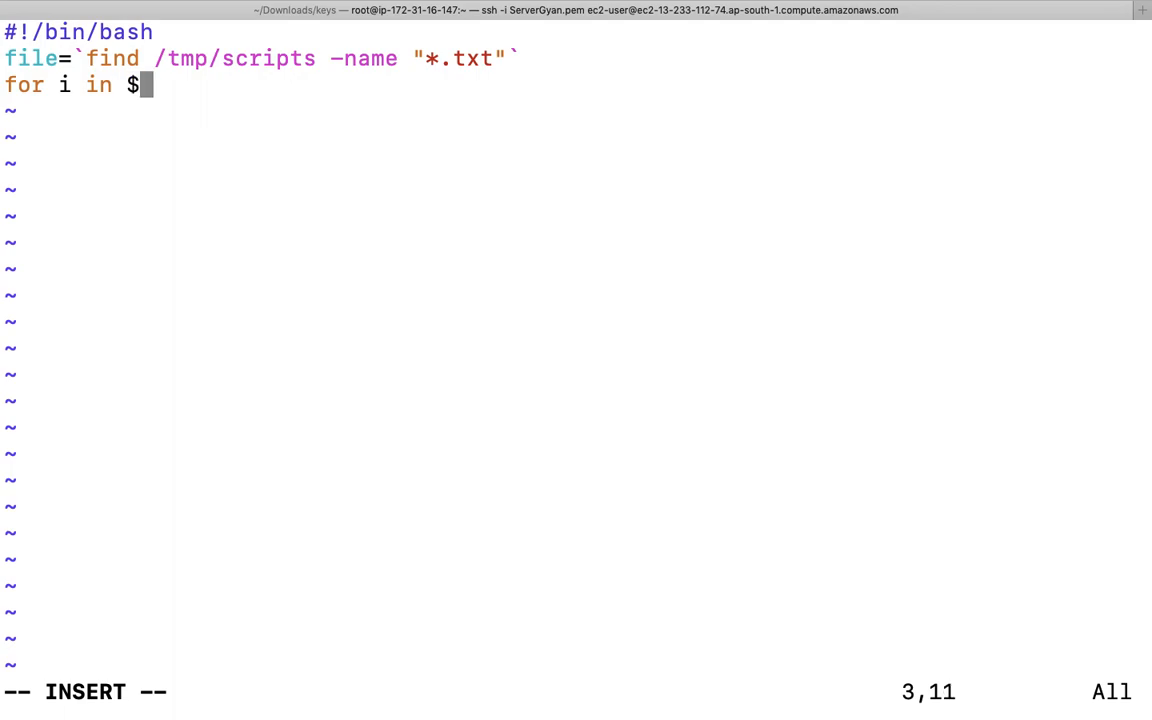
type("fi")
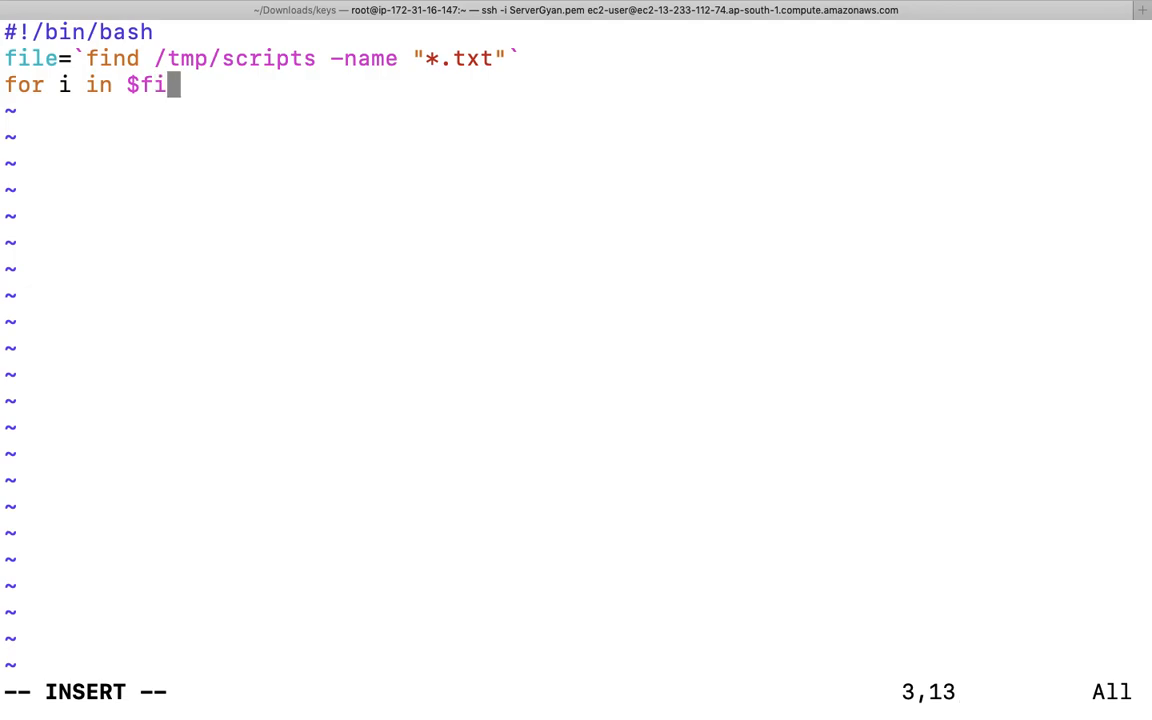
type("le")
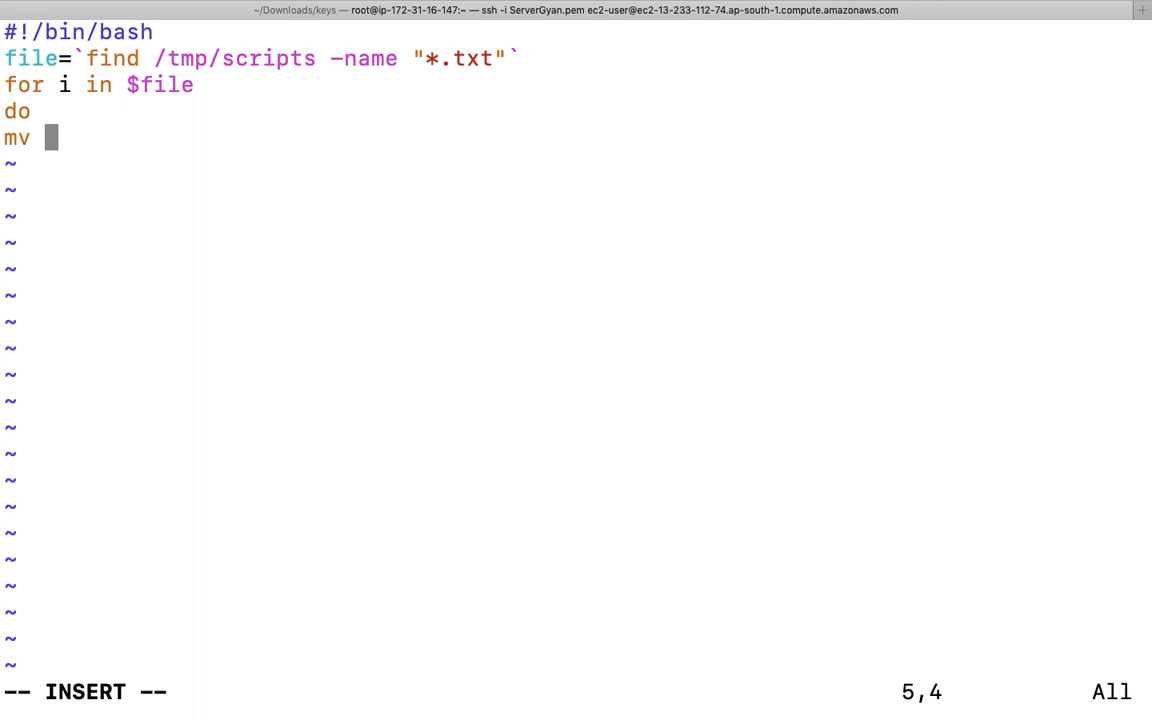
Step: Write the loop body mv $i.txt $i.html renaming each file to .html
type("$")
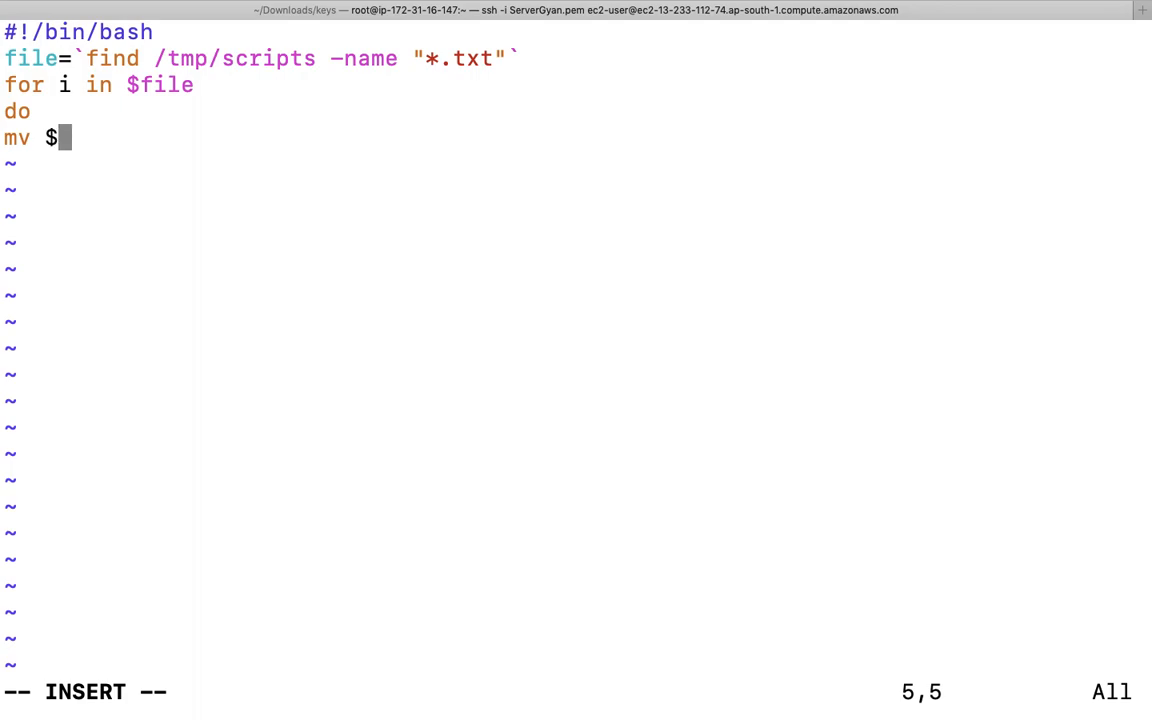
type("i.")
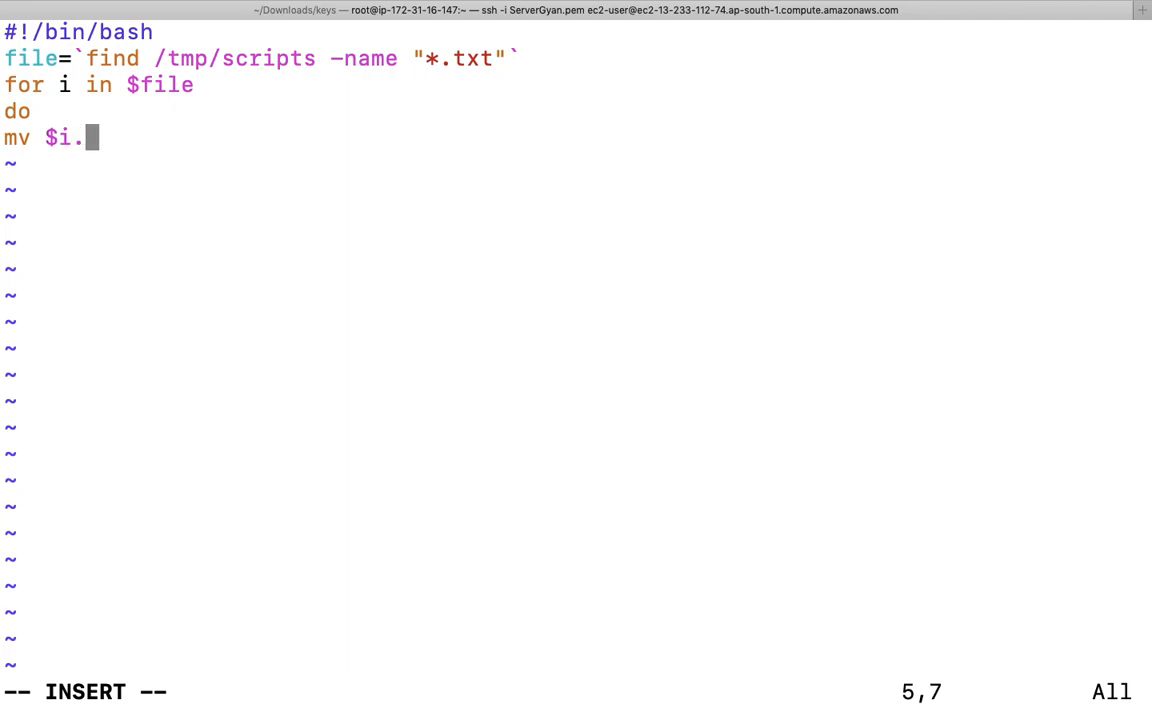
type("txt")
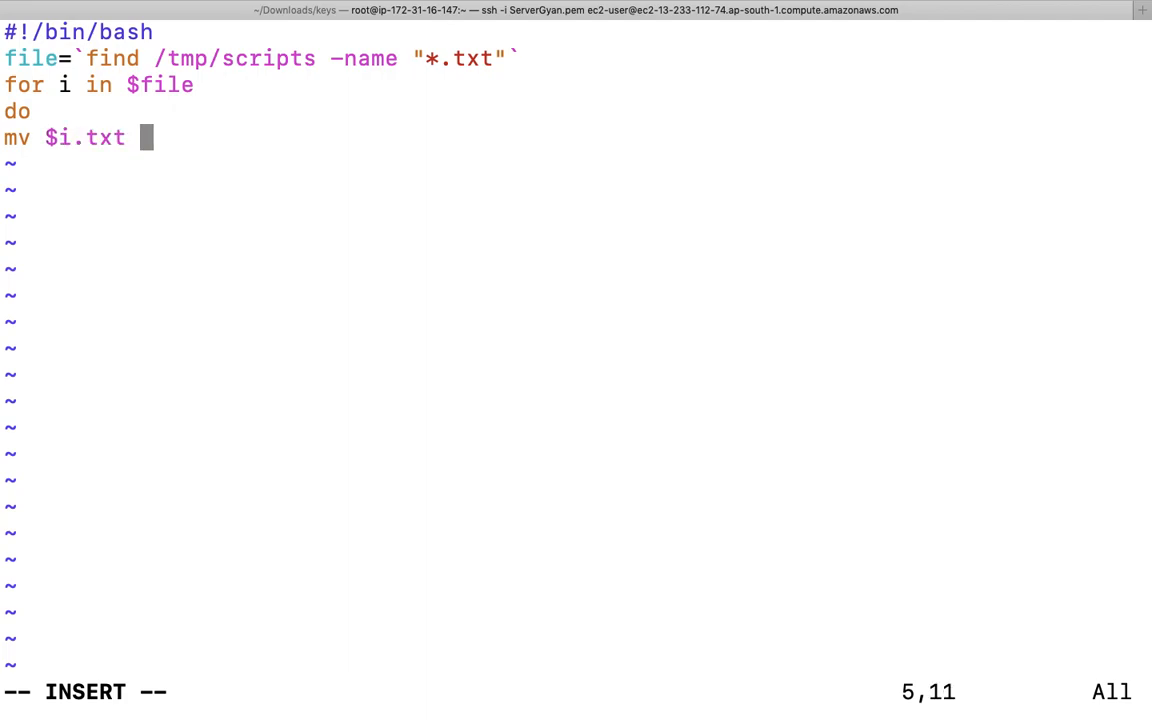
type("$")
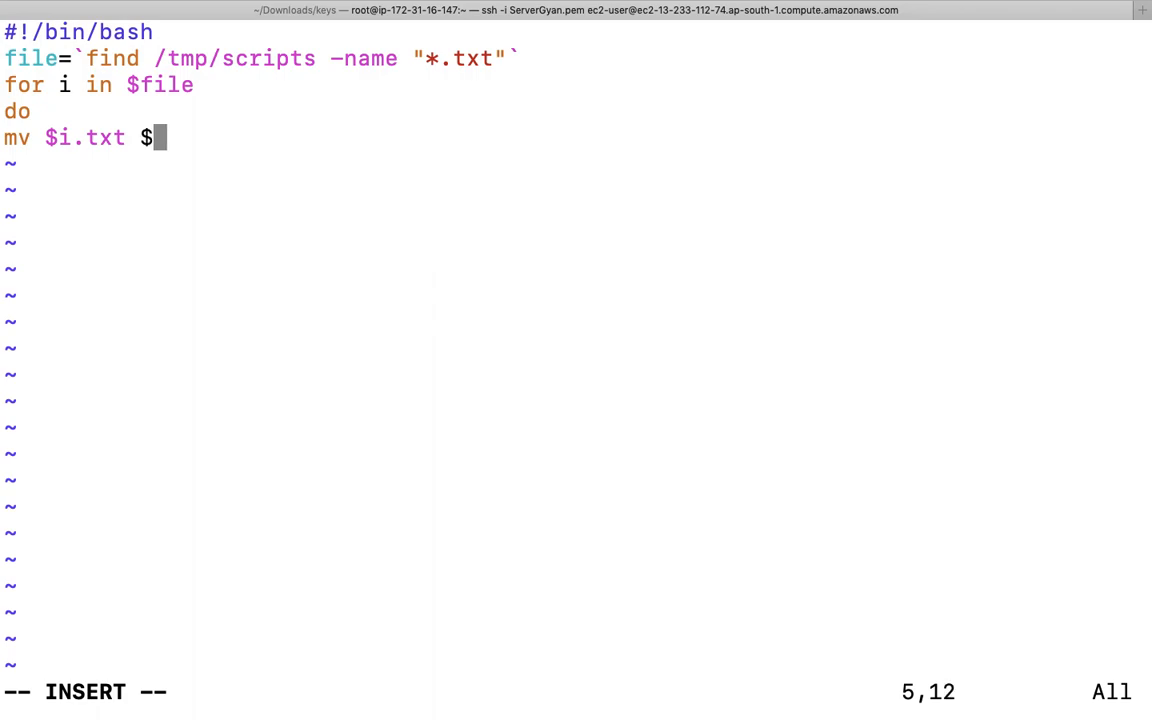
type("i")
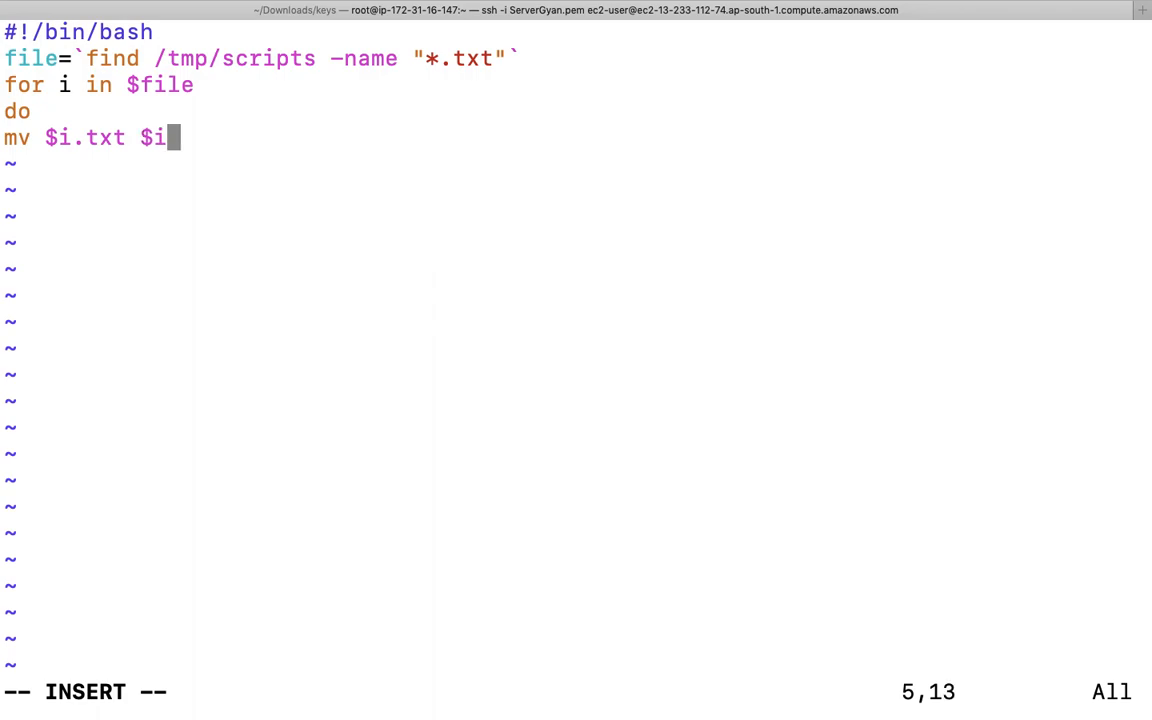
type(".h")
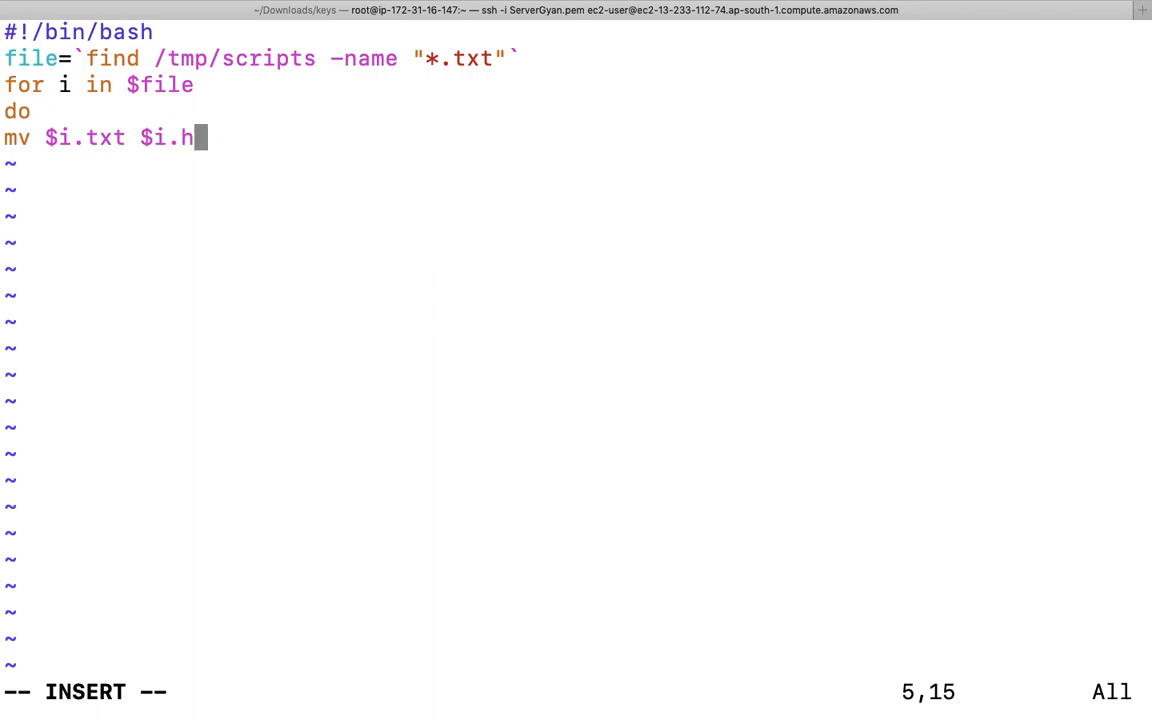
type("tml")
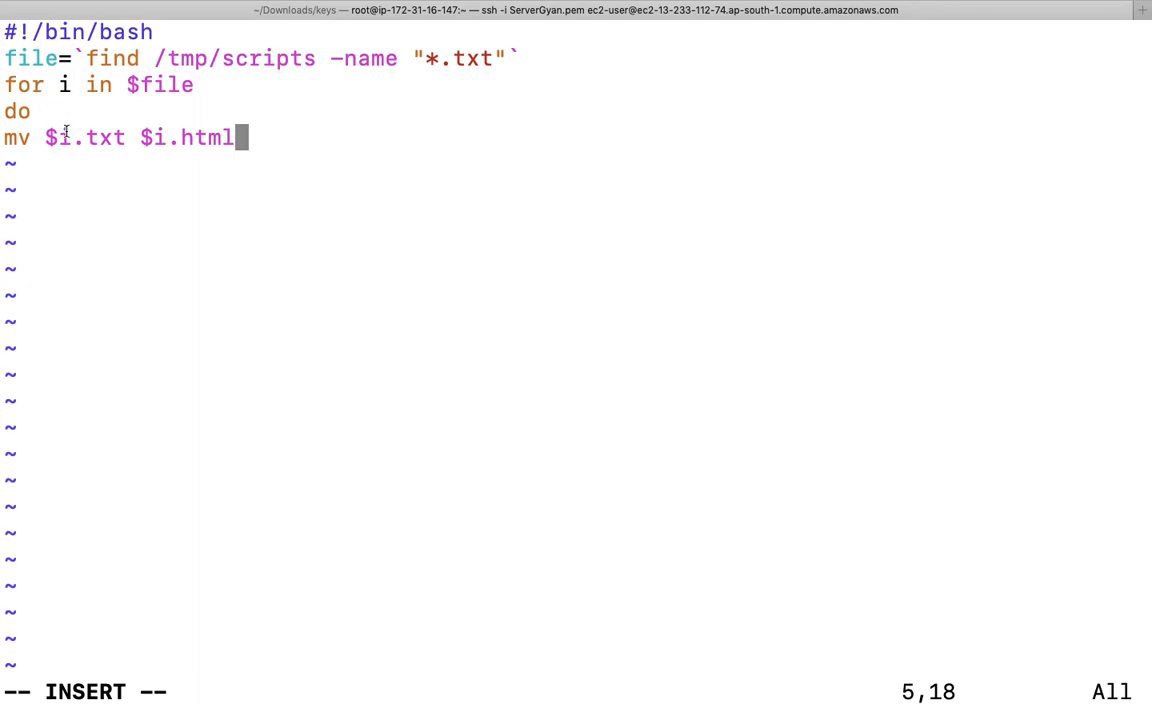
mouse_move(200, 132)
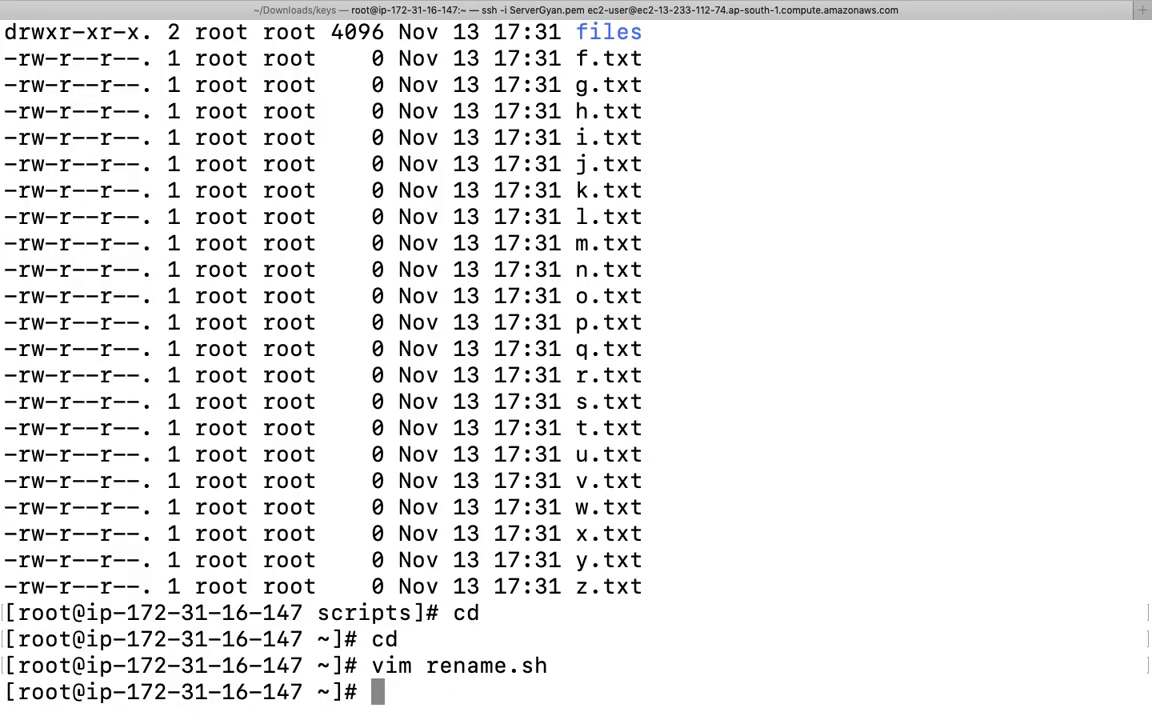
Step: Run find /tmp/scripts/ -name "*.txt" to list every .txt file there
type("for in in")
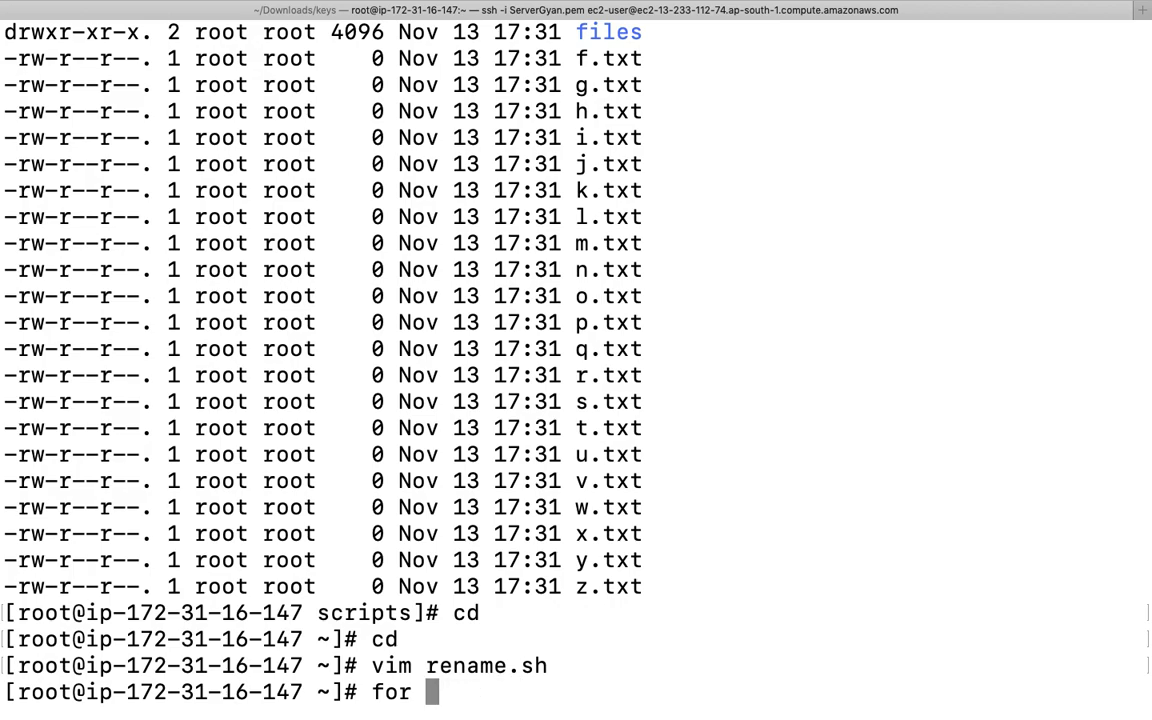
type("vim rename.sh")
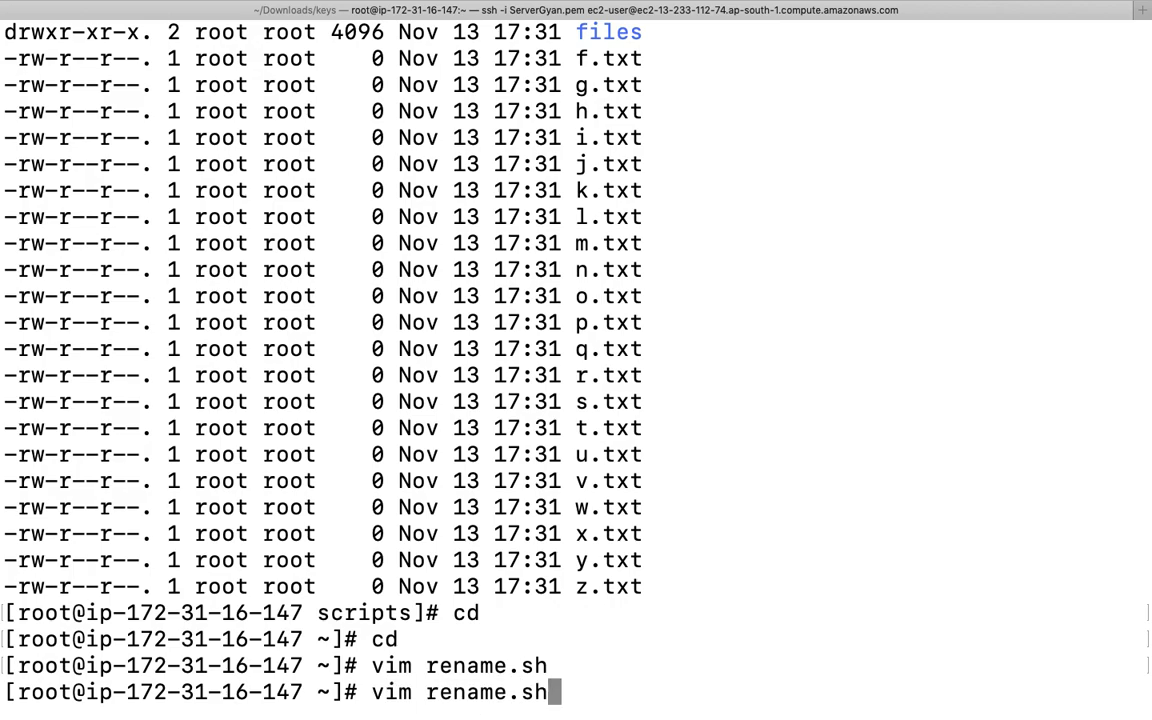
type("touch {a..z}.txt")
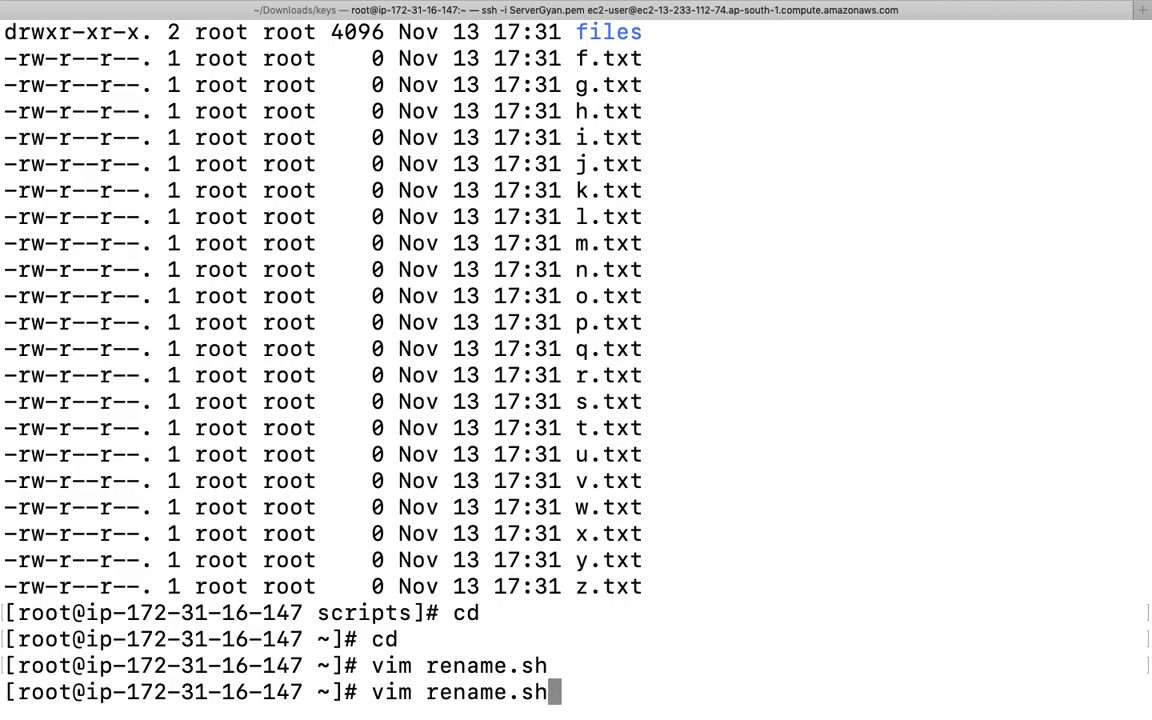
type("find")
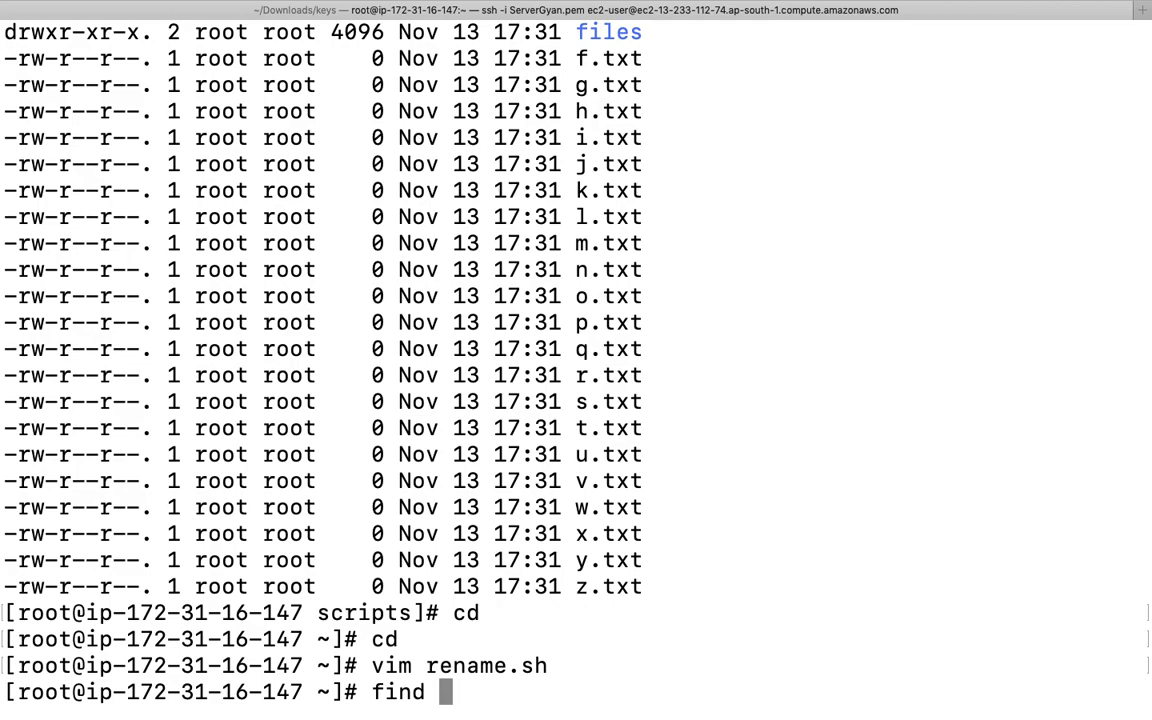
type("/")
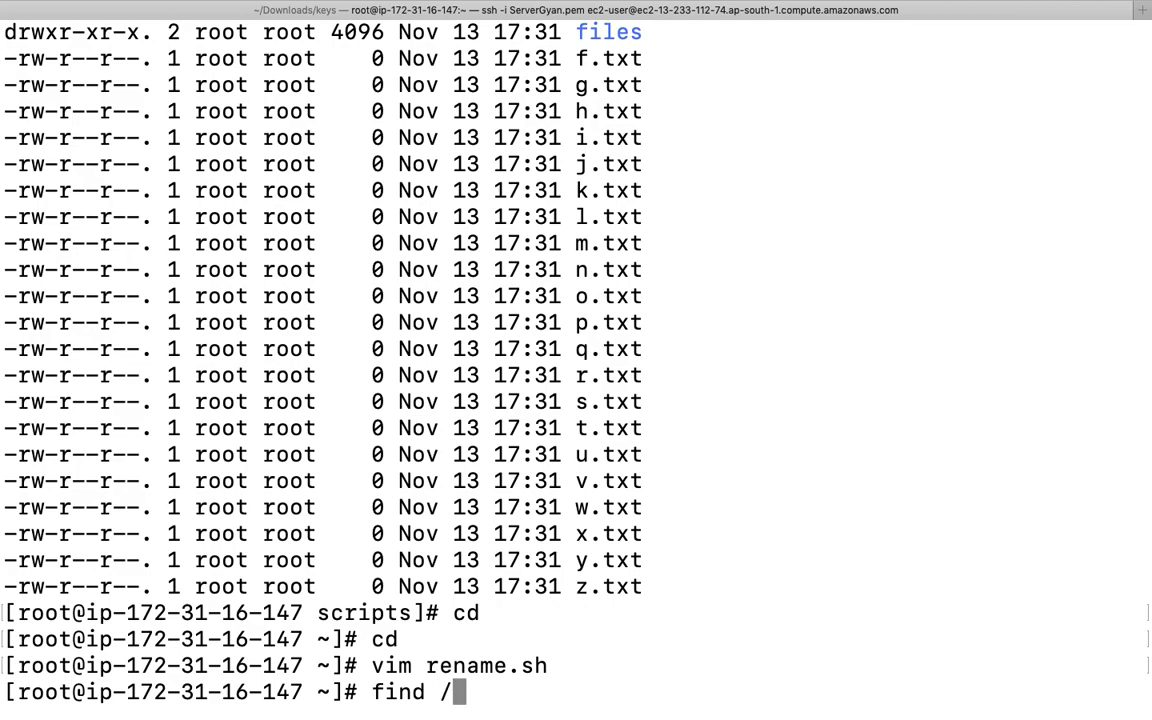
type("tmp/scripts/ -na")
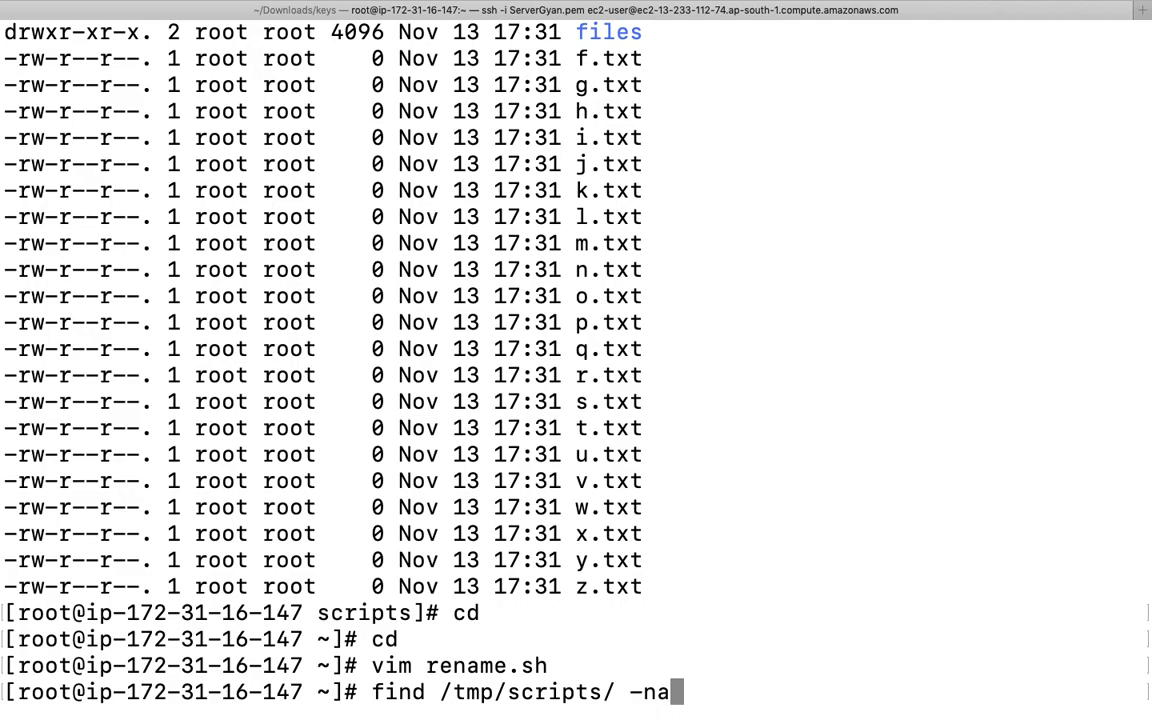
type("me")
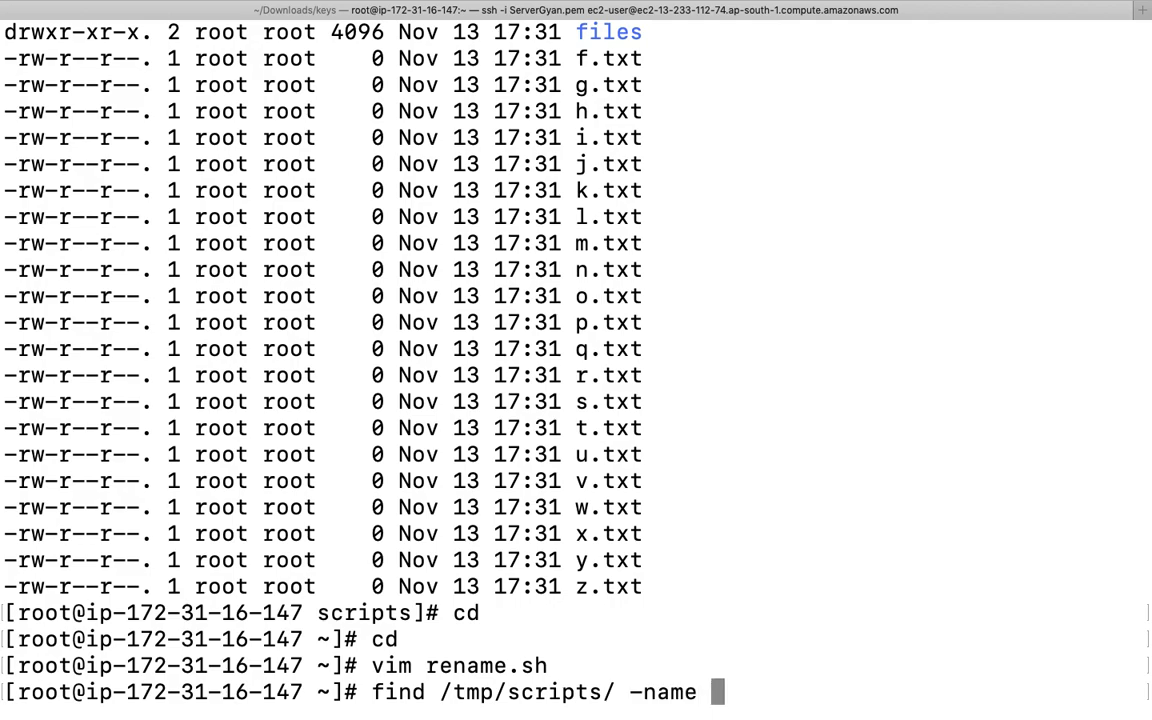
type("\"\"")
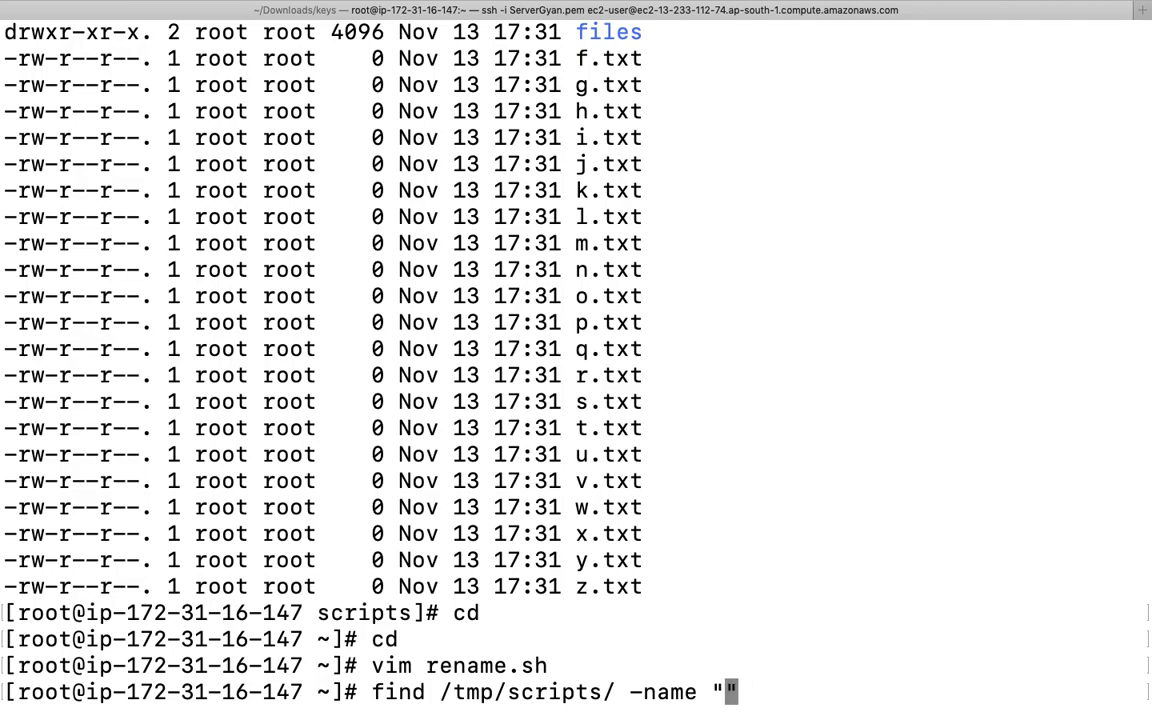
type("*.t")
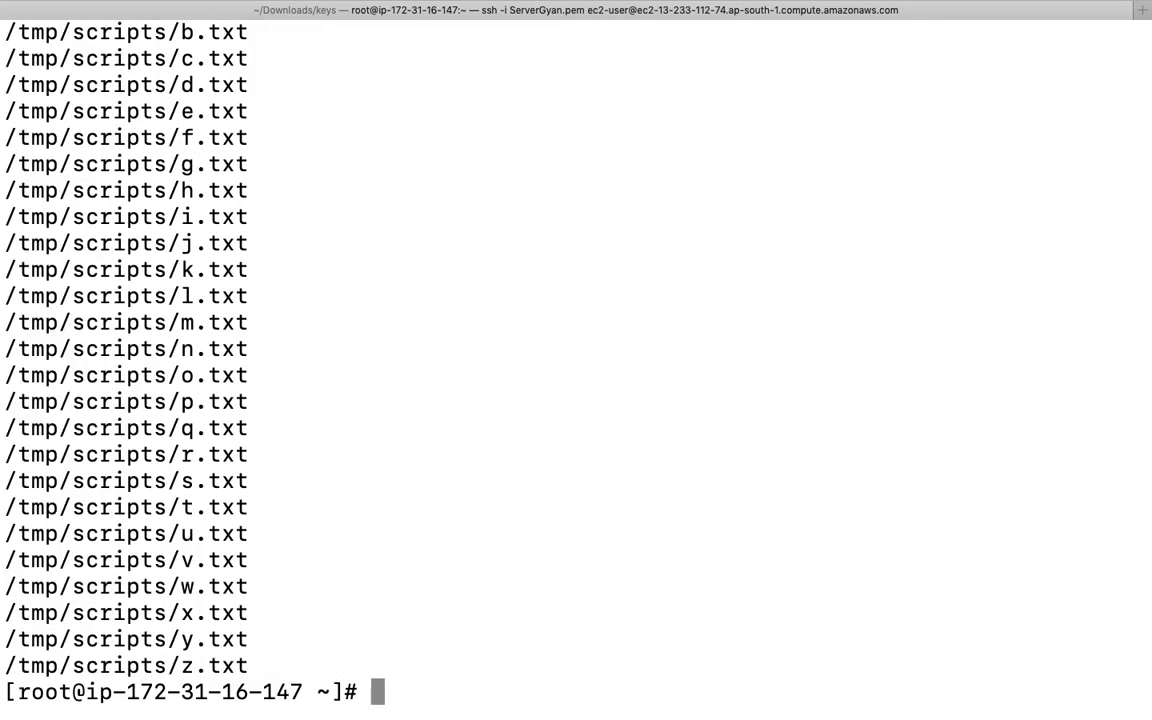
Step: Pipe the find output through cut -d "." -f1 to print paths without extensions
type("find /tmp/scripts/ -name \"*.txt\"")
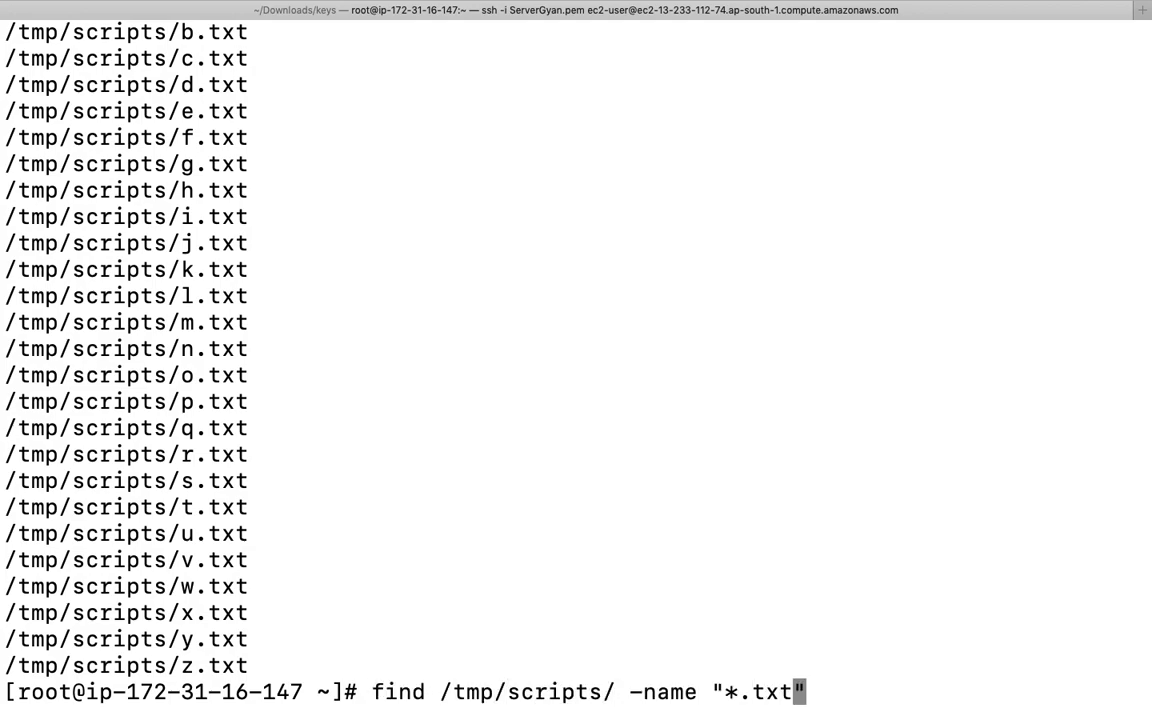
type("|")
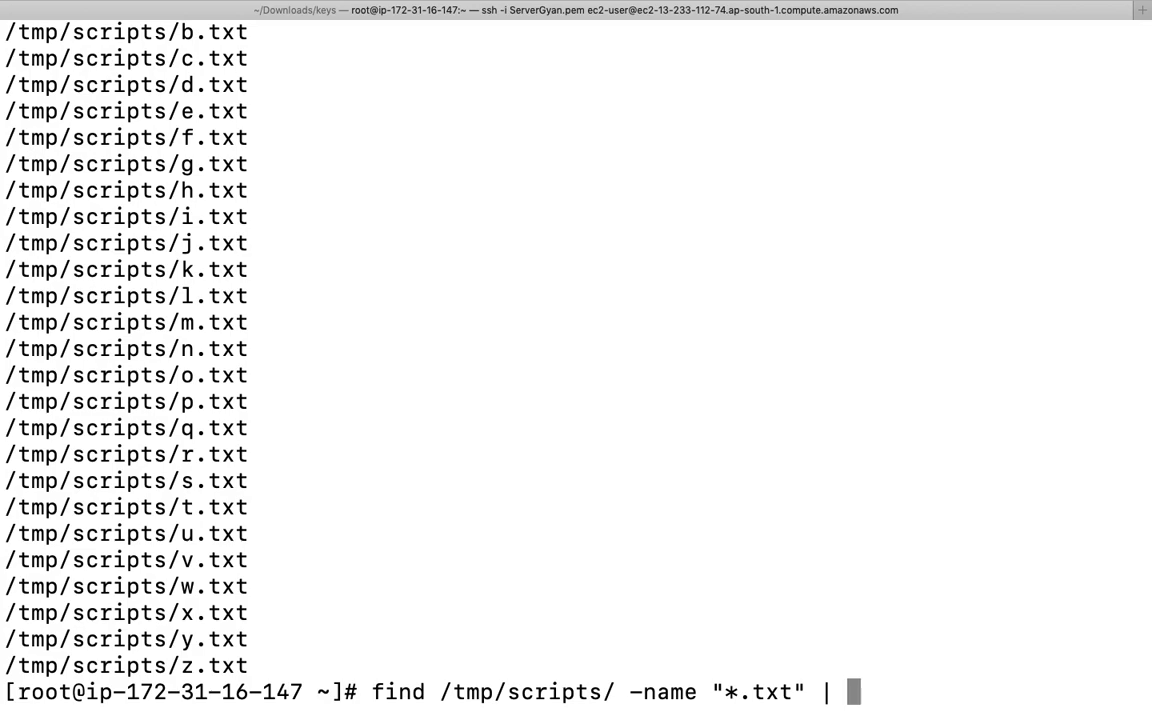
type("cud")
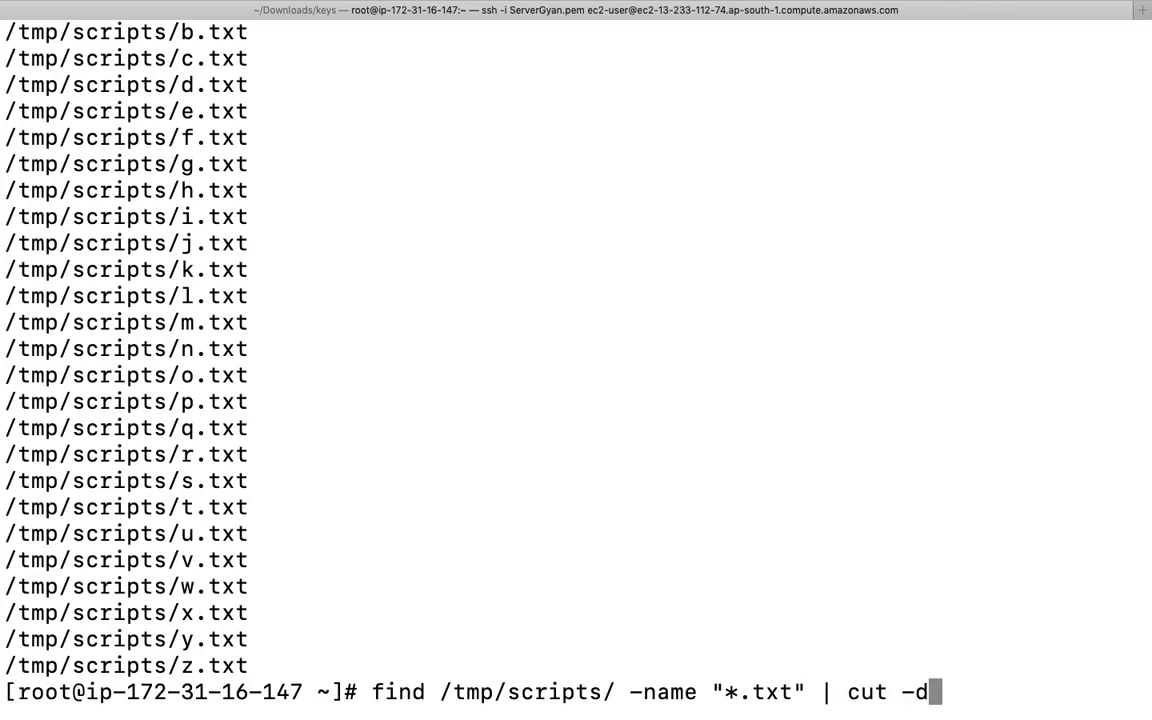
type("\".\"")
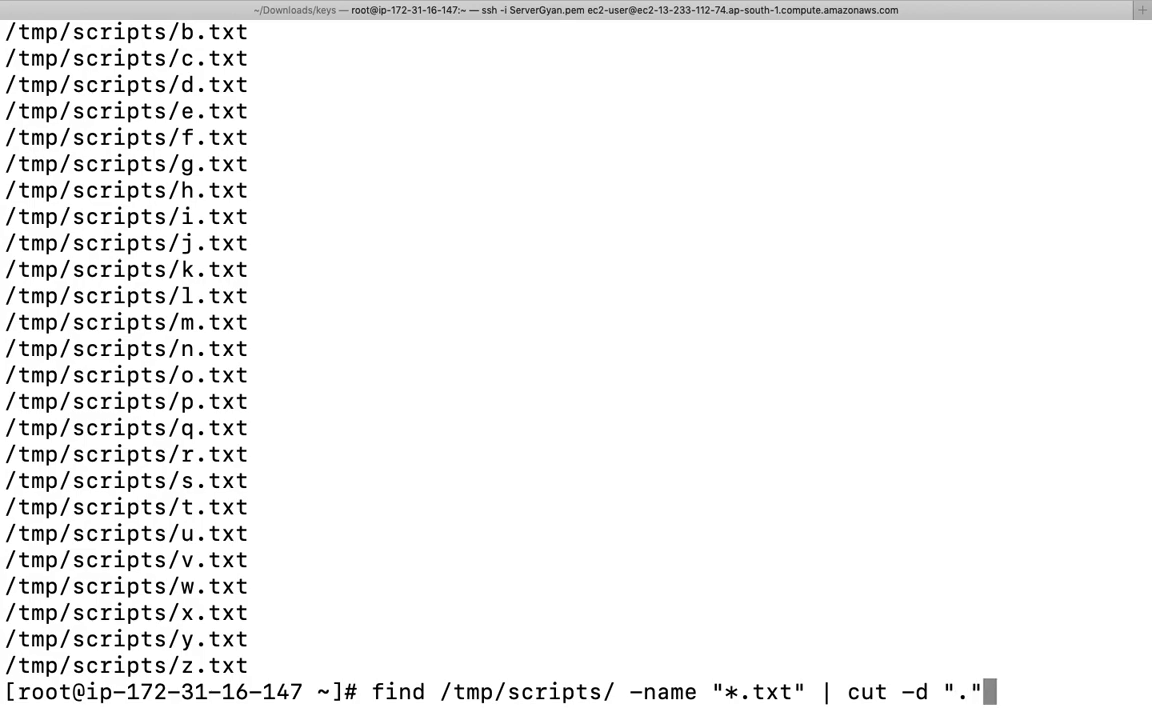
type("-f1")
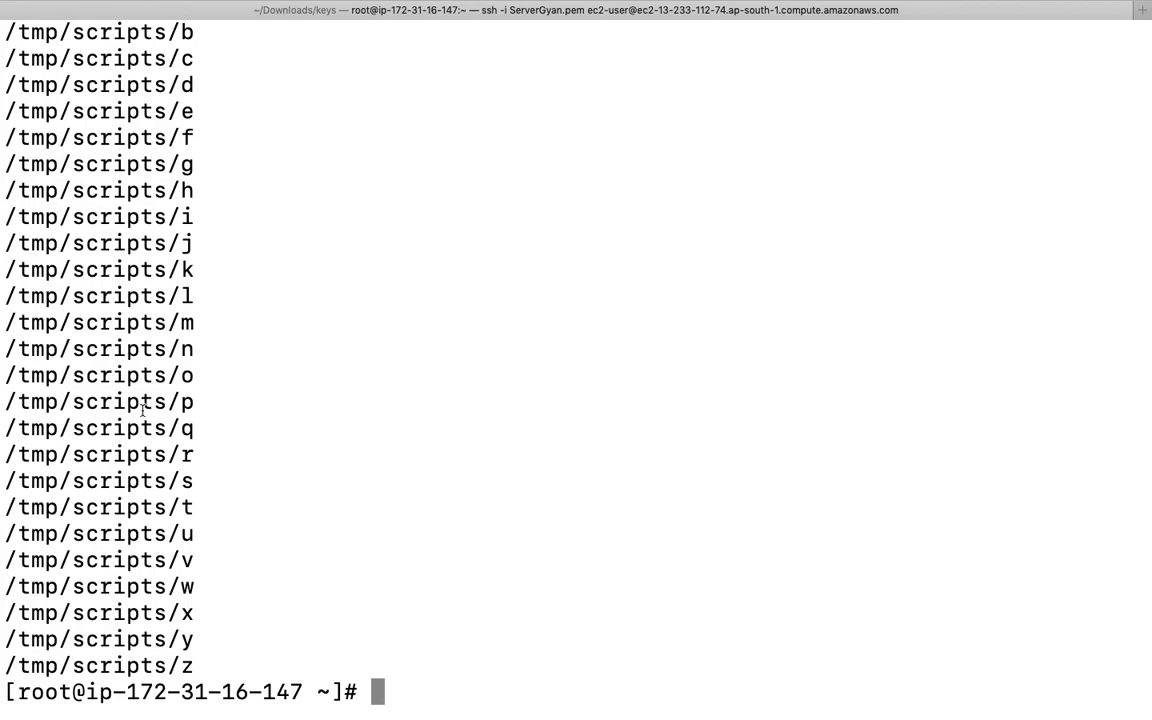
Step: Run a for loop over the cut find output doing mv $i.txt $i.html for each file
type("find /tmp/scripts/ -name \"*.txt\" | cut -d \".\" -f1")
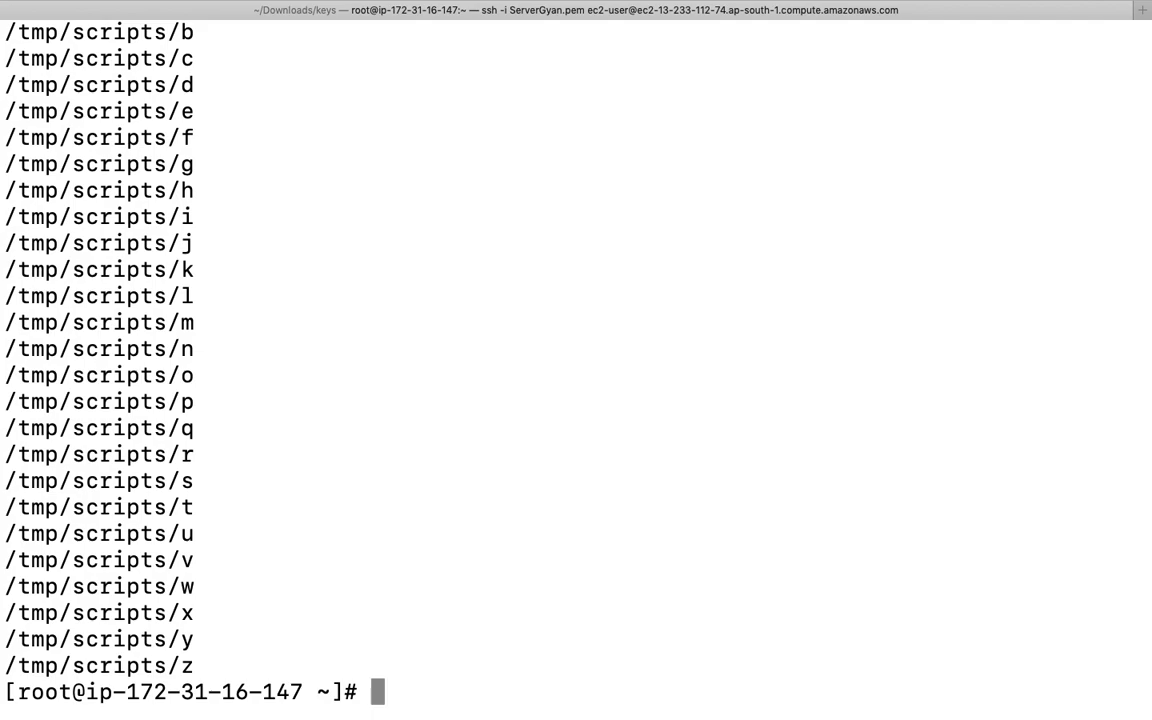
type("`find /tmp/scripts/ -name \"*.txt\" | cut -d \".\" -f1`")
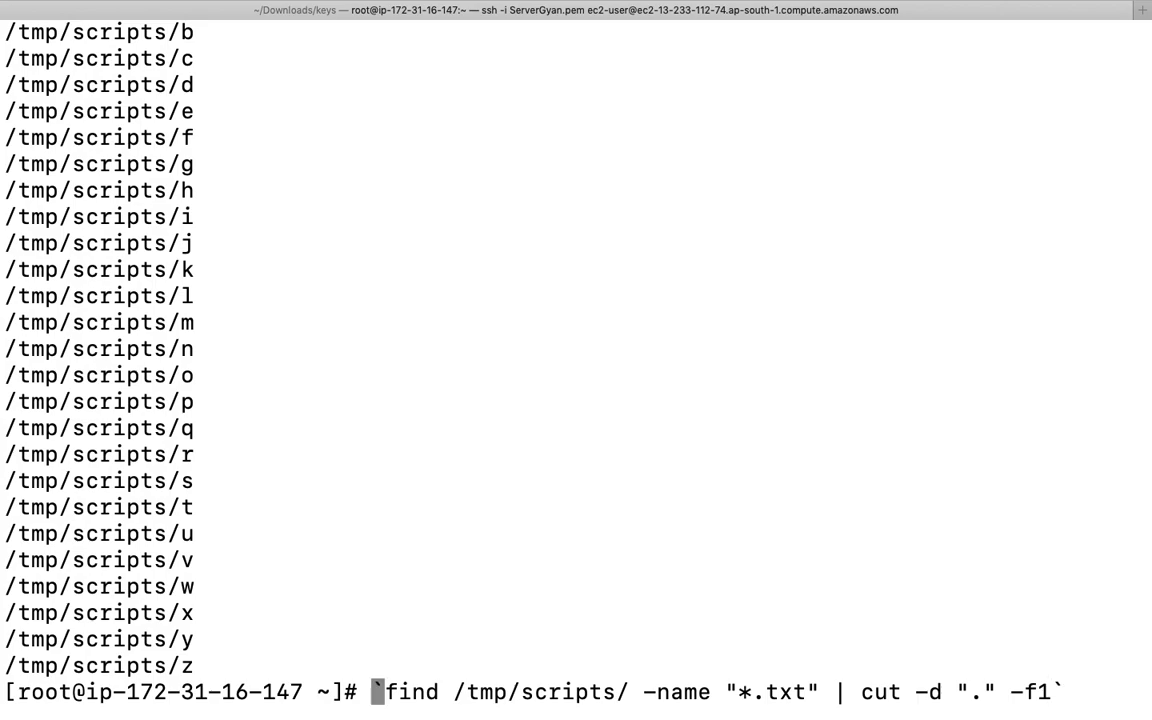
type("for i in")
type("do")
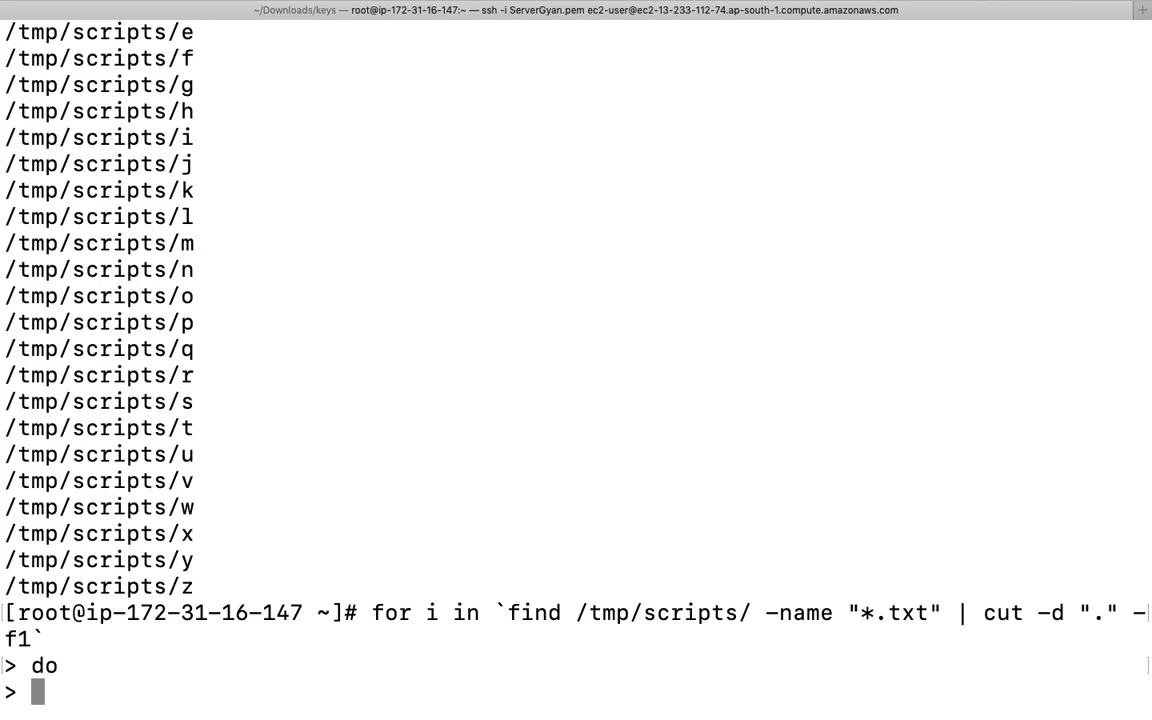
type("mv")
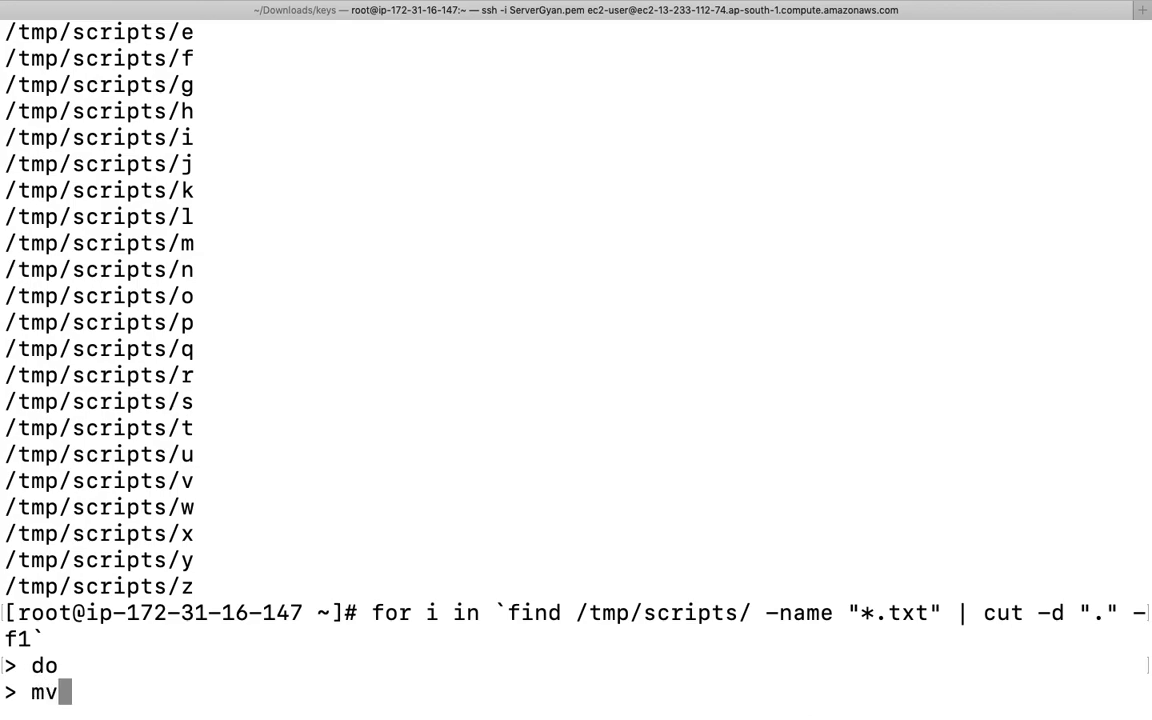
type("$")
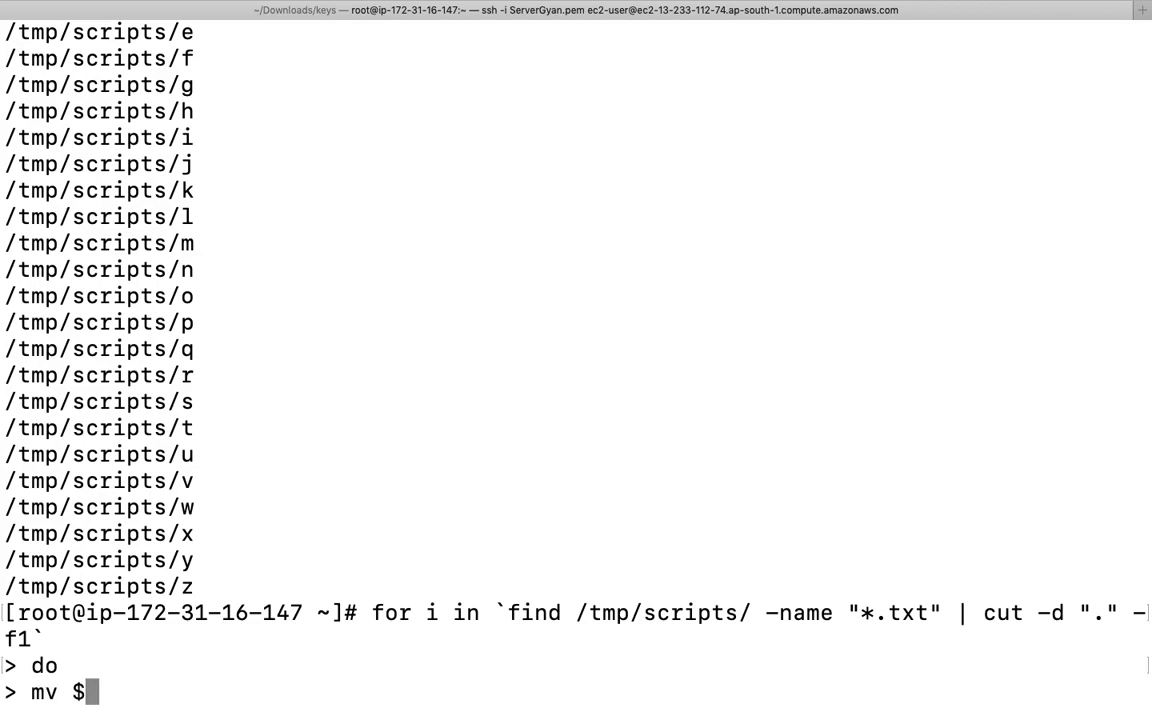
type("i.")
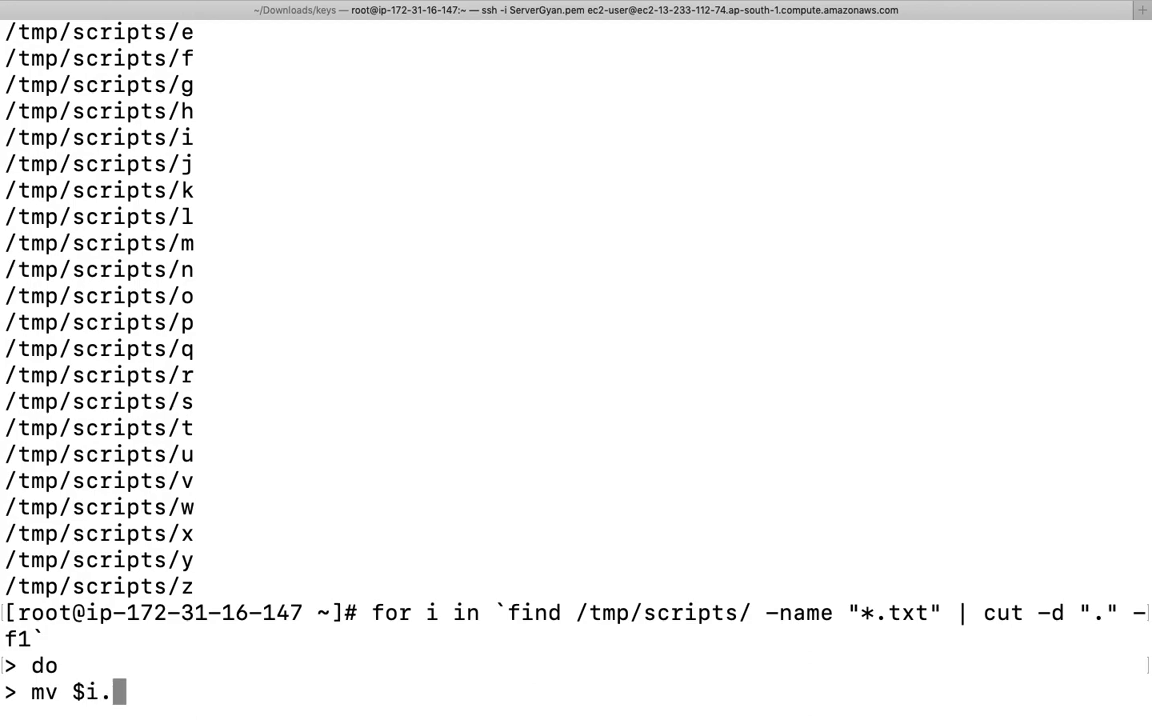
type("txt")
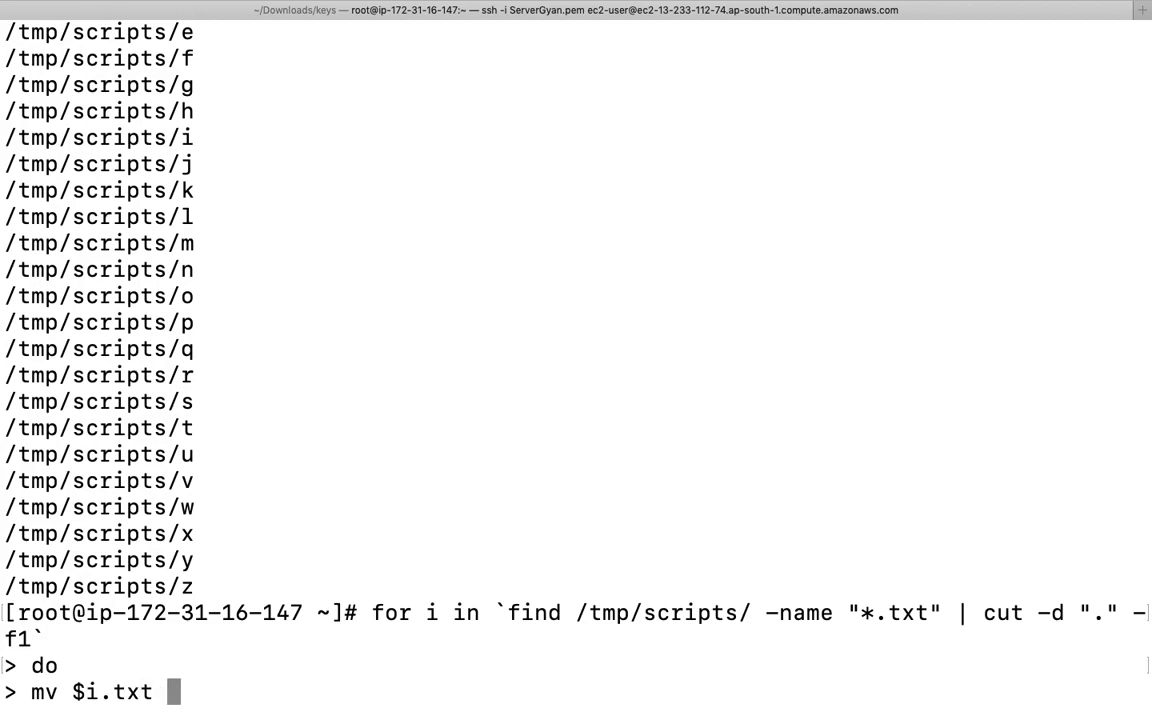
type("$i")
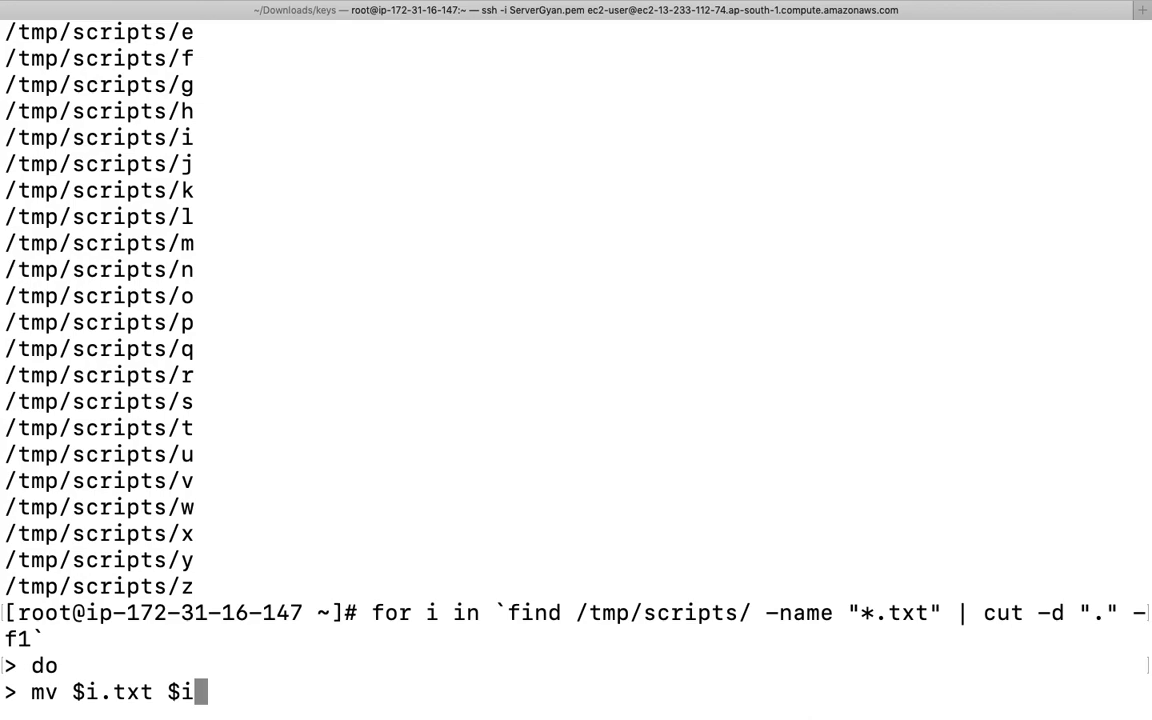
type(".html")
type("done")
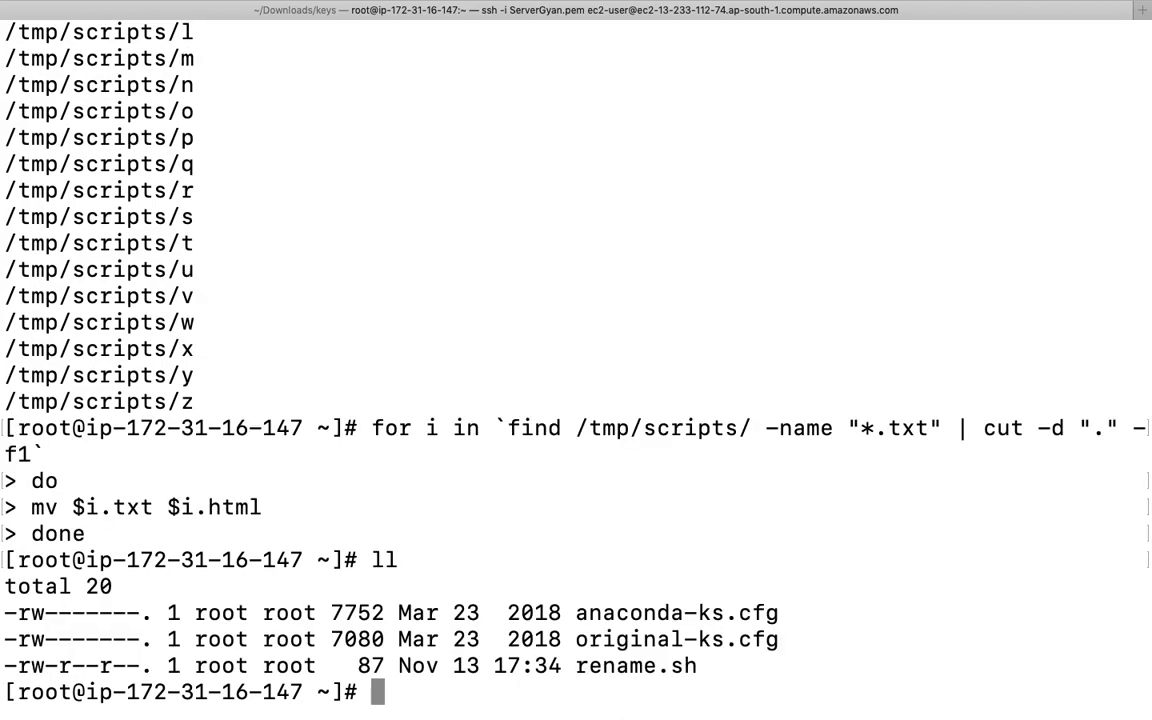
Step: Move into /tmp/scripts and its files subfolder to check the renamed files
type("cd /tmp/")
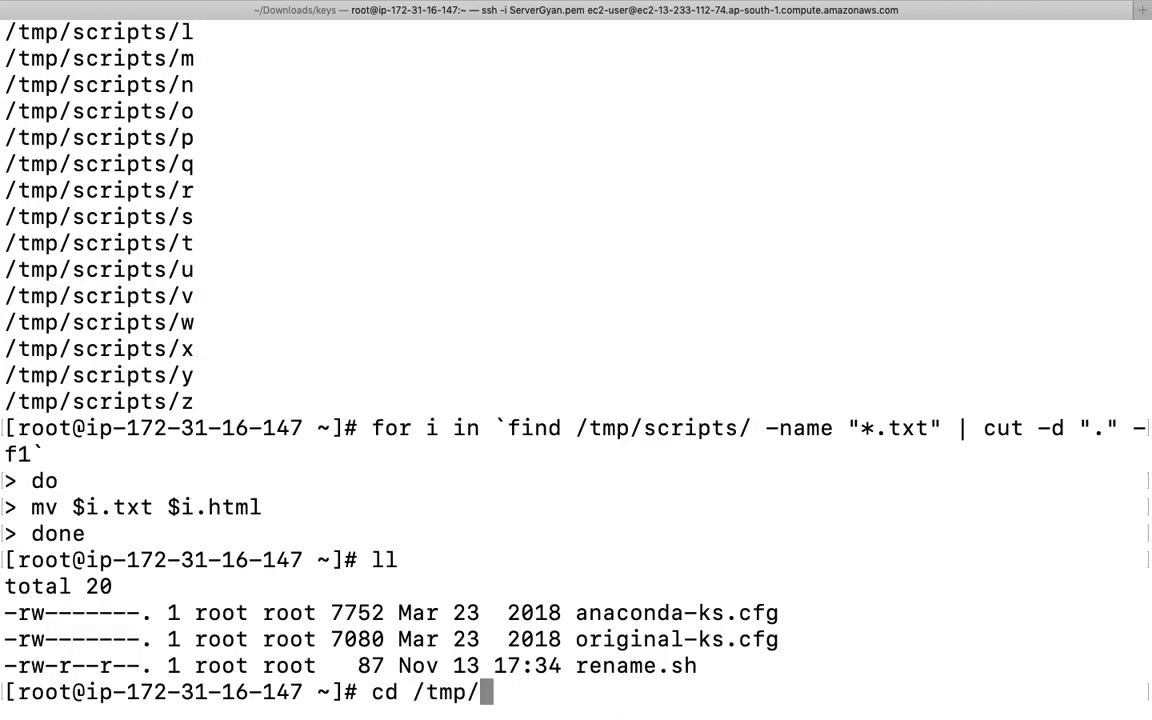
type("s")
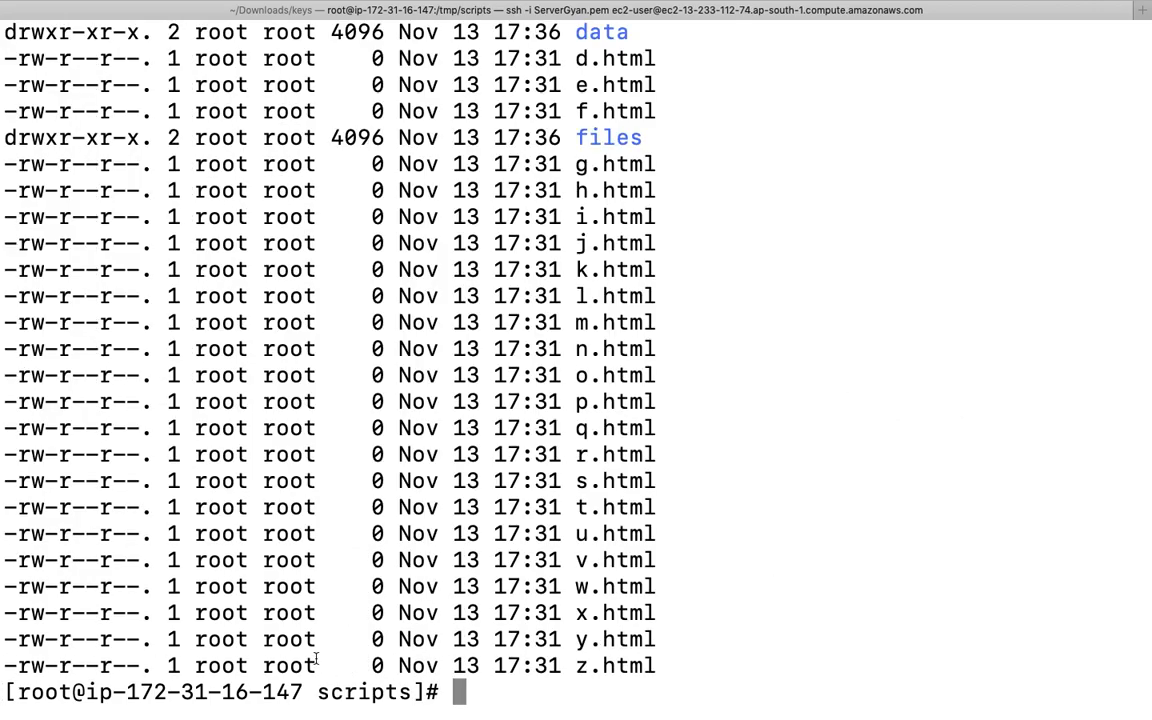
type("cd f")
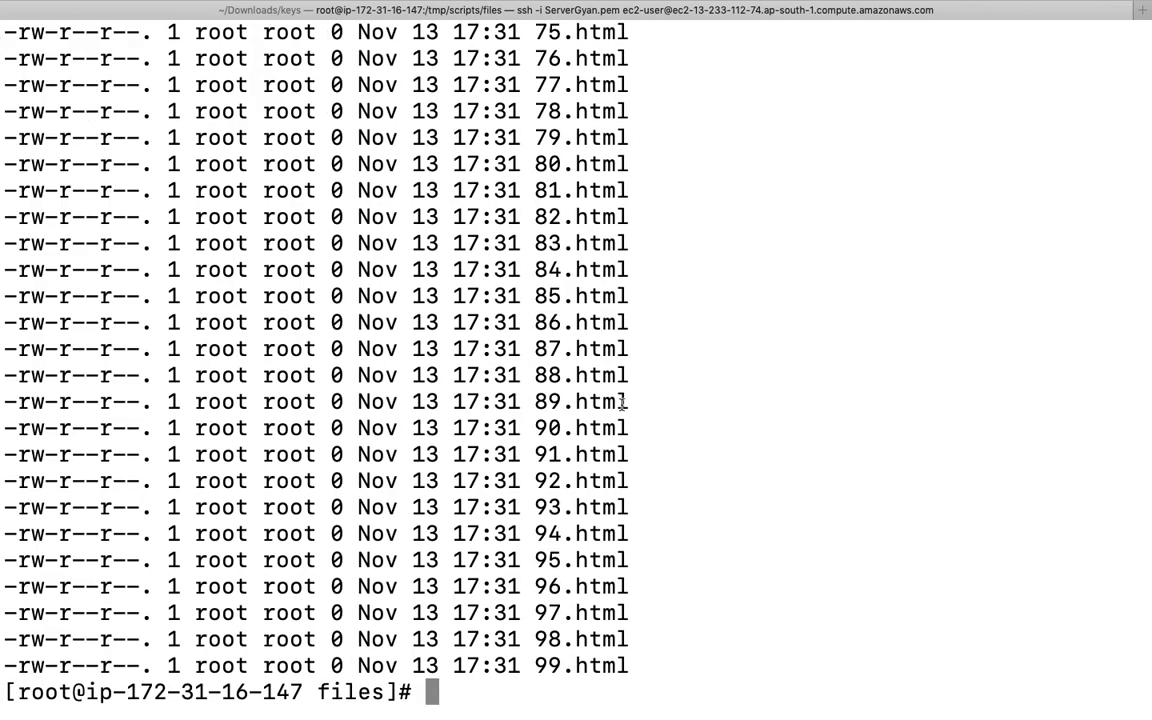
mouse_move(556, 268)
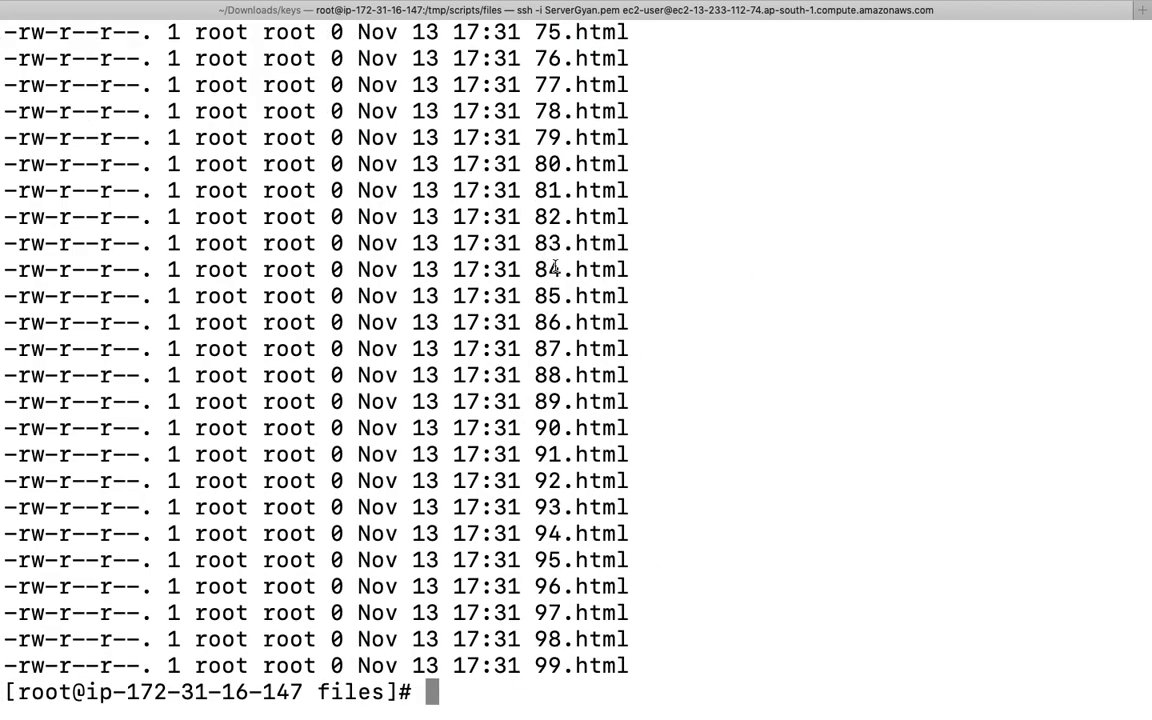
type("cd /tmp/scripts/")
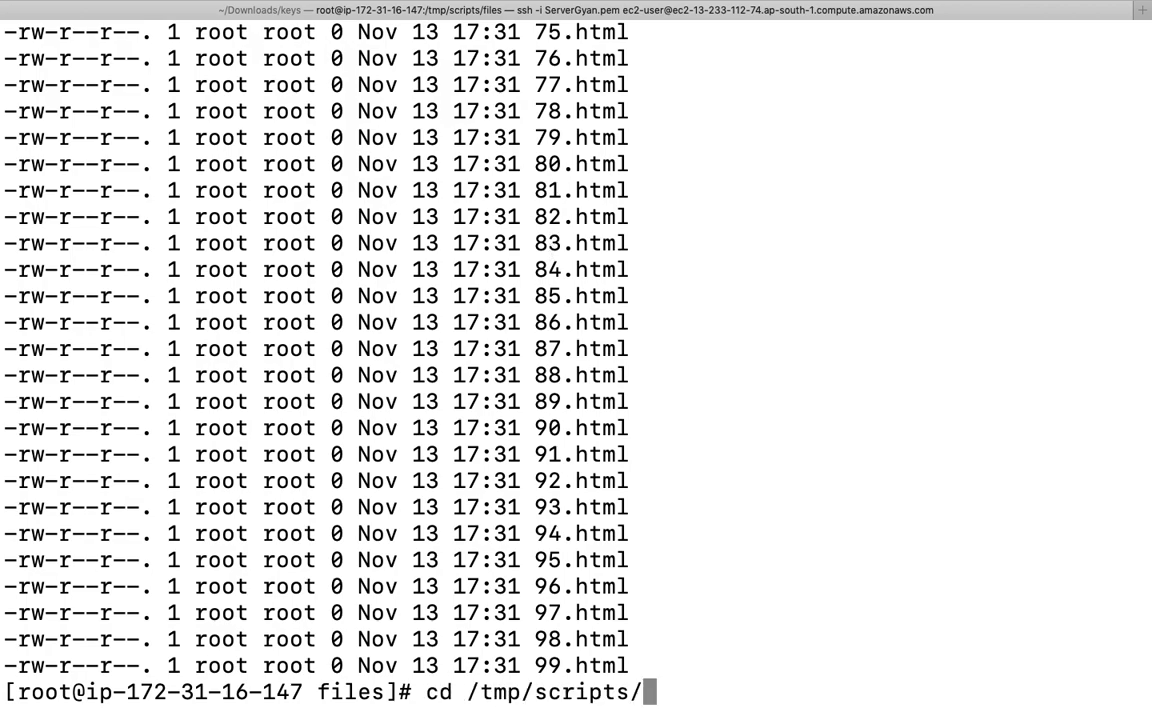
Step: Cancel the pasted rename loop with Ctrl+C and cd back to the home directory
type("for i in `find /tmp/scripts/ -name \"*.txt\" | cut -d \".\" -f1`; do mv $i.txt $i.html; done")
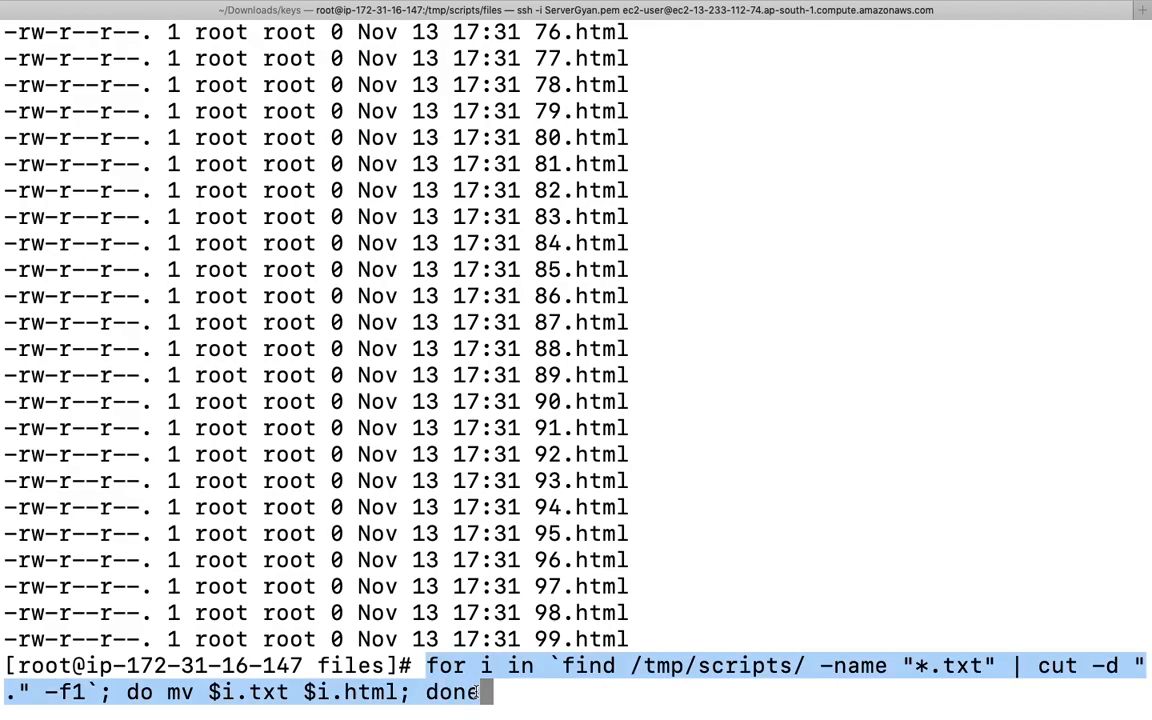
key("ctrl+c")
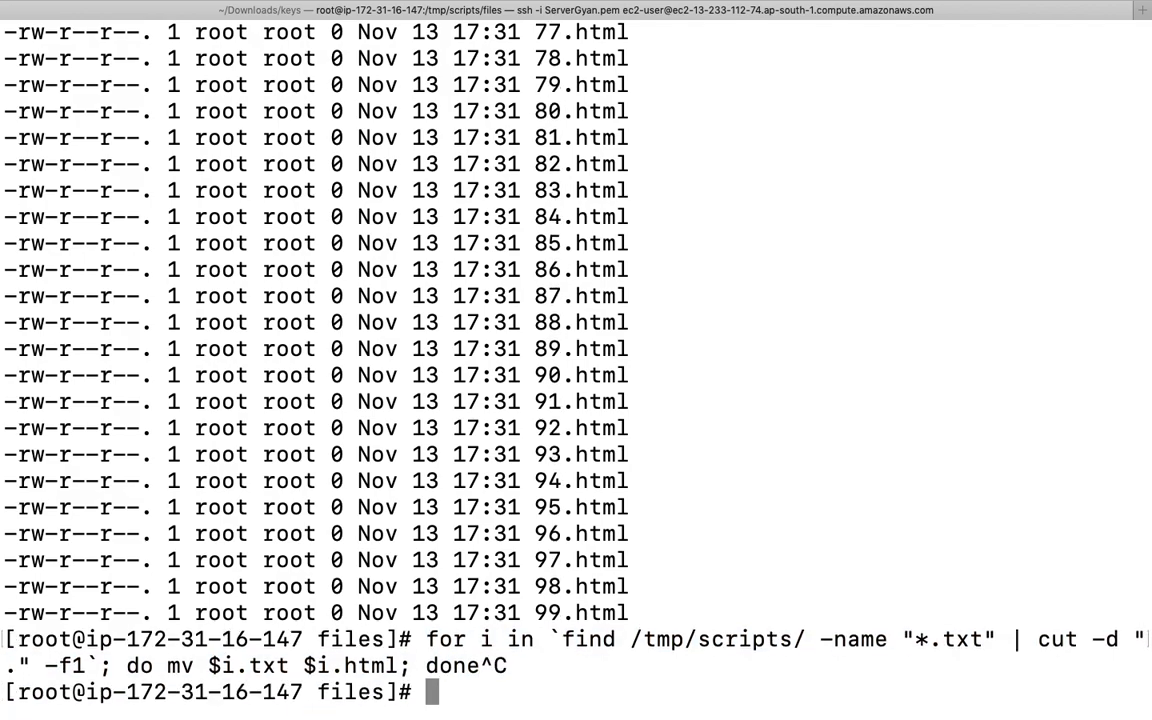
type("cd")
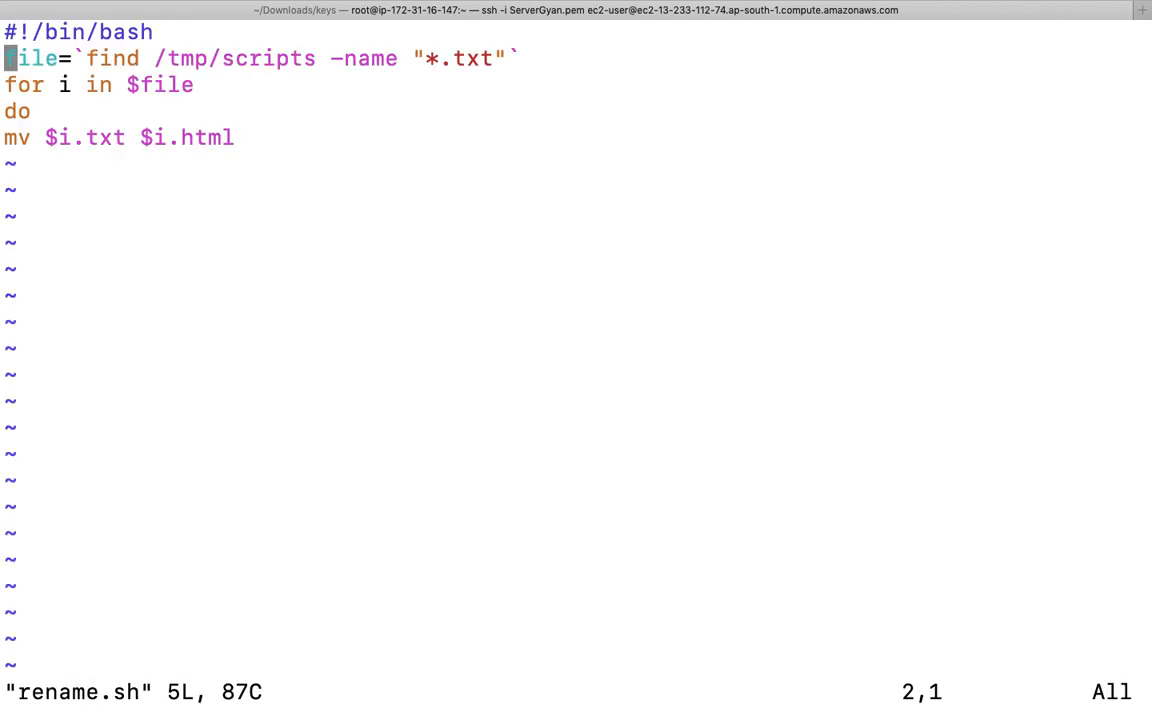
Step: Add the one-line cut-based loop and rewrite the file= line to use find /tmp/scripts -name "*.txt" | cut
key("G")
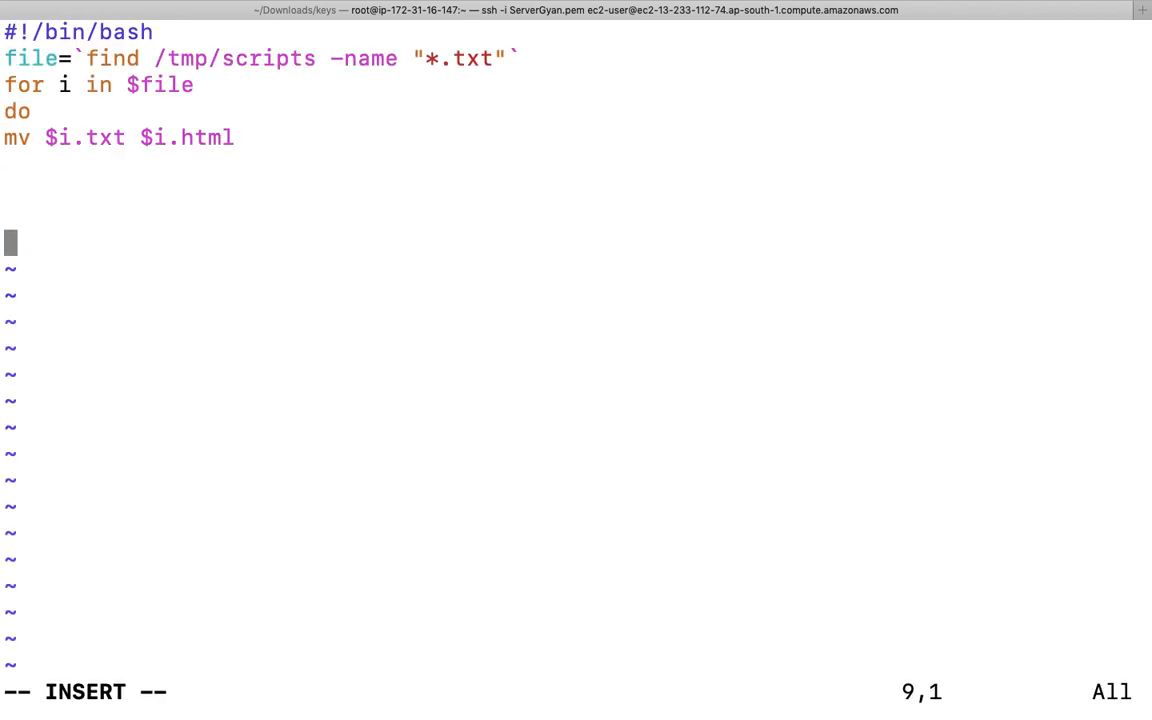
type("for i in `find /tmp/scripts/ -name \"*.txt\" | cut -d \".\" -f1`; do mv $i.txt $i.html; done")
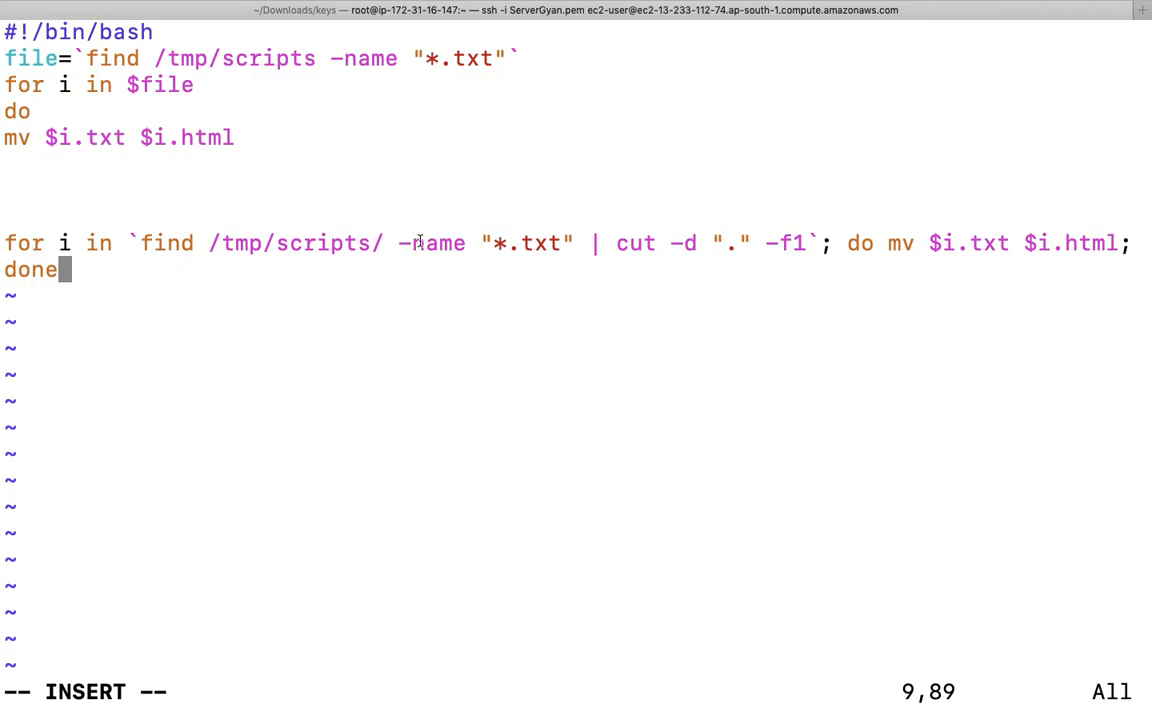
double_click(168, 244)
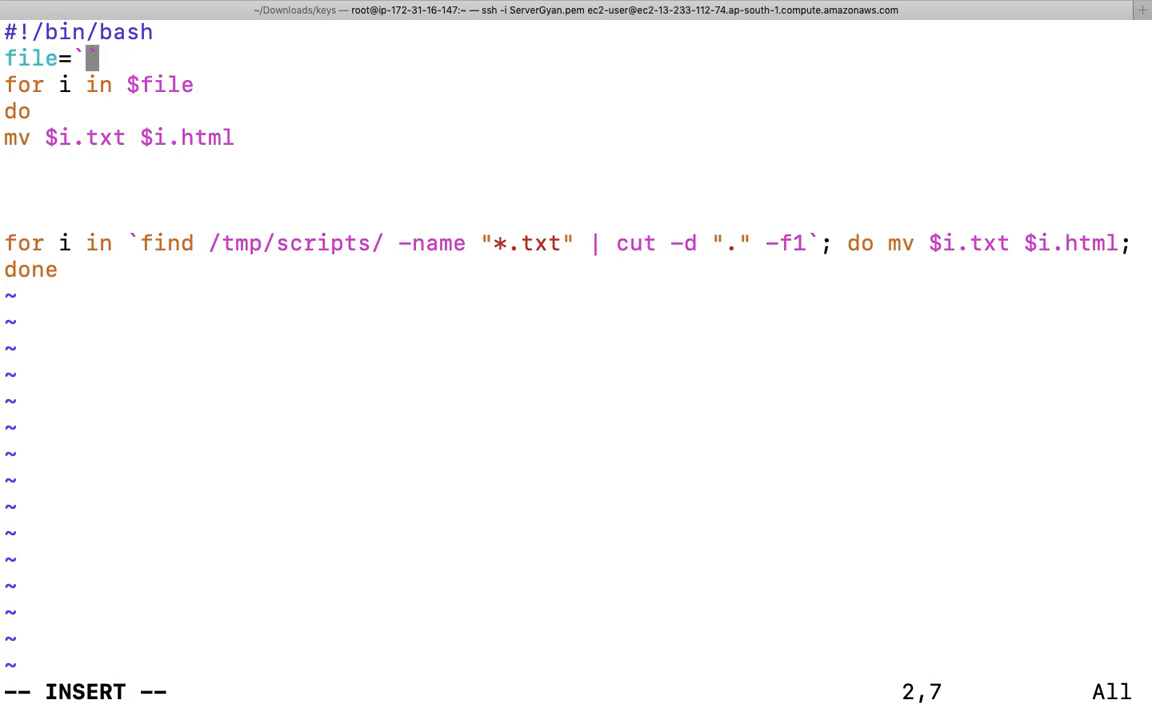
type("find /tmp/scripts/ -name \"*.txt\" | cut -d \".\" -f1")
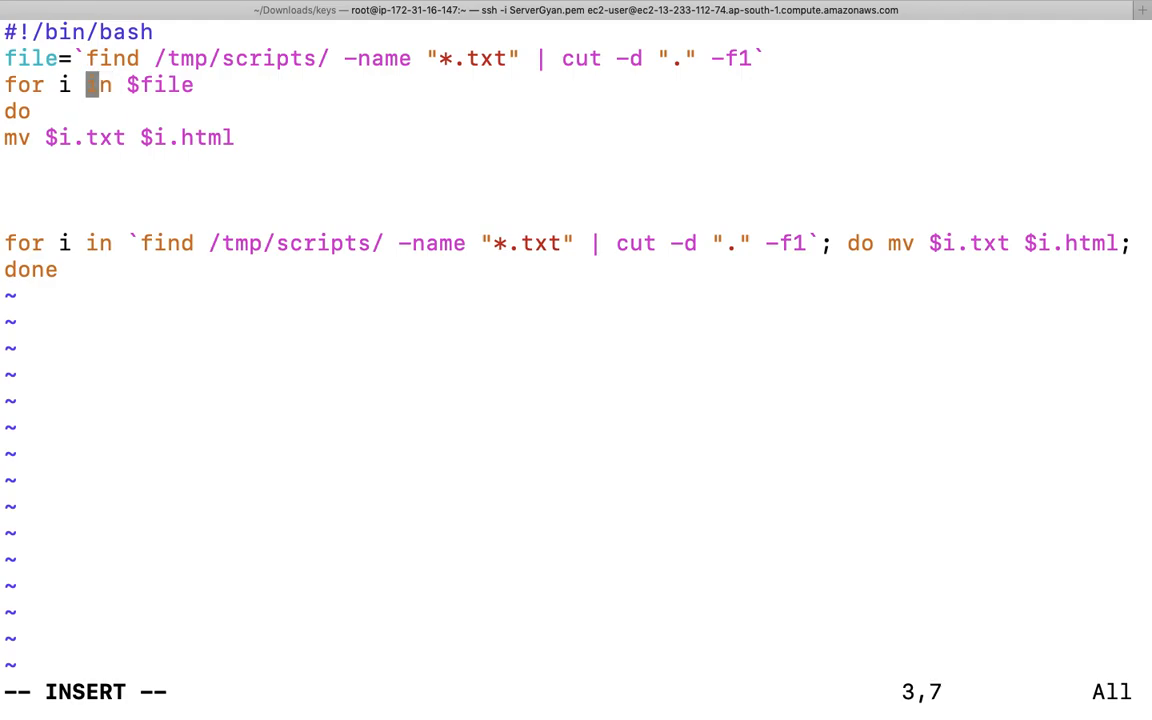
type("in")
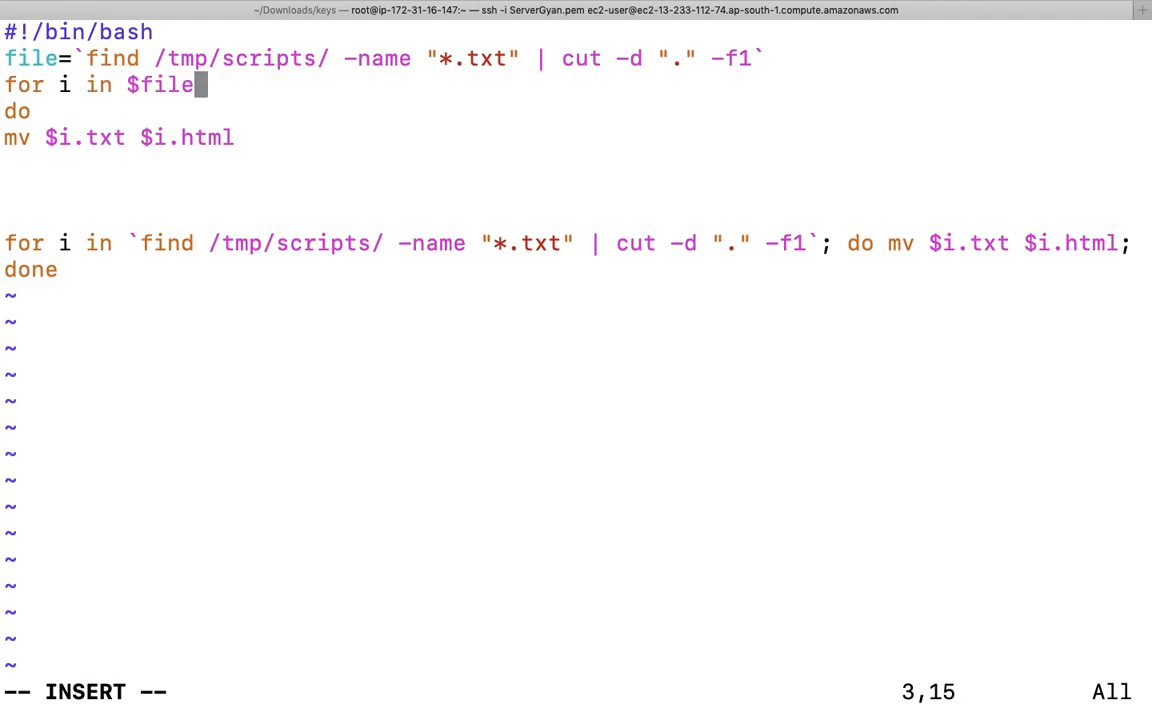
mouse_move(438, 84)
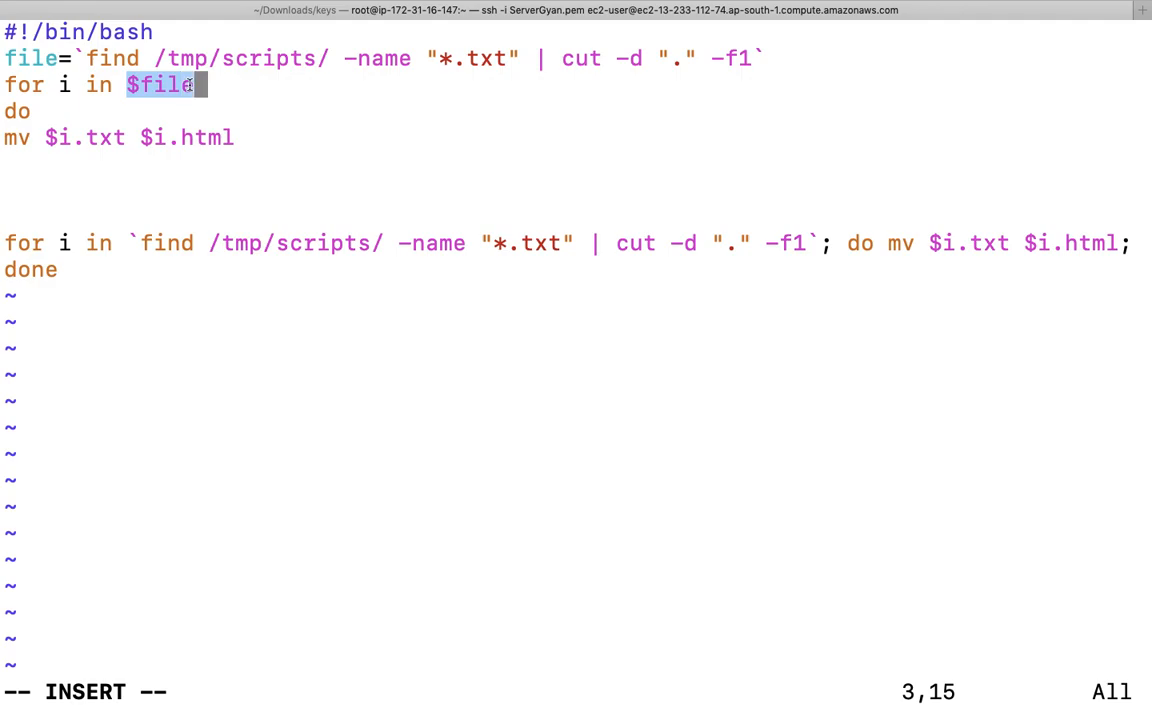
mouse_move(300, 96)
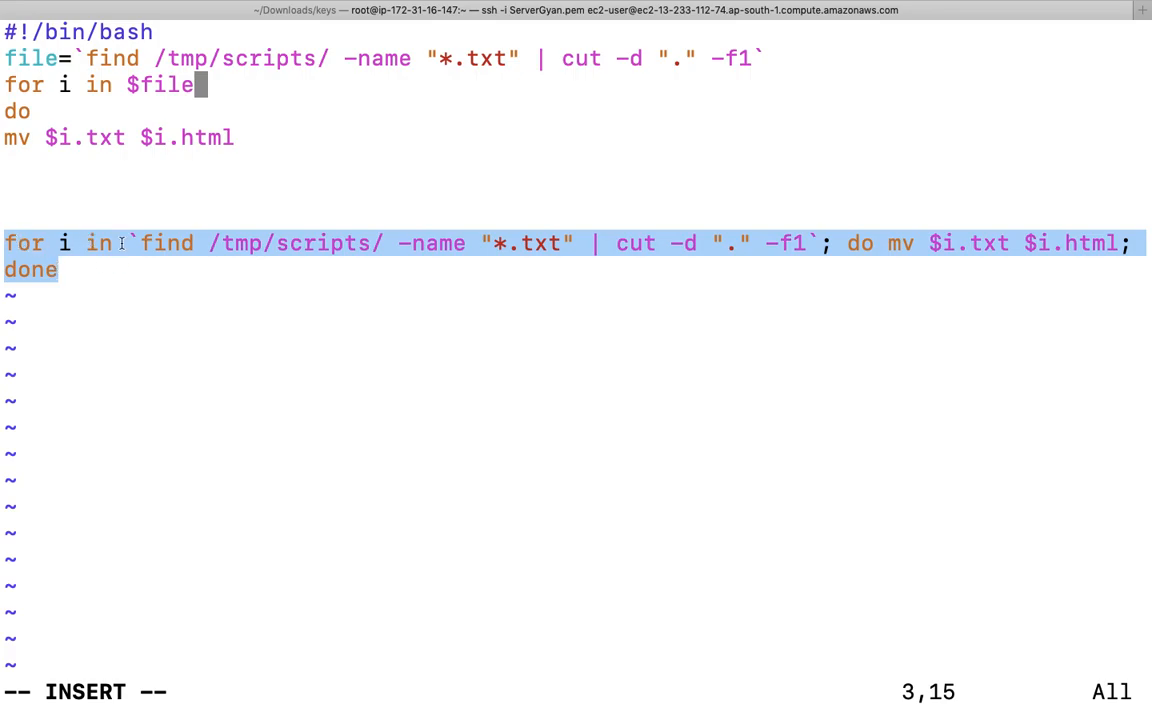
mouse_move(610, 244)
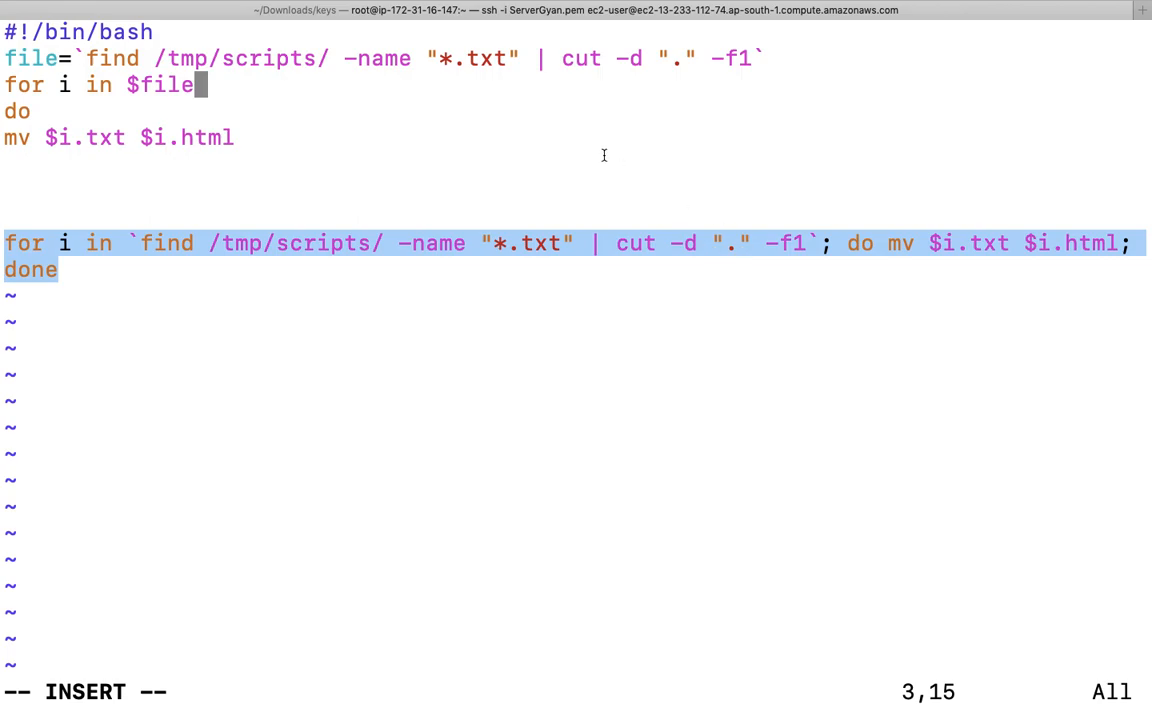
Step: Quit vim with :q! so the rename.sh edits are discarded
type(":")
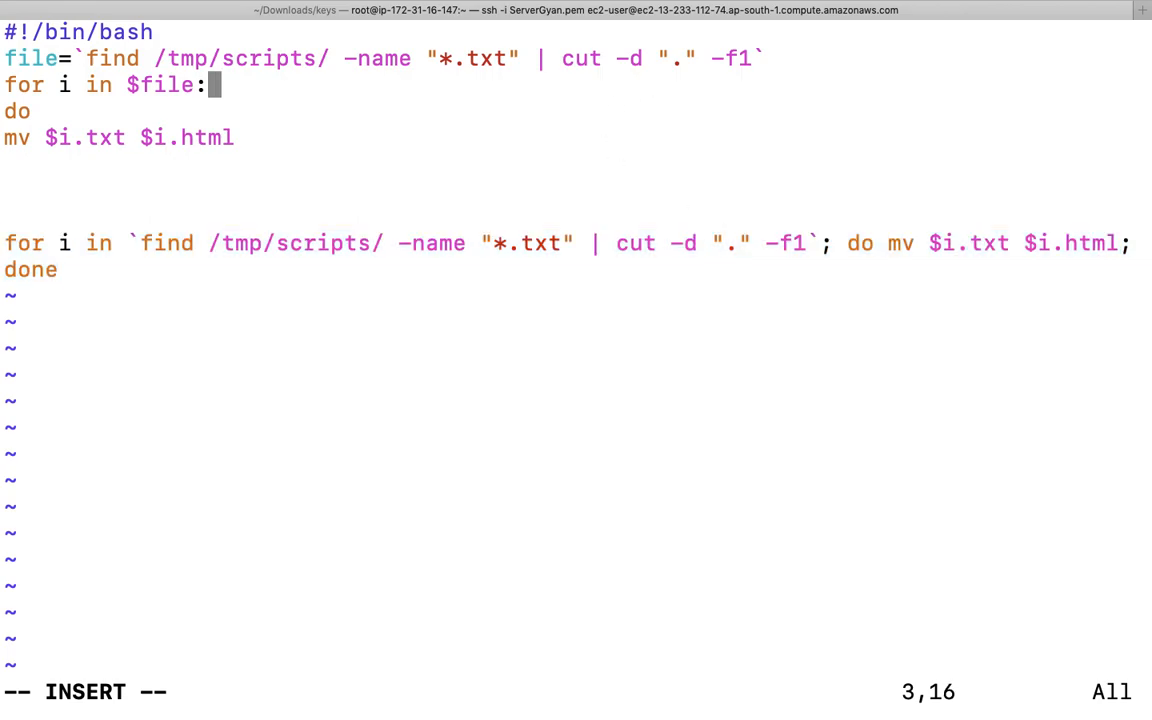
type("q!")
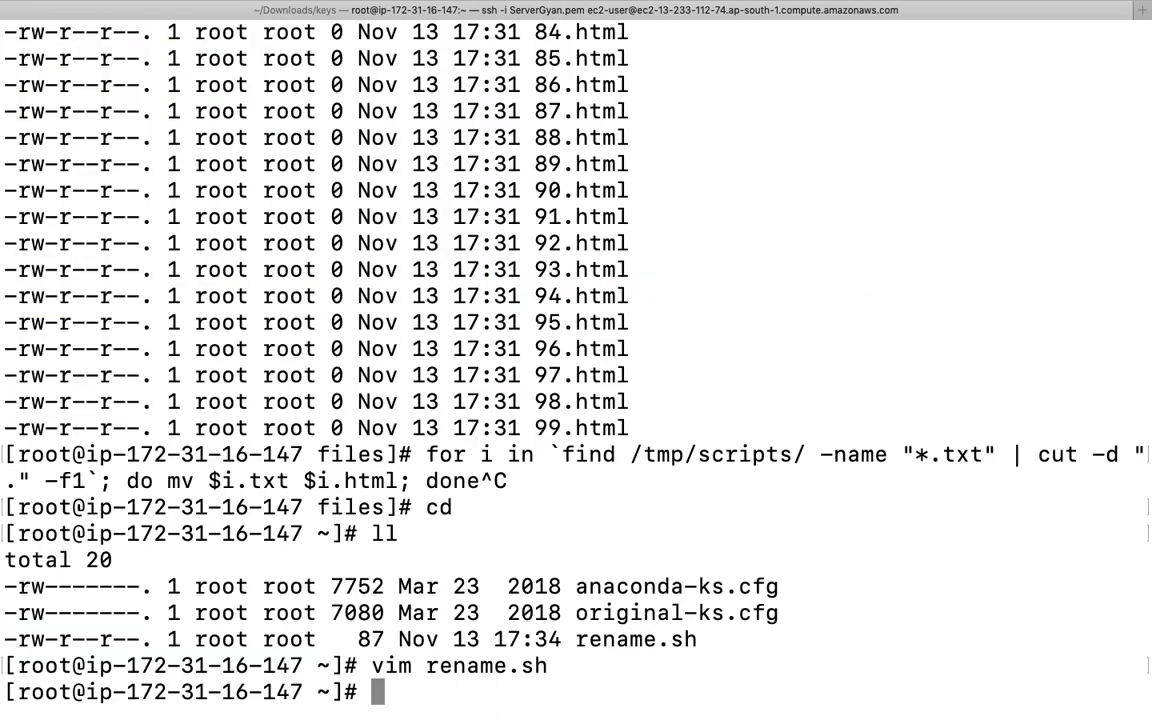
Step: Change into /tmp/scripts, list the a–z .html files, and recall the cut-based rename loop at the prompt
type("cd")
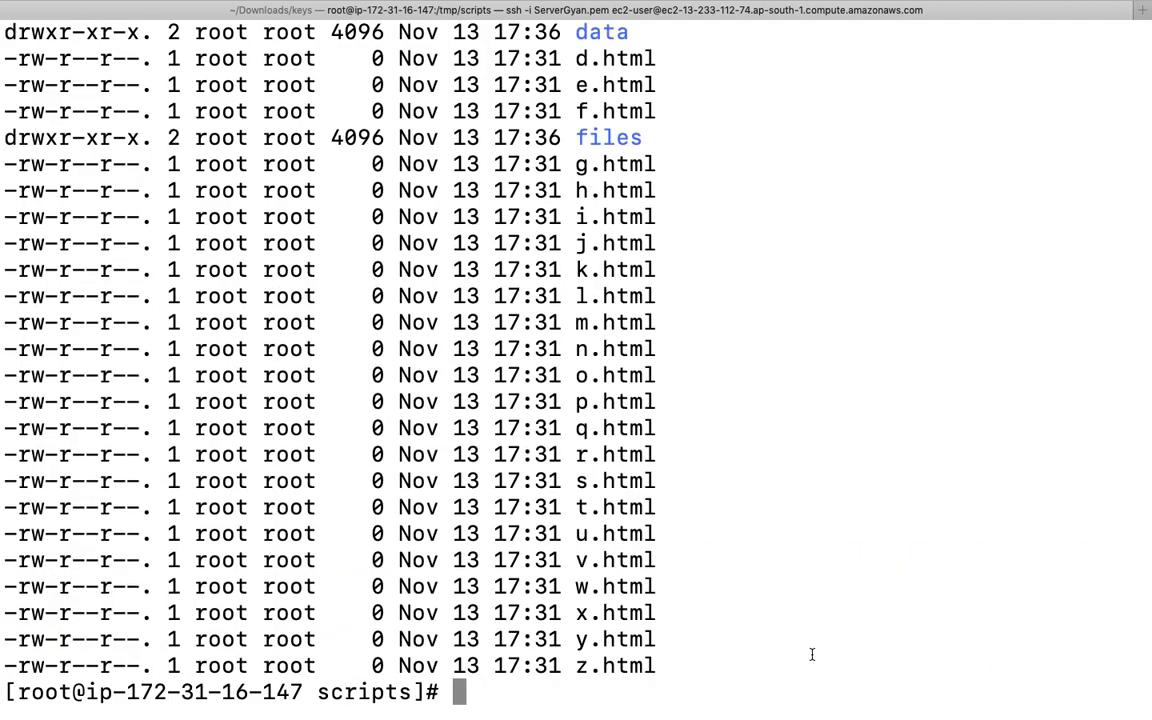
double_click(600, 586)
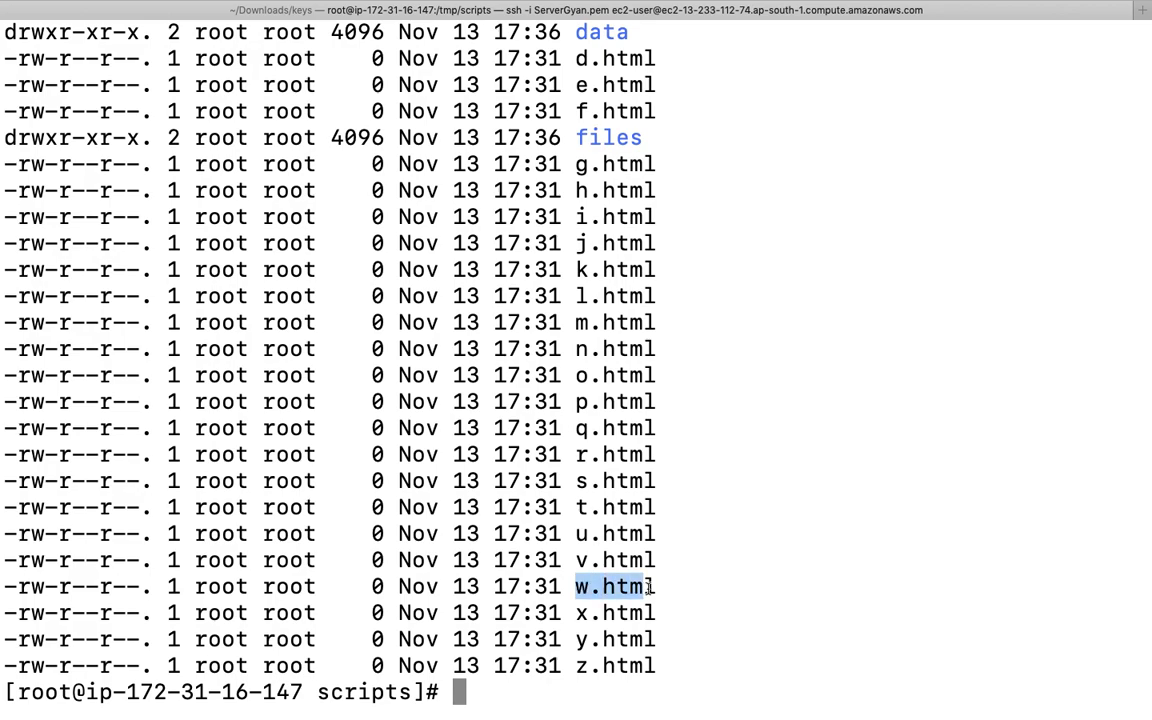
left_click(610, 588)
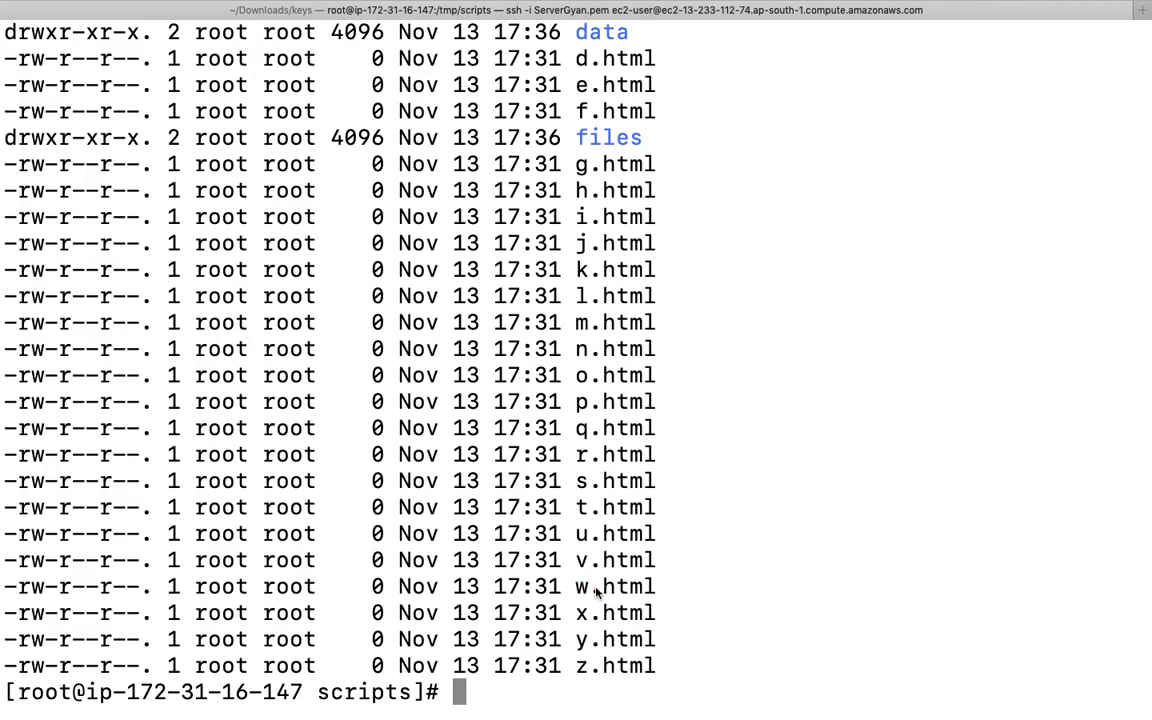
type("l")
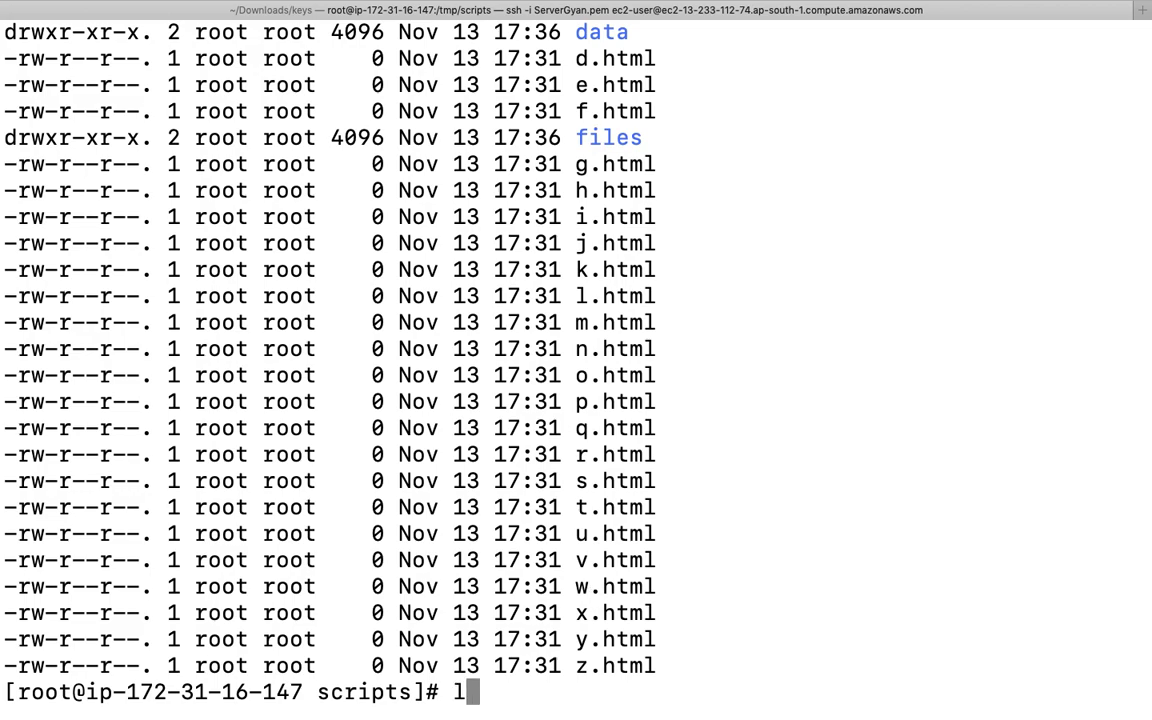
type("l")
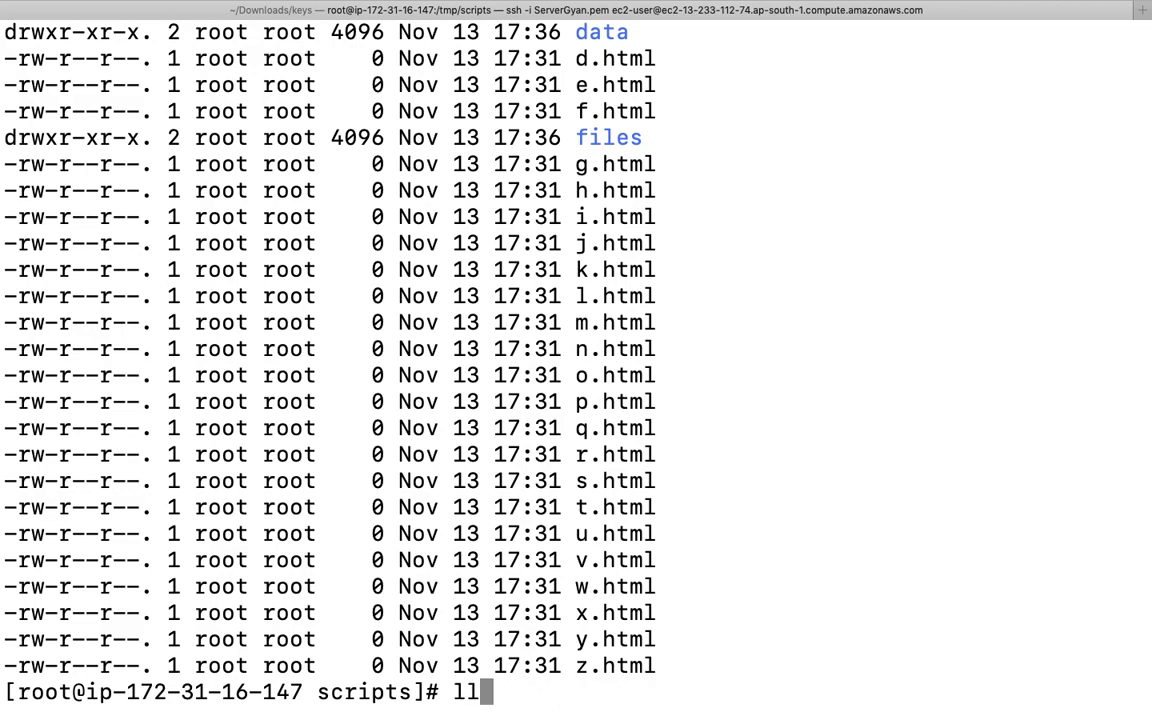
type("for i in `find /tmp/scripts/ -name \"*.txt\" | cut -d \".\" -f1`; do mv $i.txt $i.html; done")
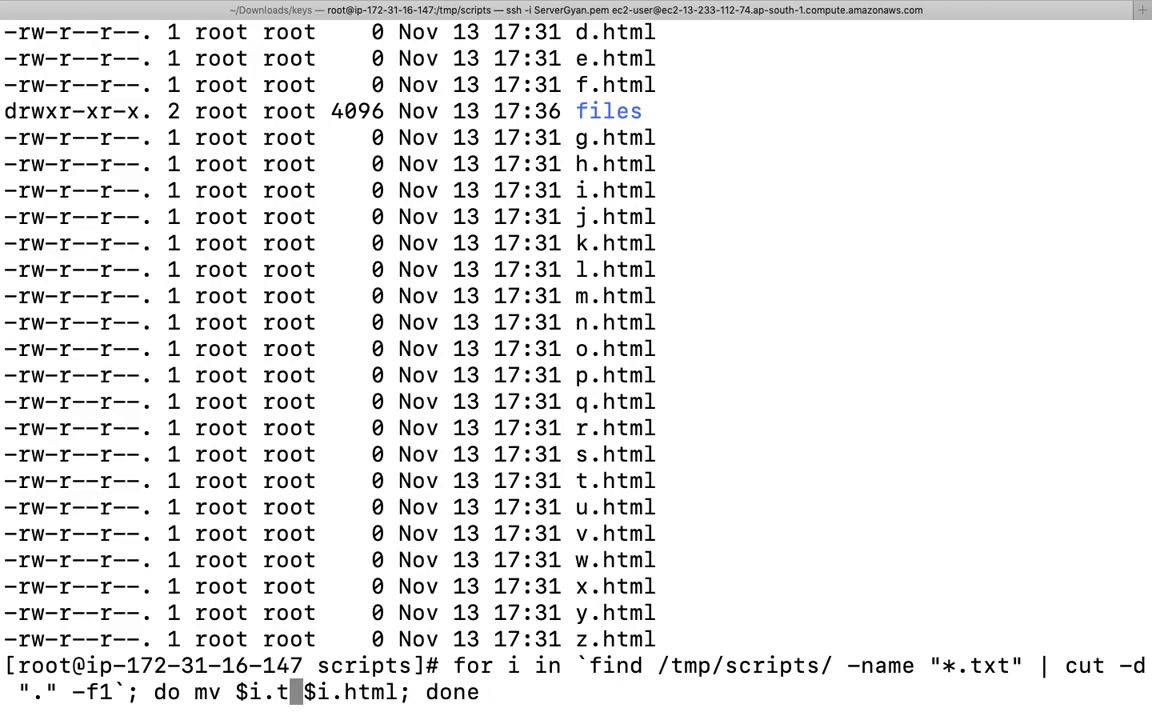
type("html")
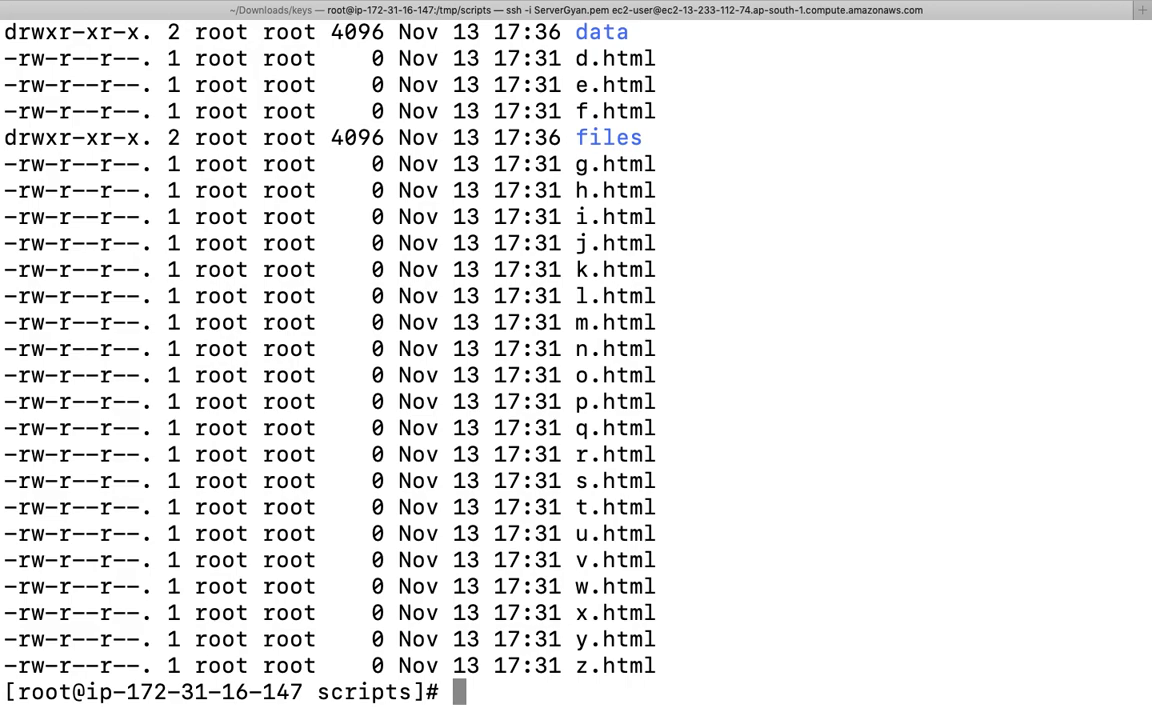
type("ll")
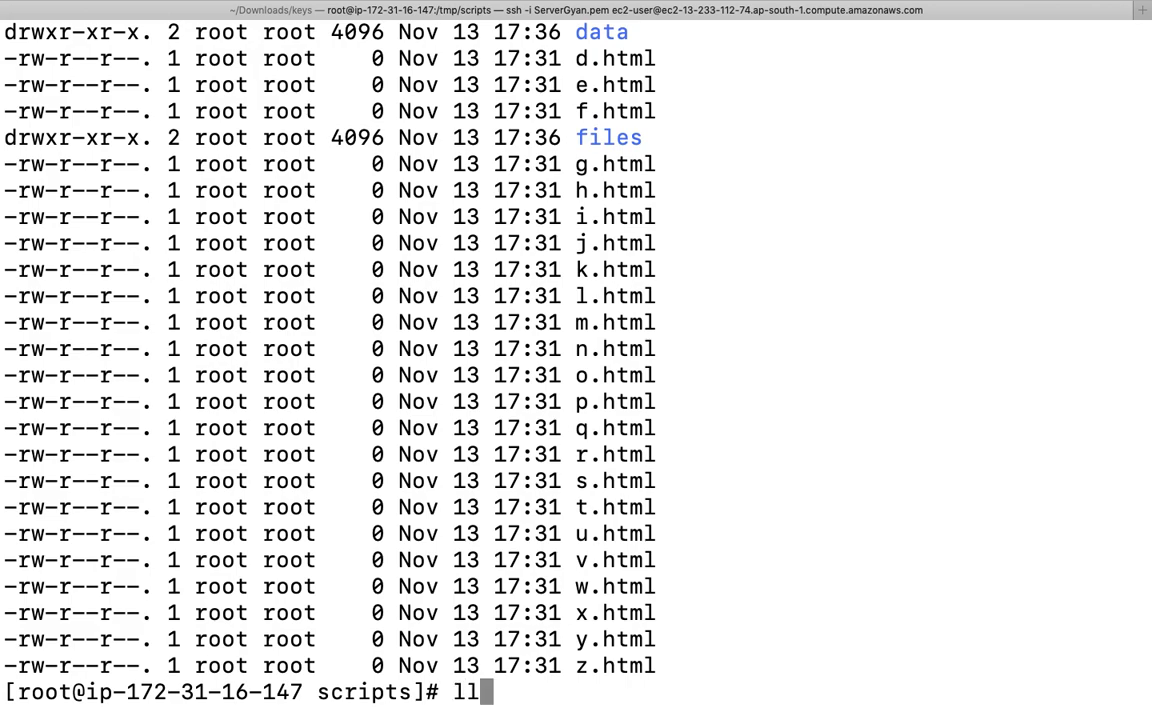
type("for i in `find /tmp/scripts/ -name \"*.txt\" | cut -d \".\" -f1`; do mv $i.html $i.htm; done")
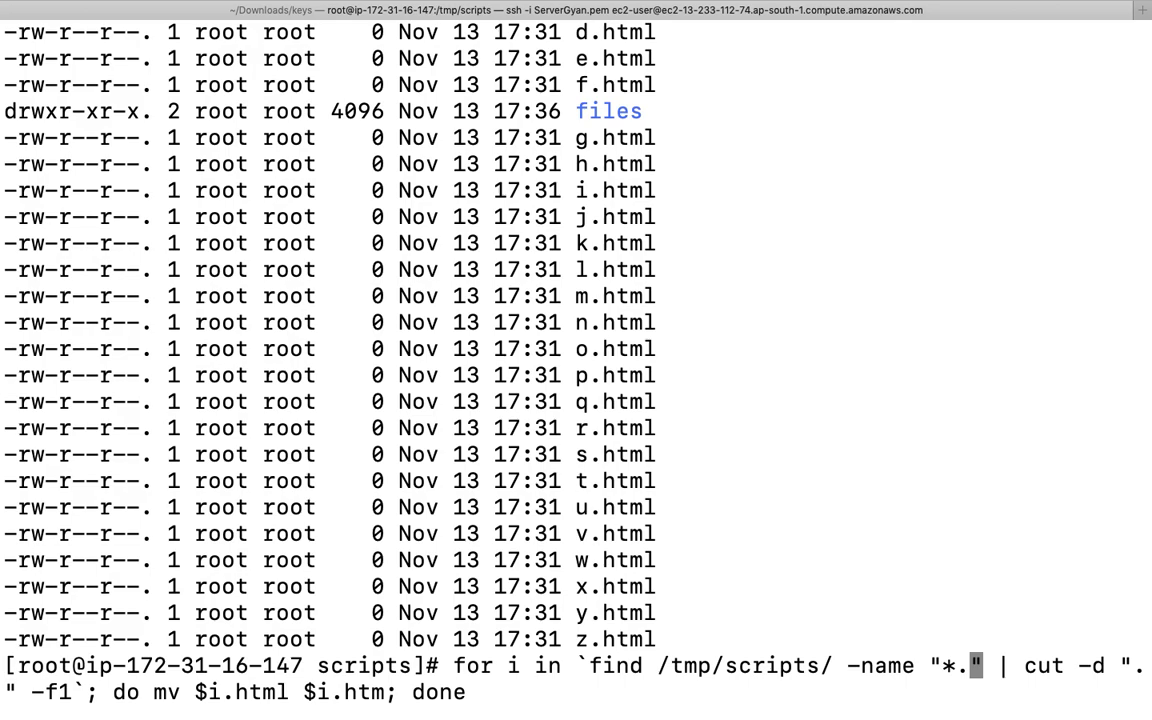
Step: Run the .html→.htm rename loop, list the files, then run the reverse loop to restore .html
type("html")
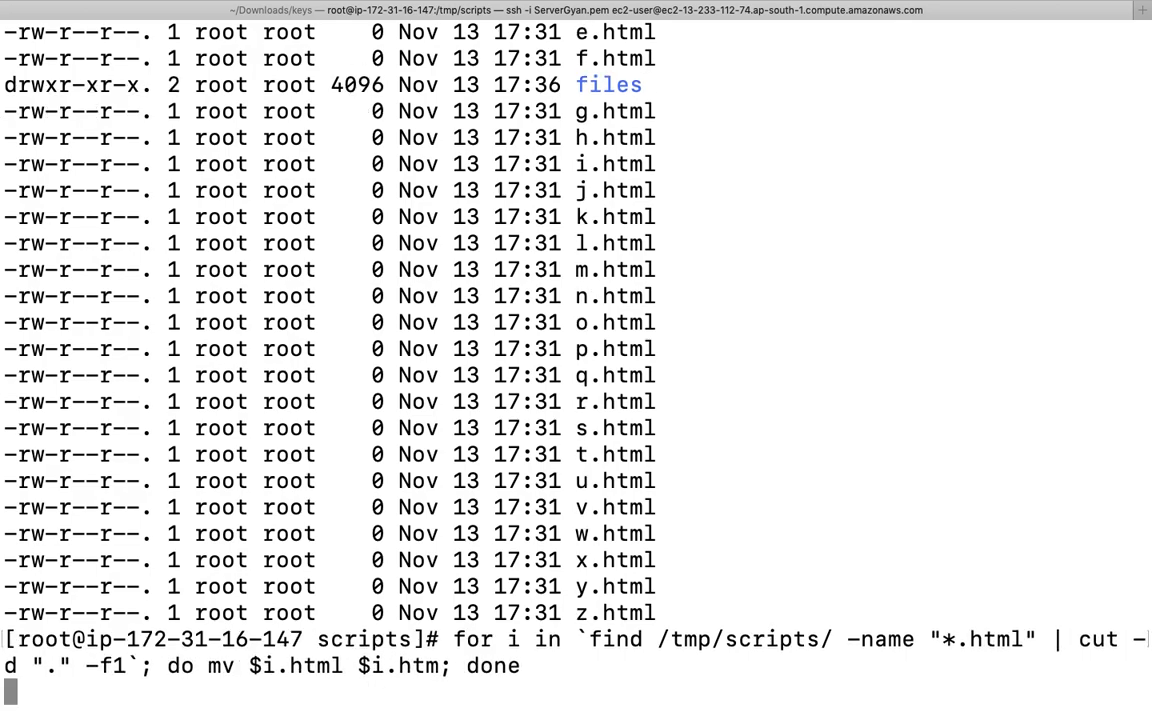
type("ll")
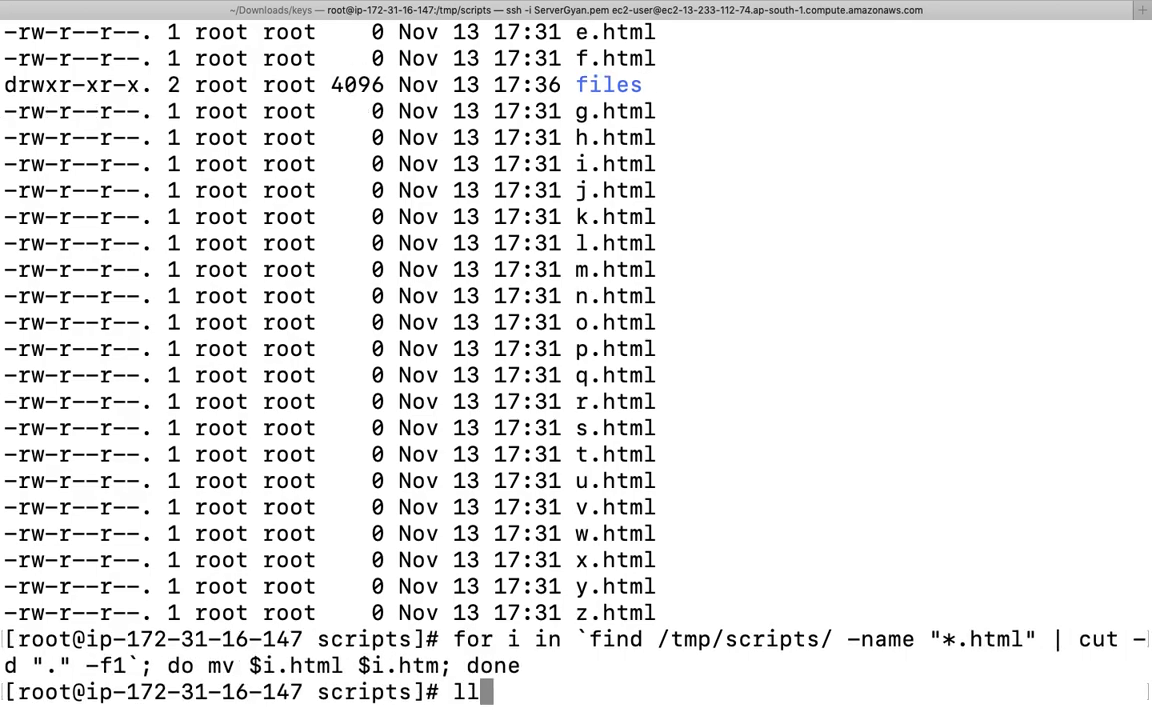
key("Return")
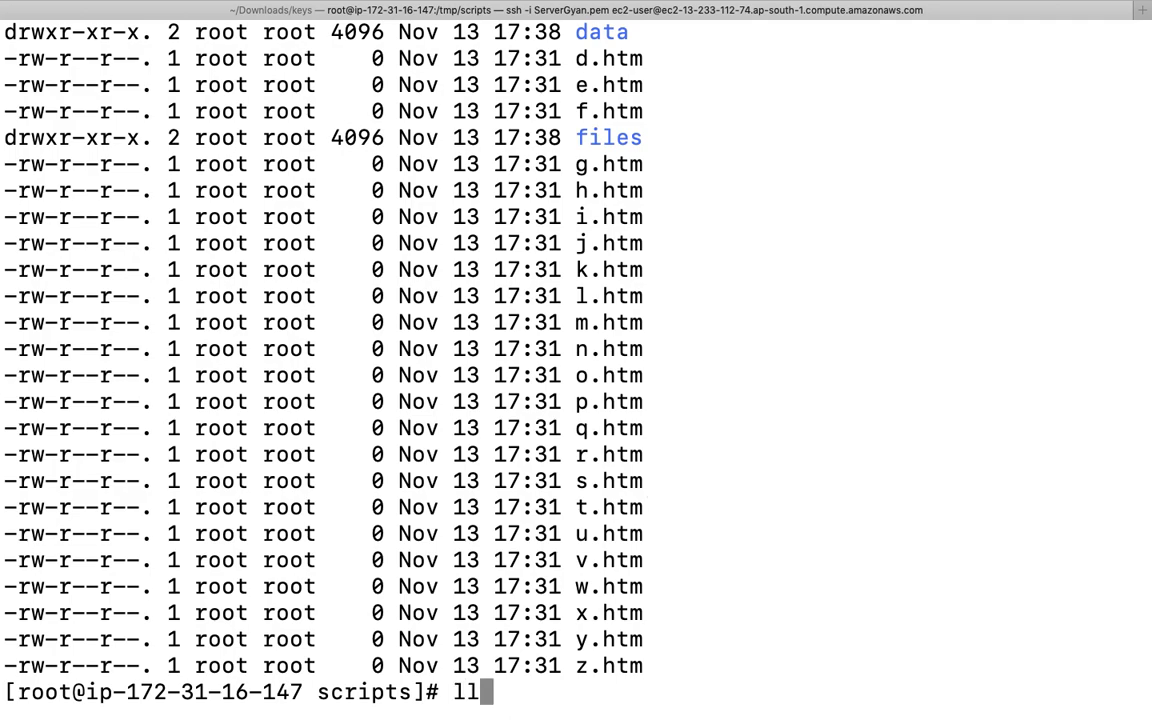
type("for i in `find /tmp/scripts/ -name \"*.html\" | cut -d \".\" -f1`; do mv $i.html $i.htm; done")
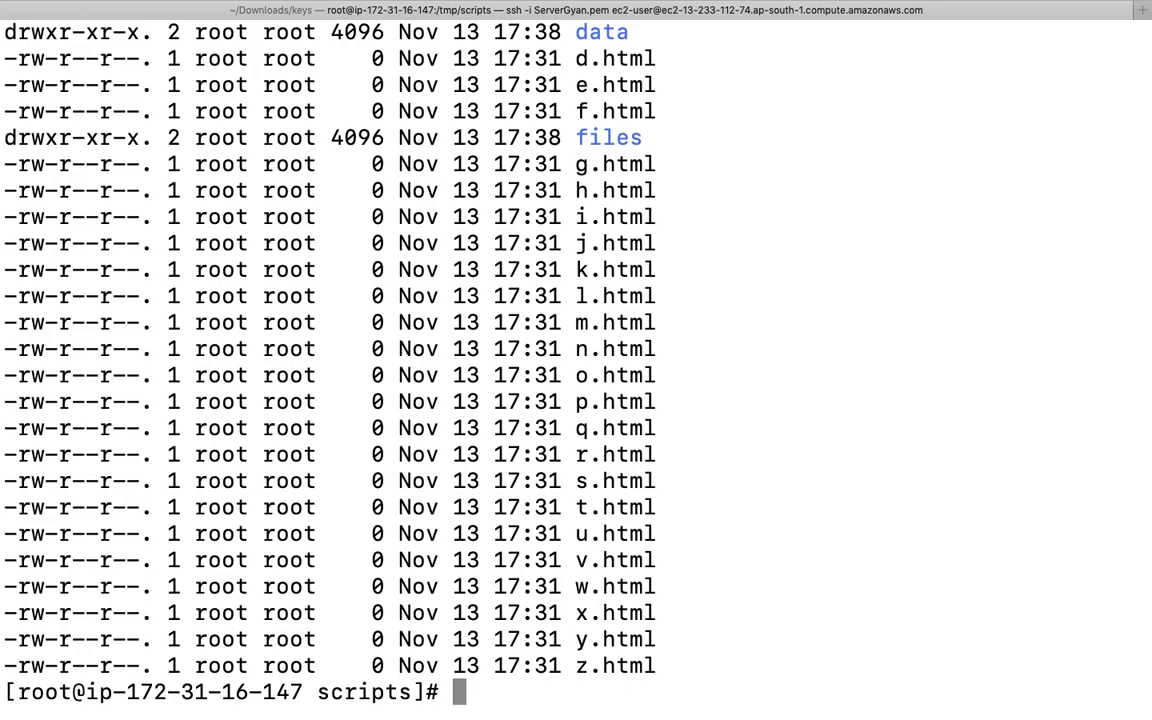
mouse_move(668, 420)
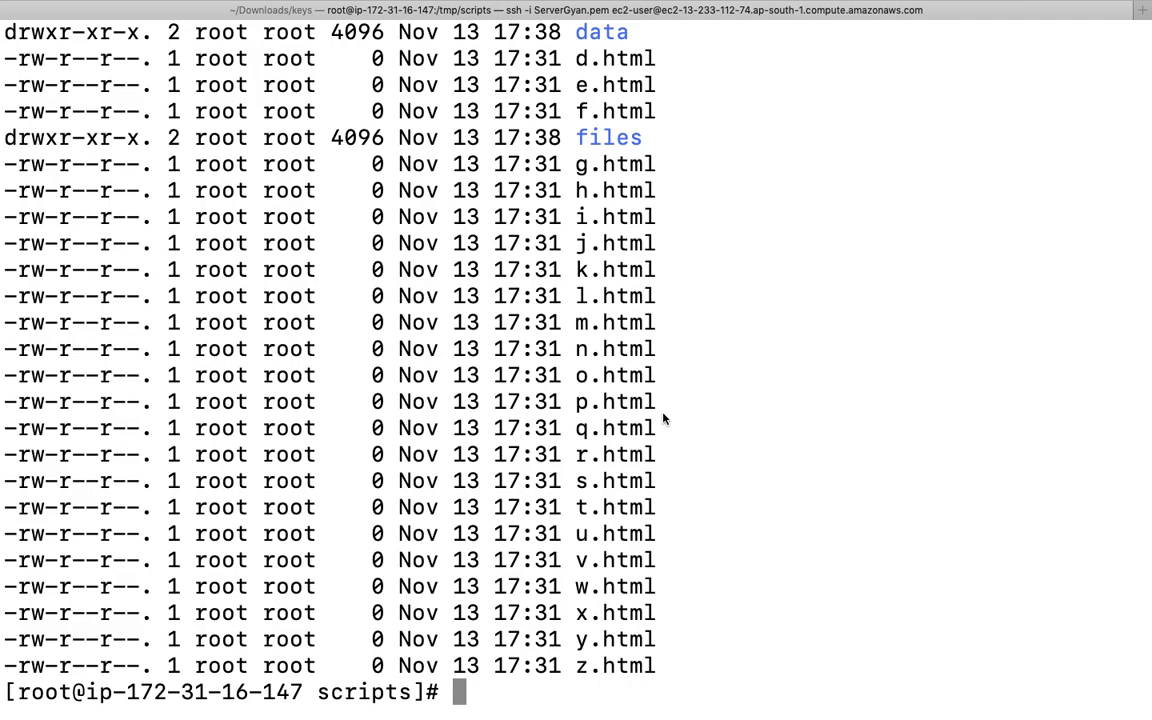